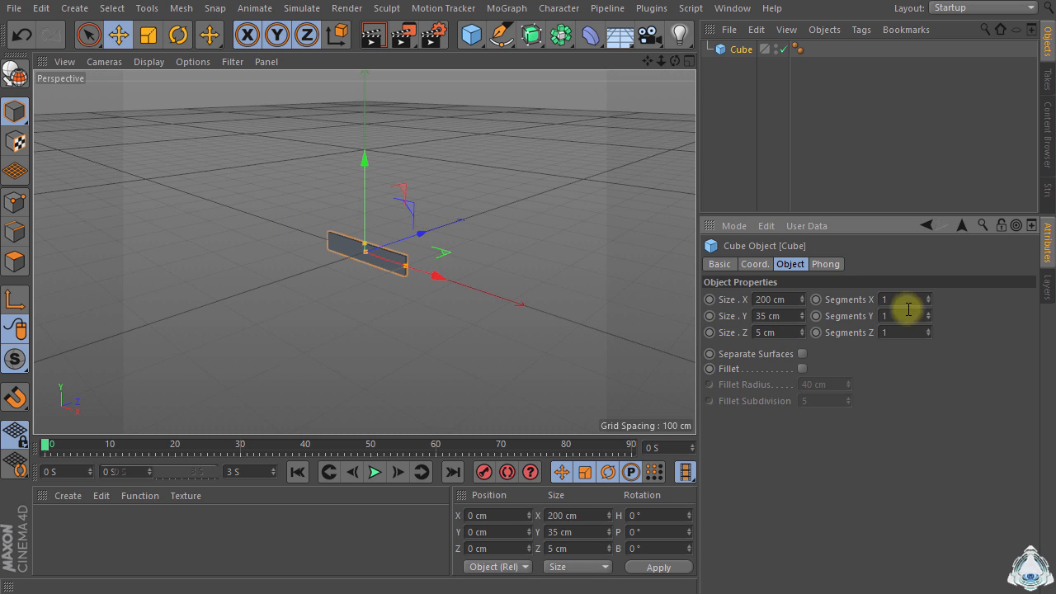
# Step: Give the thin slab cube 5 segments along X, Y and Z
pyautogui.click(148, 61)
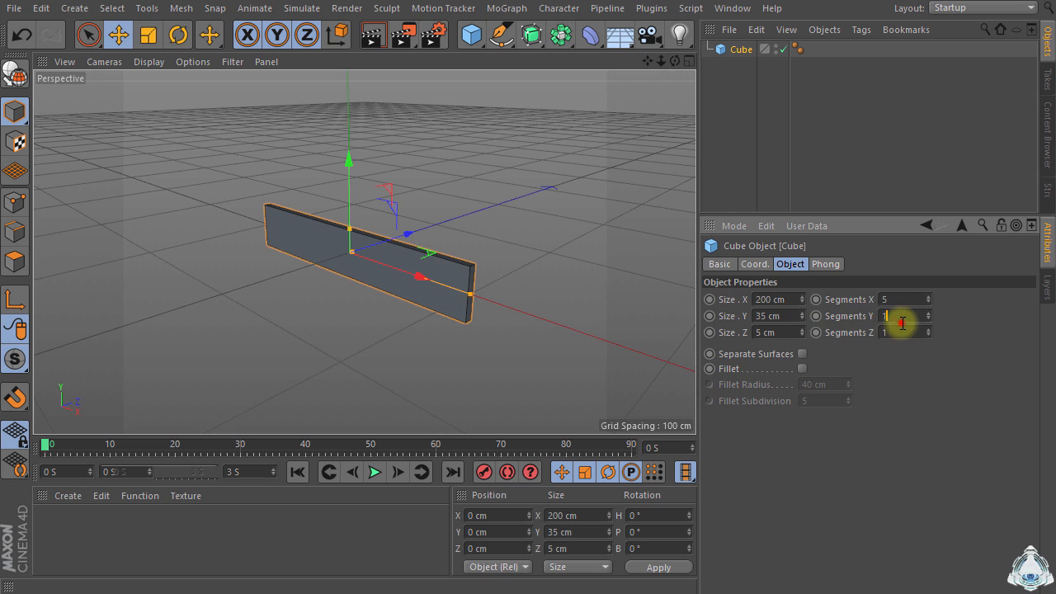
pyautogui.write('5')
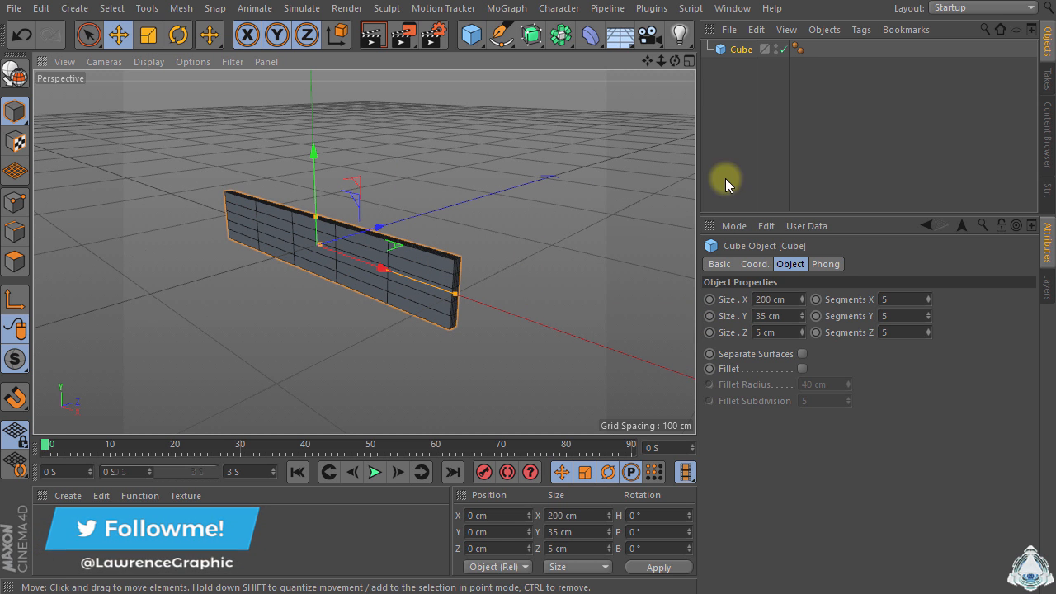
pyautogui.click(507, 7)
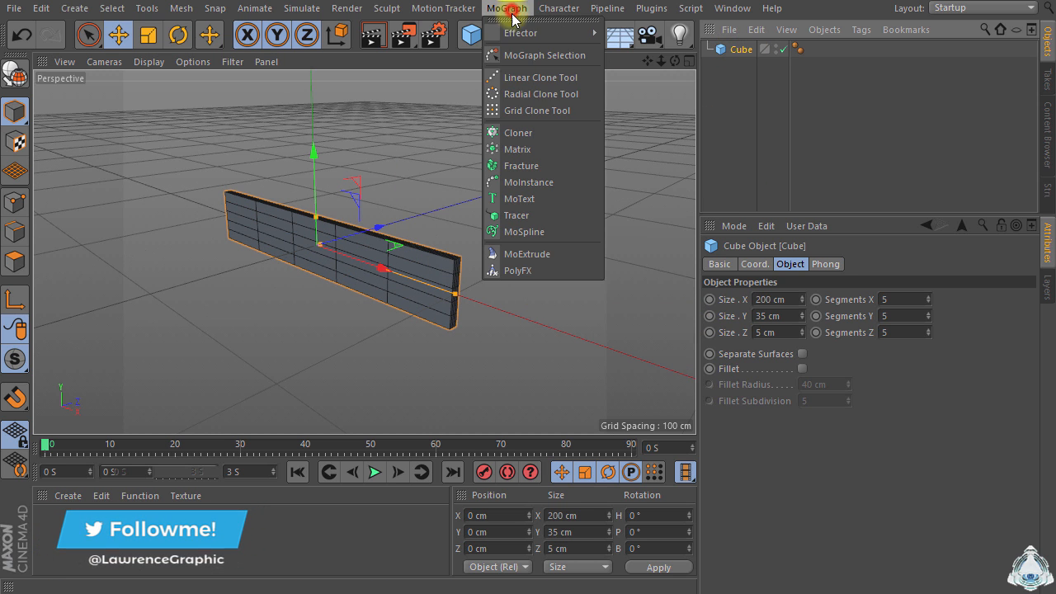
# Step: Nest the slab cube under a linear Cloner with 25 copies spaced 8 cm along Z
pyautogui.click(518, 131)
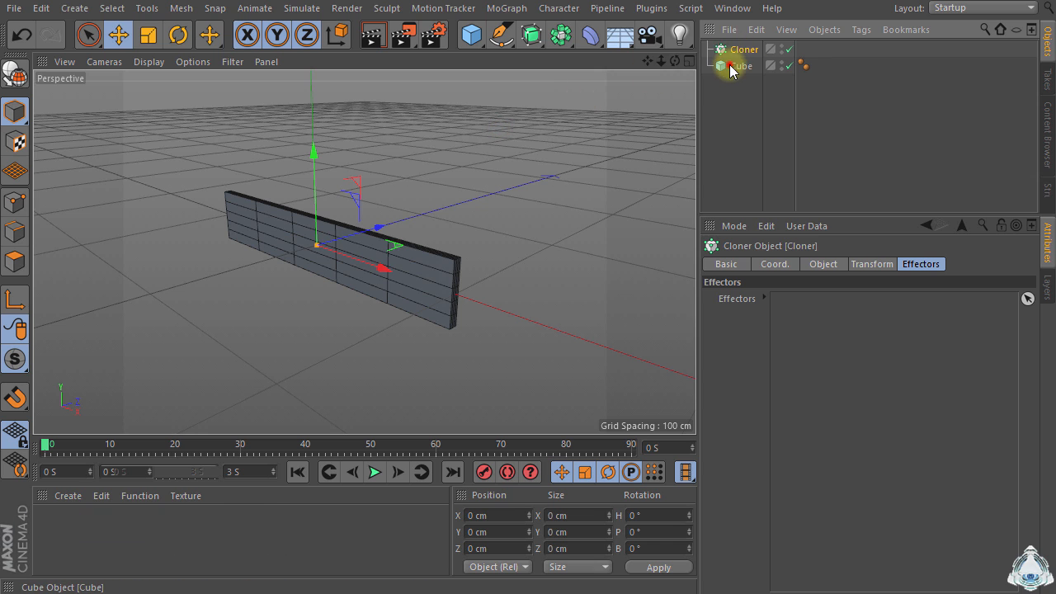
pyautogui.click(744, 49)
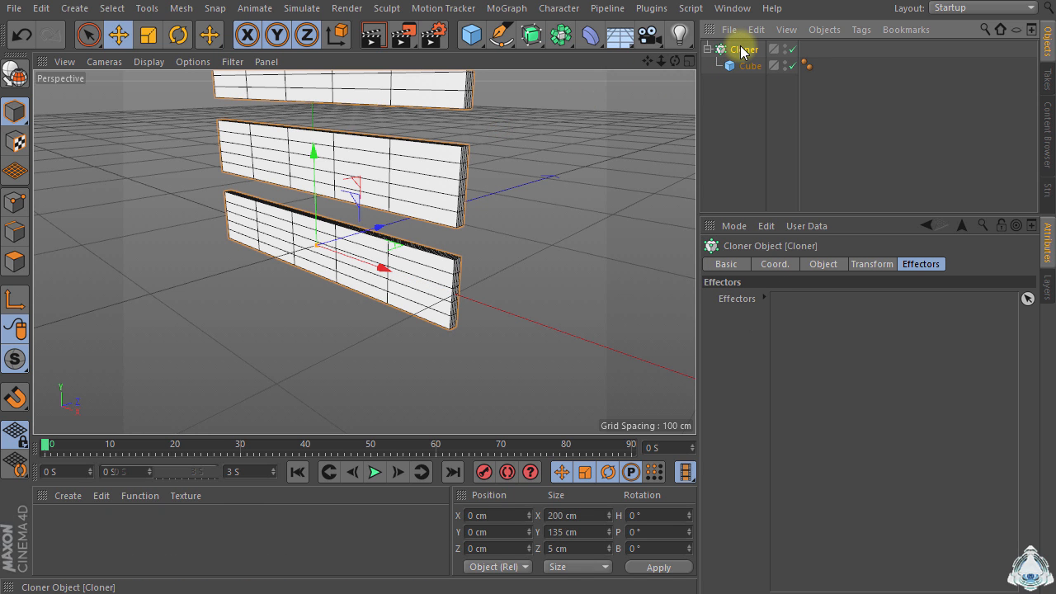
pyautogui.click(823, 264)
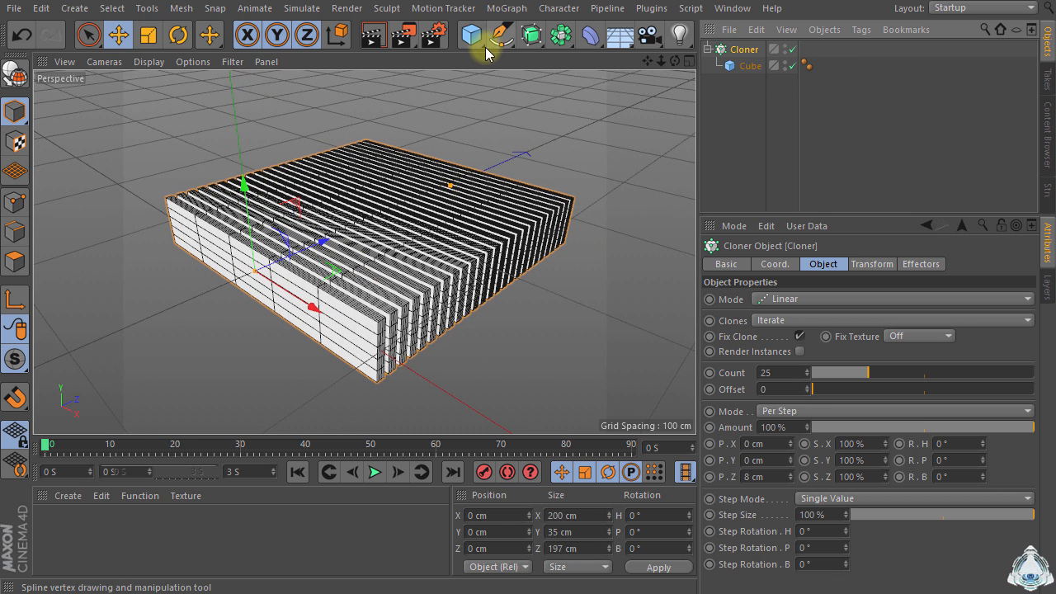
# Step: Add a Null and a Displacer, nesting the Cloner and Displacer under the Null
pyautogui.click(471, 34)
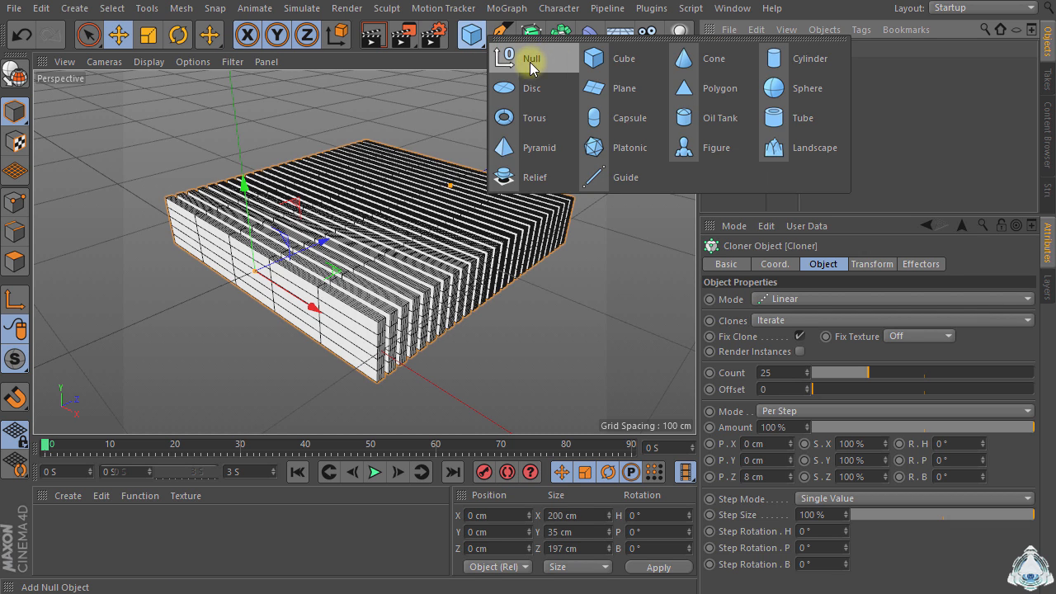
pyautogui.click(590, 34)
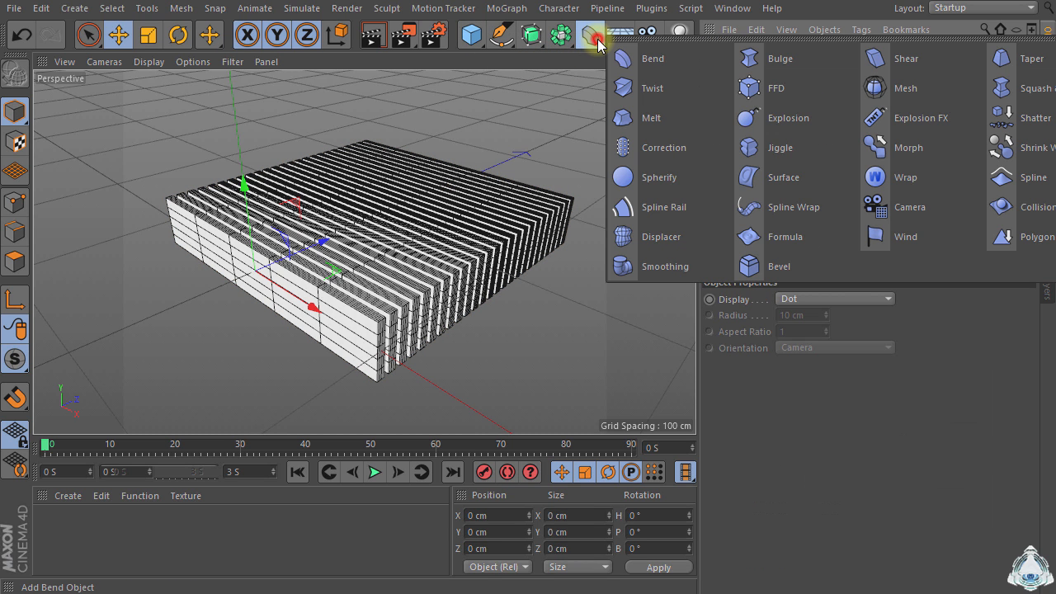
pyautogui.moveTo(660, 237)
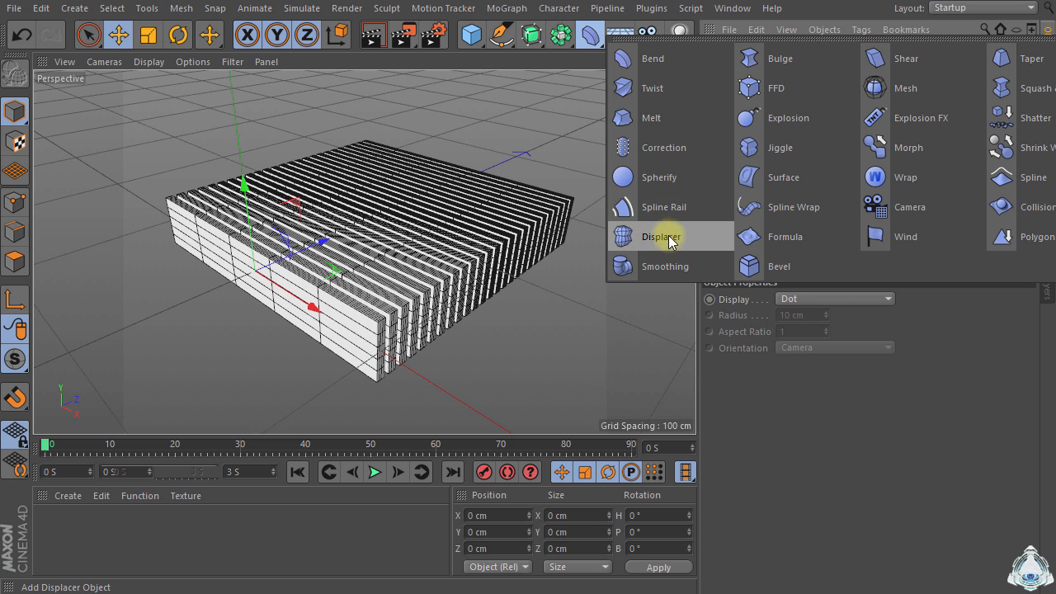
pyautogui.click(660, 237)
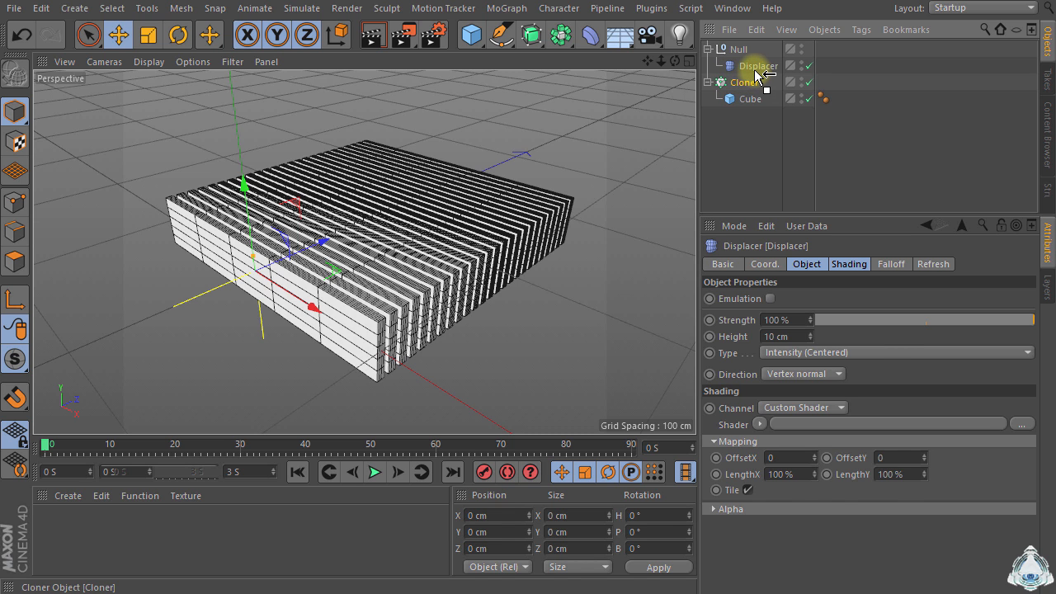
pyautogui.click(753, 81)
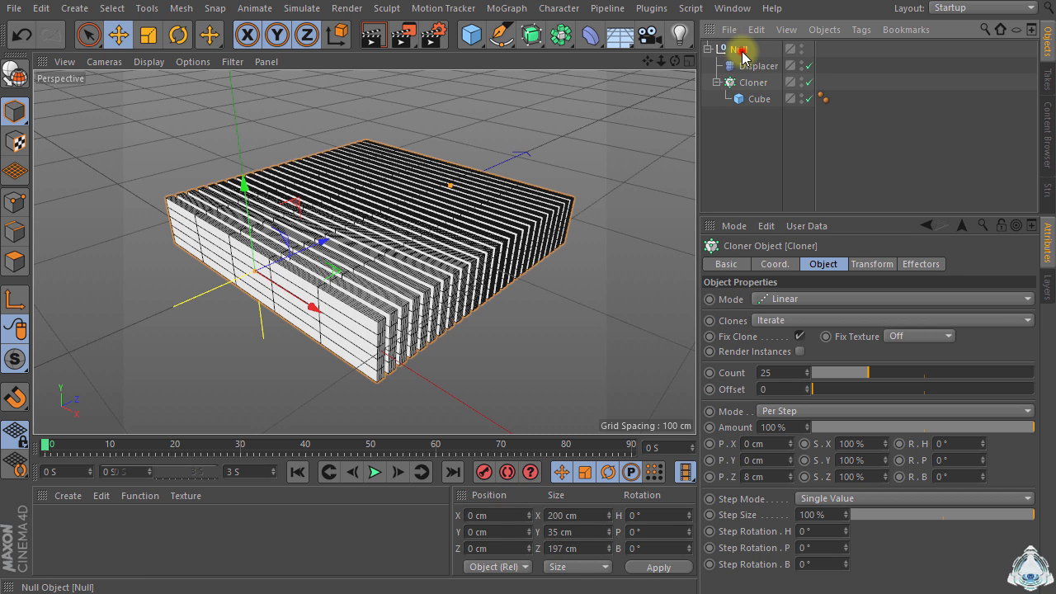
pyautogui.click(758, 66)
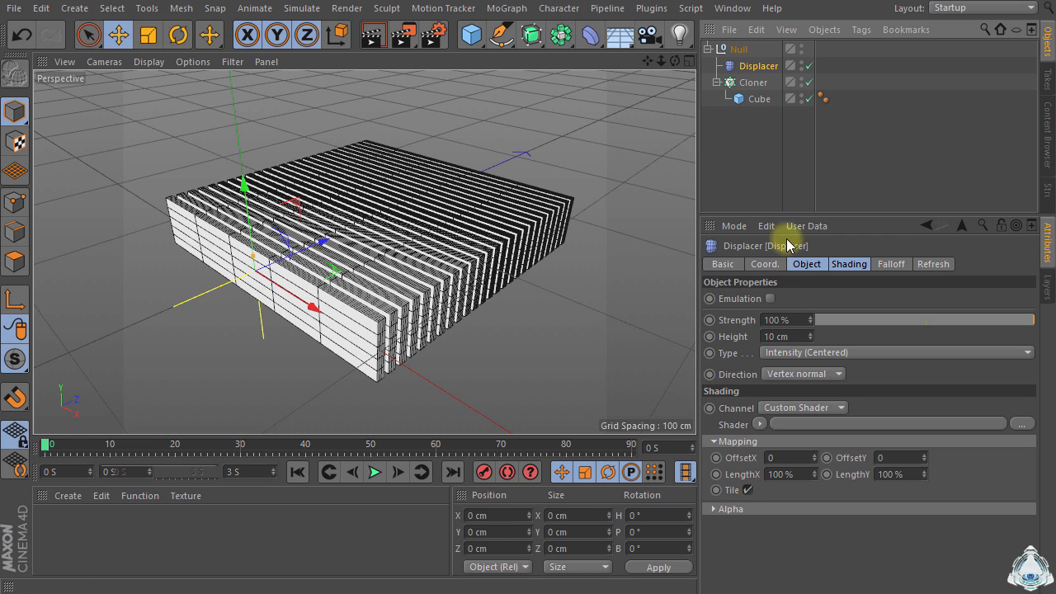
# Step: Load a Noise shader into the Displacer's Shading channel
pyautogui.click(849, 264)
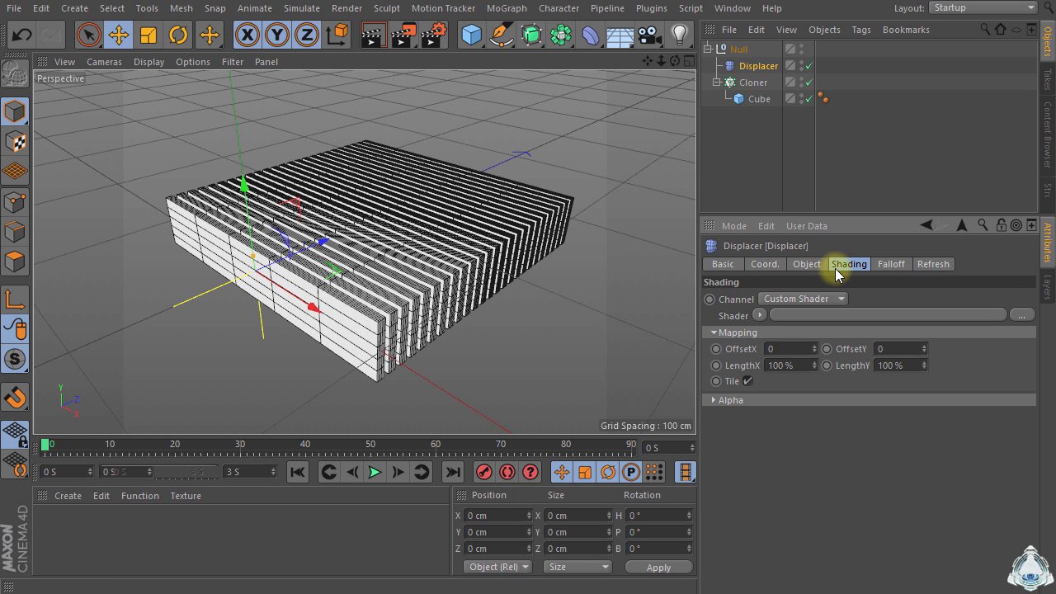
pyautogui.click(760, 314)
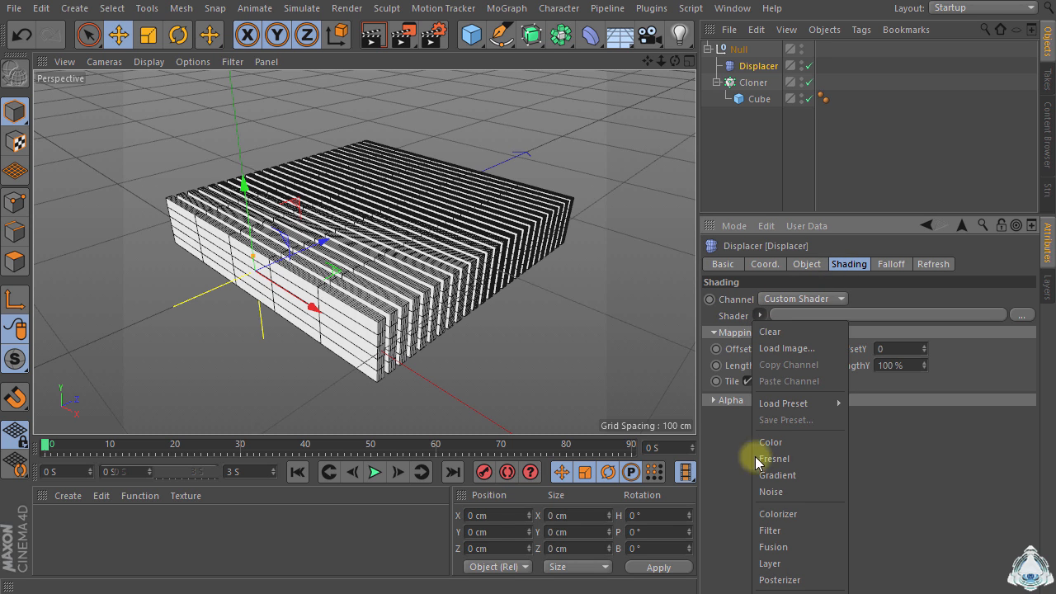
pyautogui.click(771, 491)
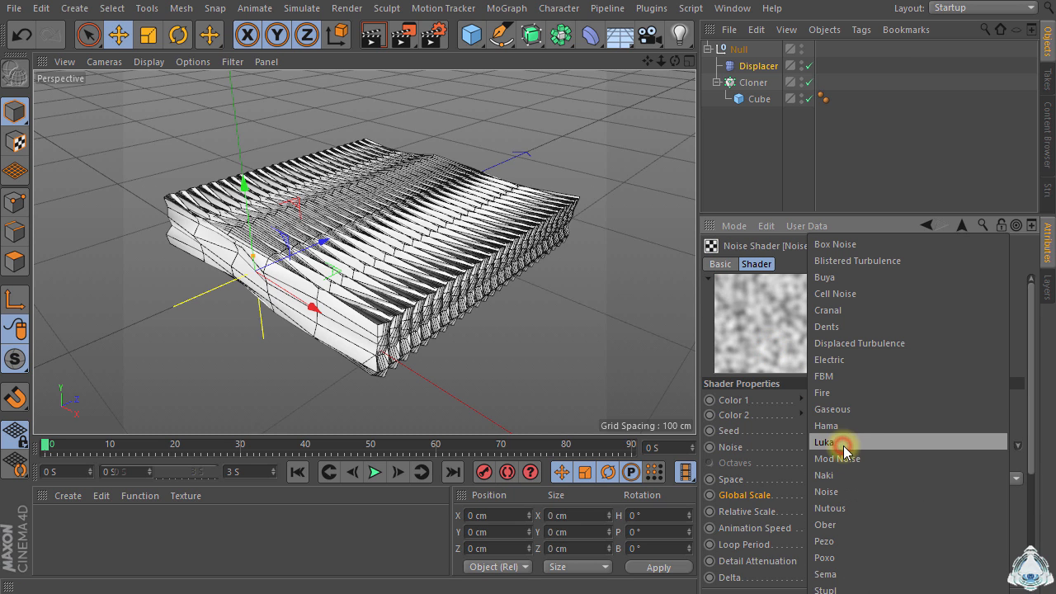
pyautogui.moveTo(903, 285)
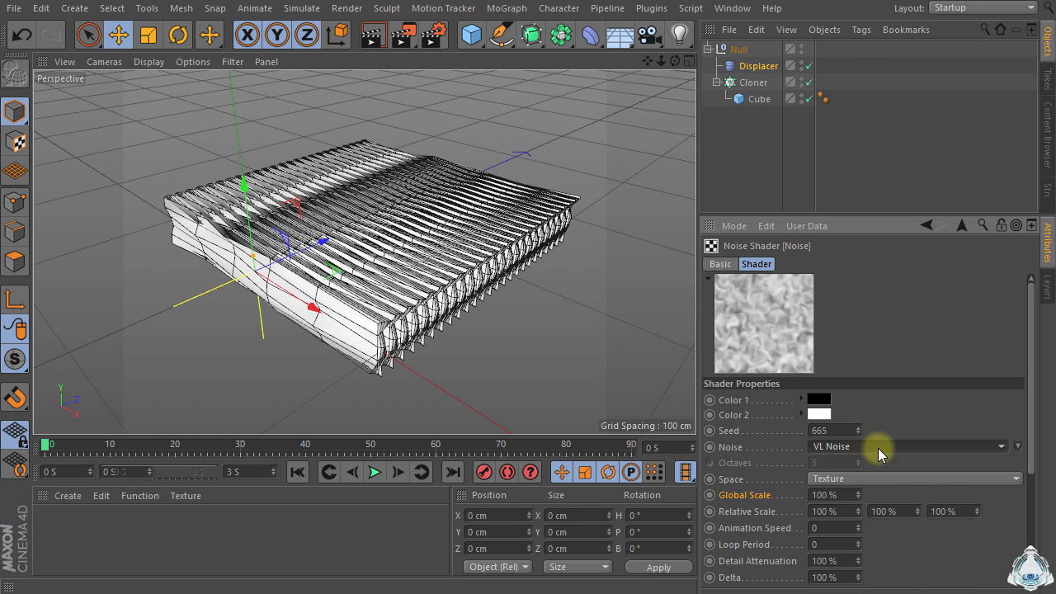
# Step: Set the VL Noise seed to 800 and its space to World
pyautogui.tripleClick(829, 430)
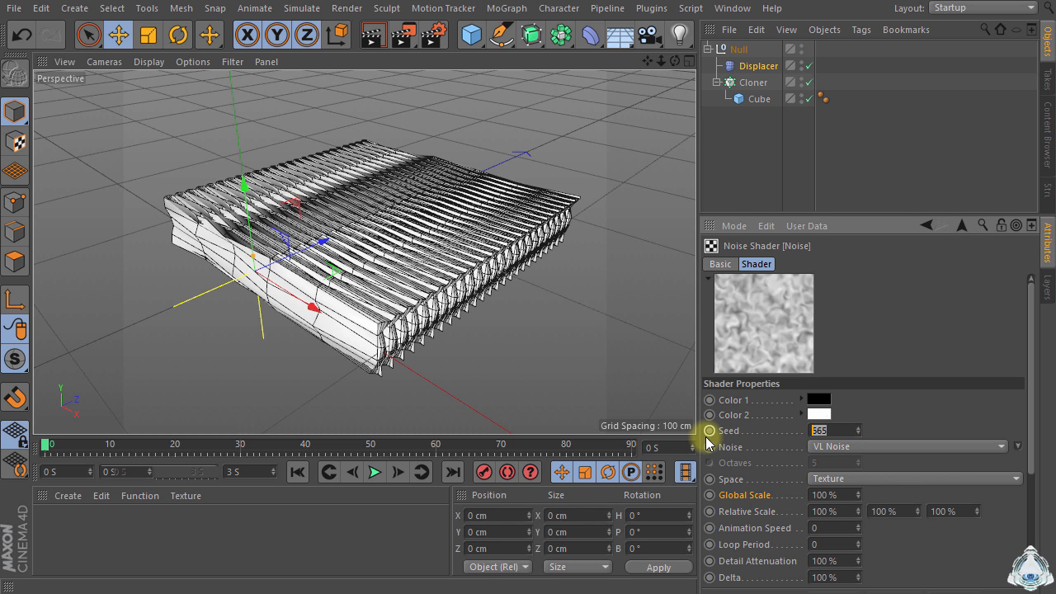
pyautogui.write('800')
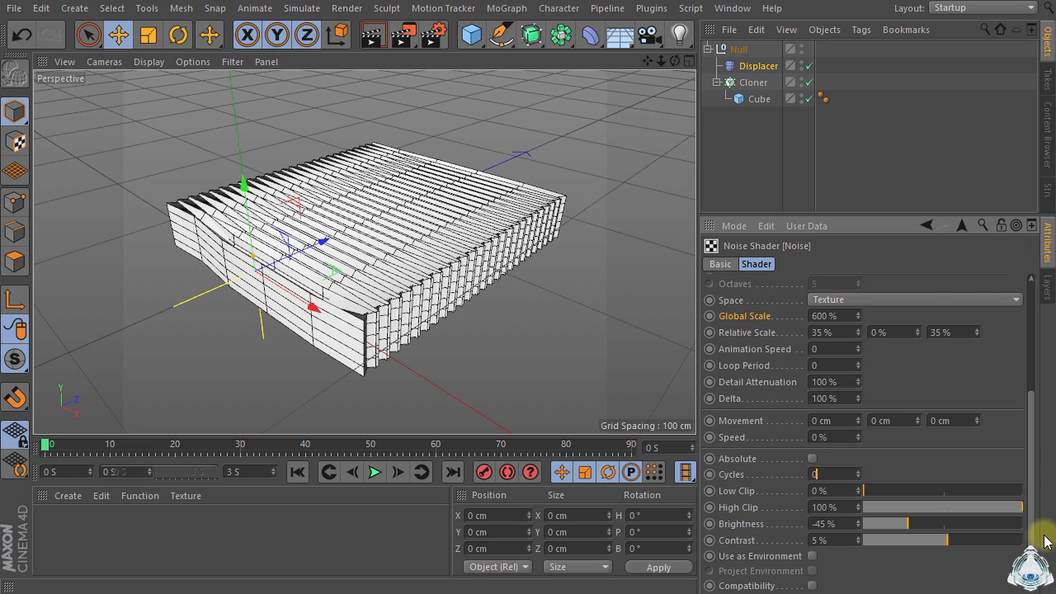
pyautogui.scroll(3)
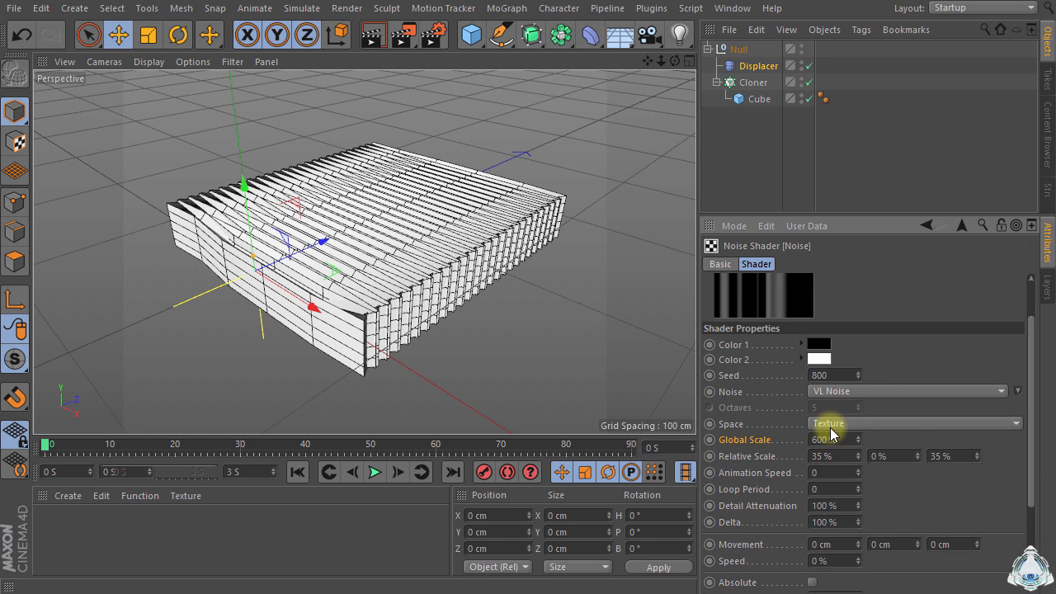
pyautogui.click(908, 423)
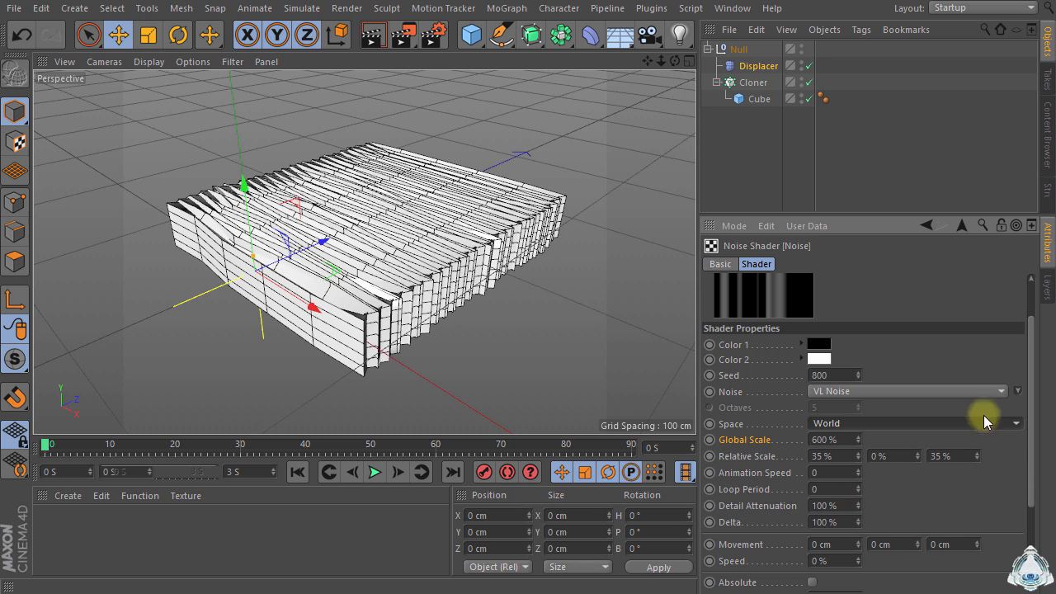
pyautogui.scroll(-3)
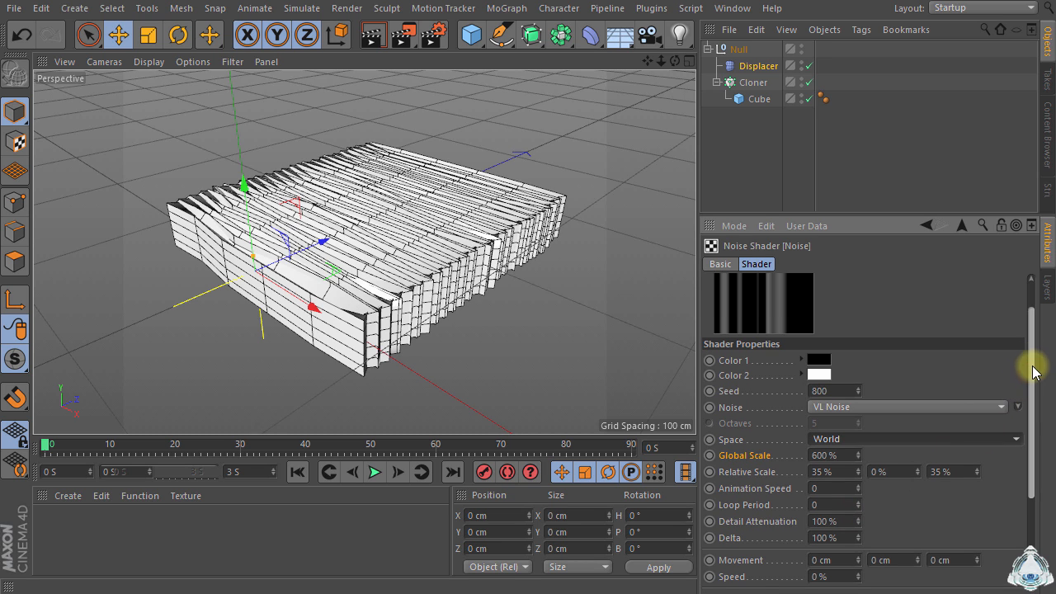
pyautogui.scroll(-3)
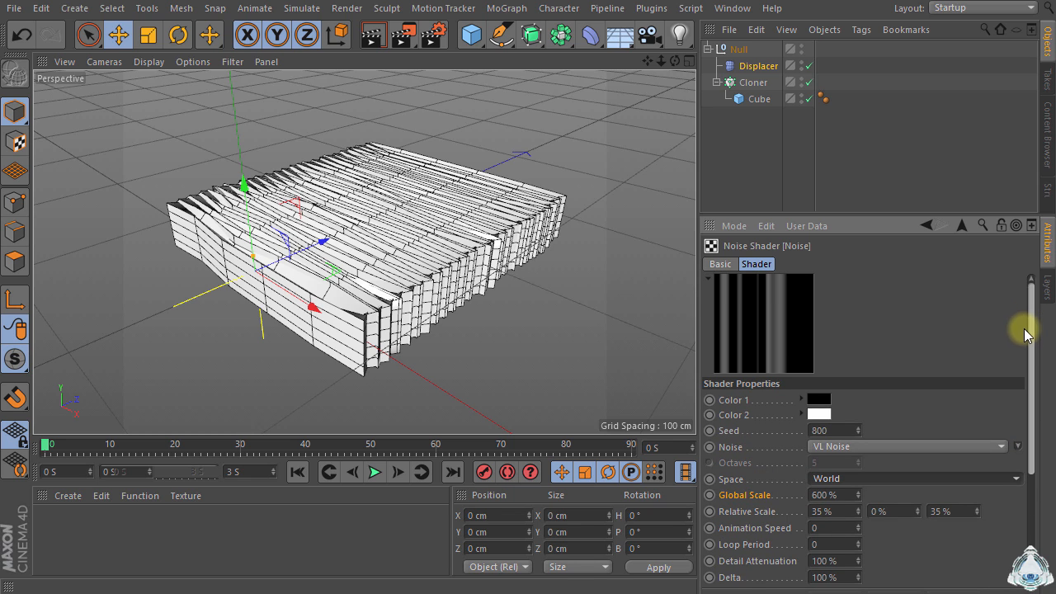
pyautogui.moveTo(1031, 316)
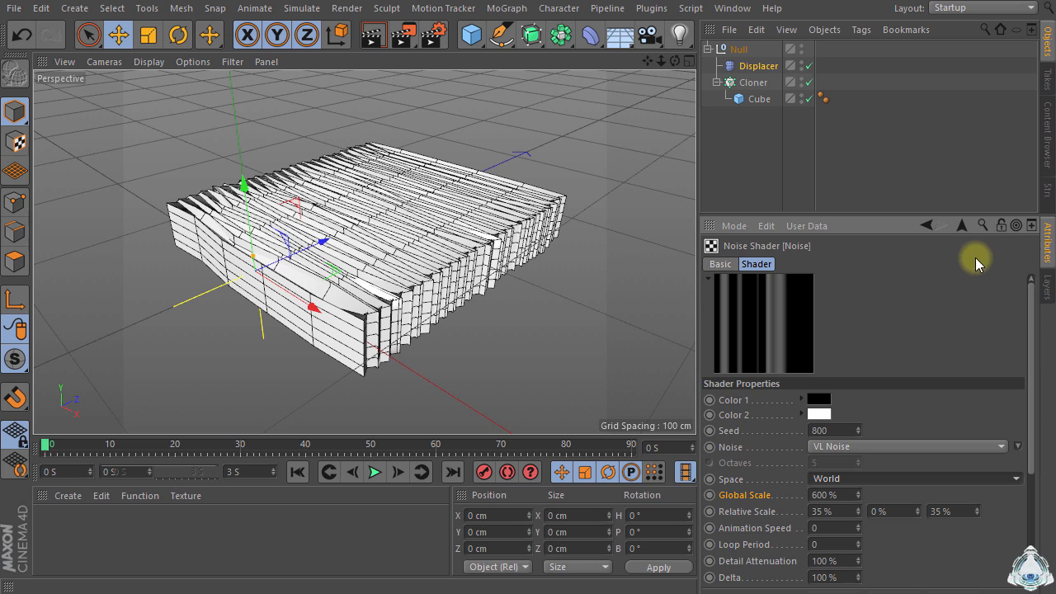
pyautogui.moveTo(1033, 309)
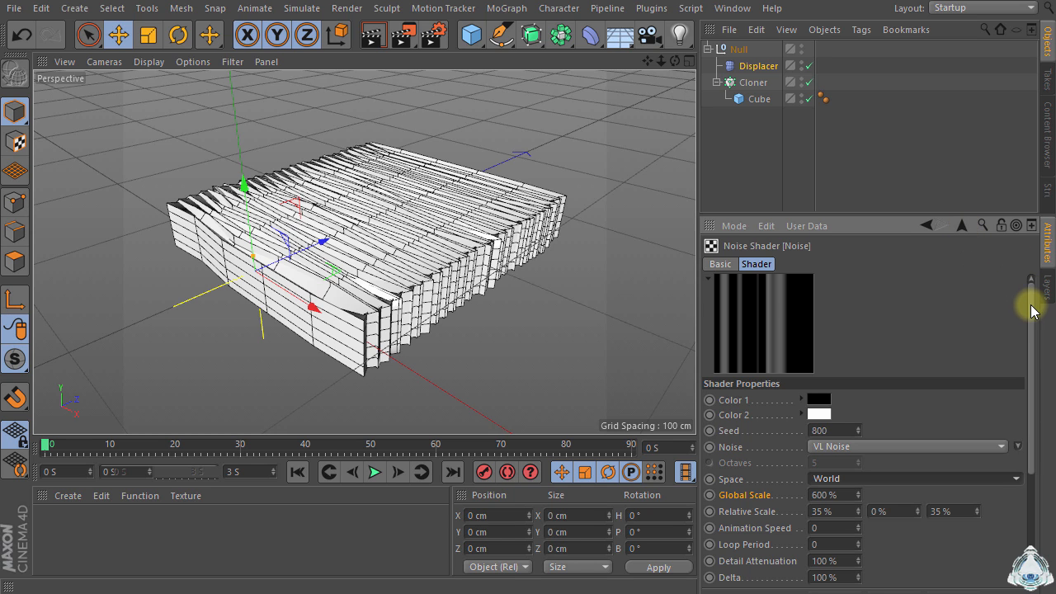
pyautogui.moveTo(959, 260)
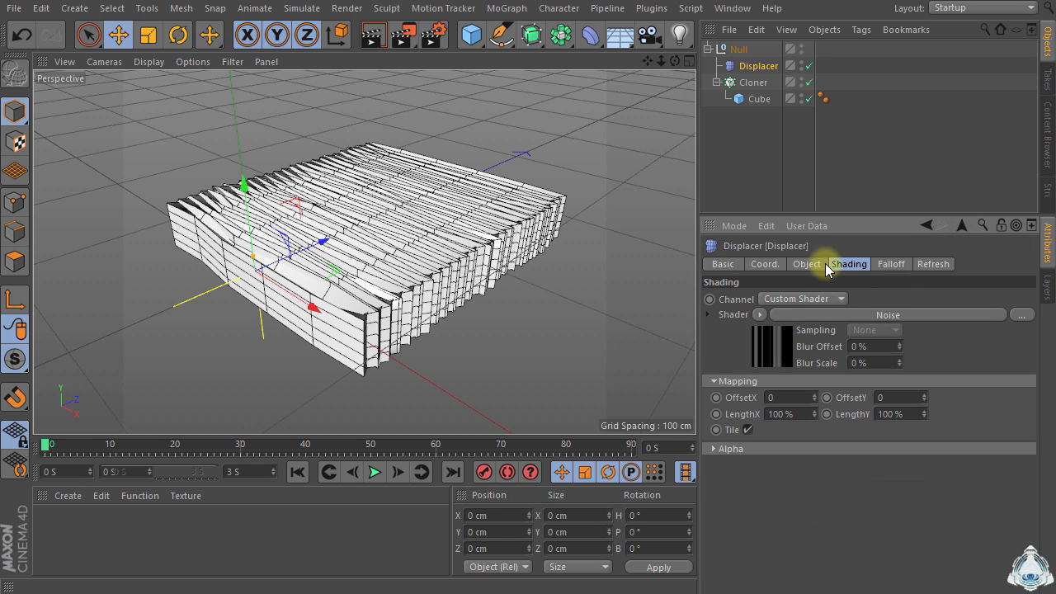
# Step: Set the Displacer to 190% strength and 40 cm height, displacing along +Y
pyautogui.click(806, 264)
pyautogui.write('40')
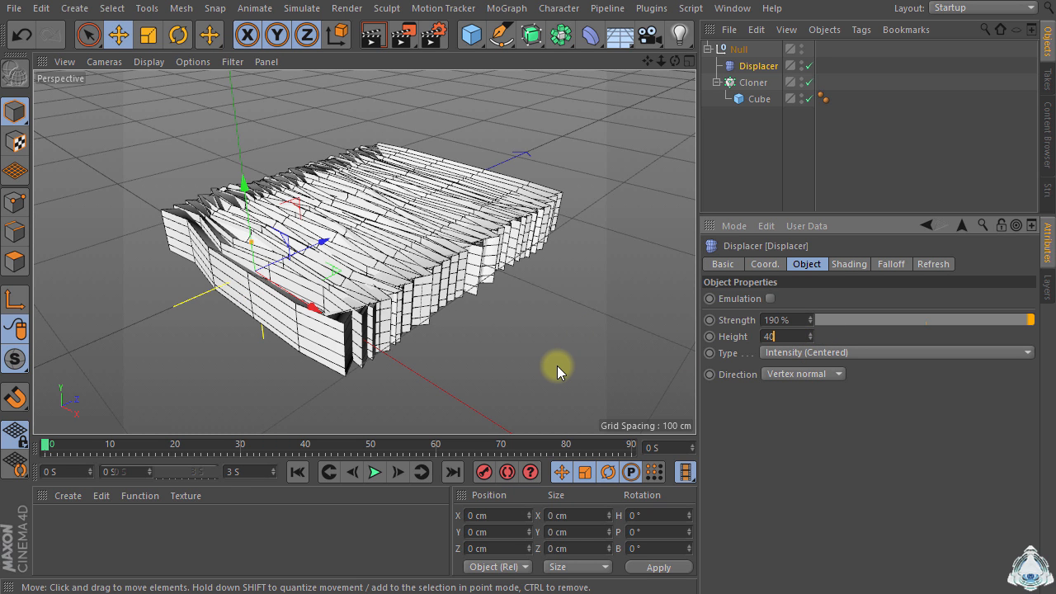
pyautogui.press('Return')
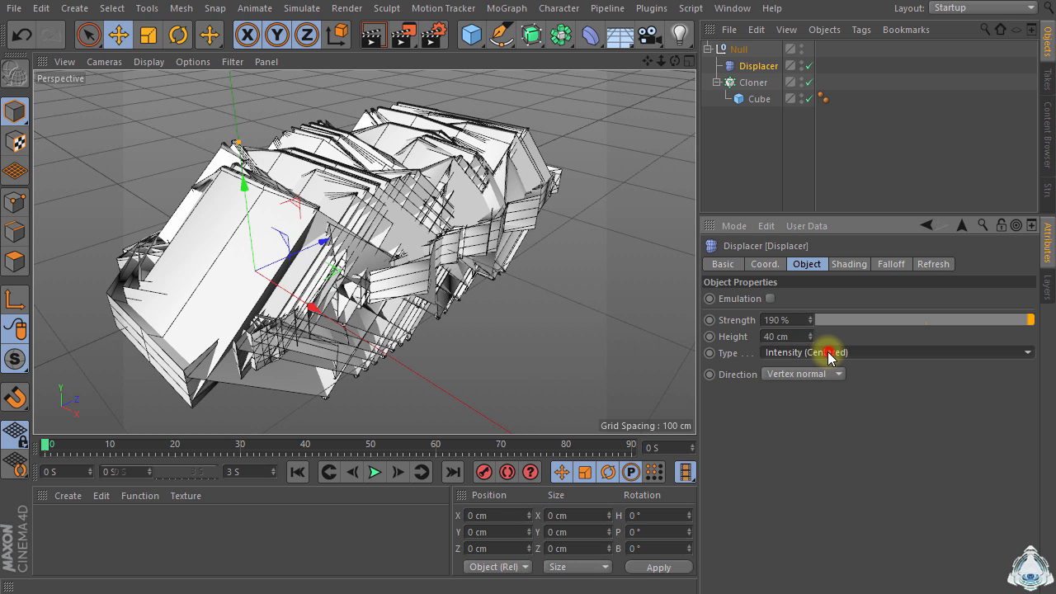
pyautogui.click(803, 373)
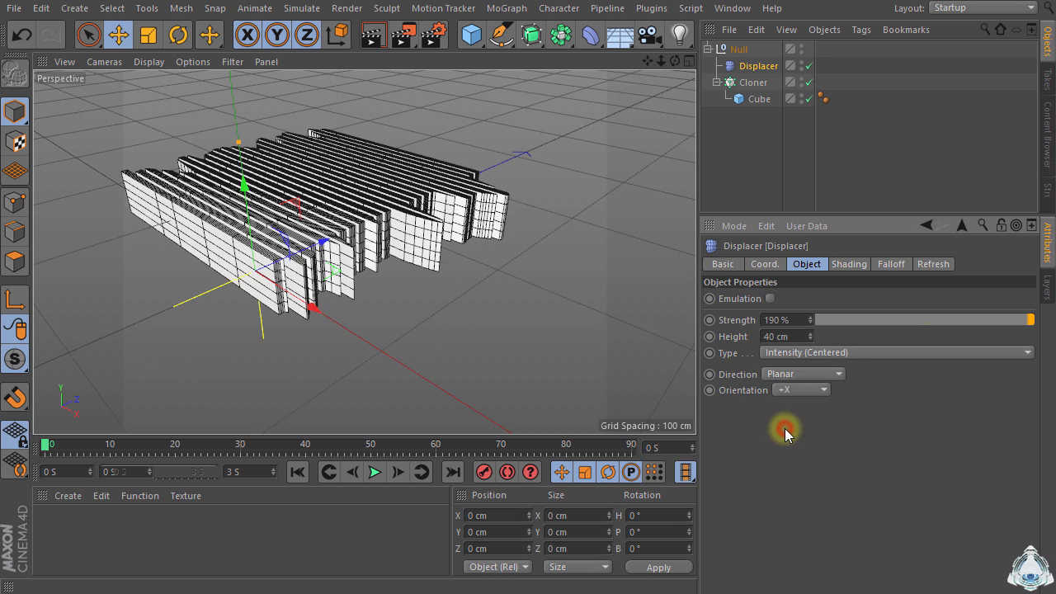
pyautogui.click(800, 389)
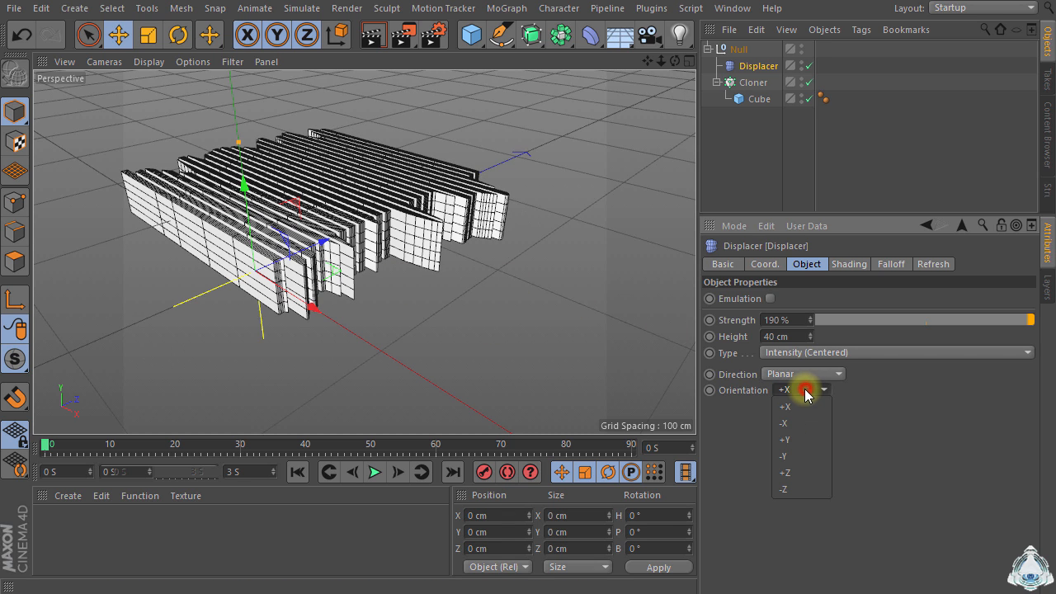
pyautogui.click(784, 406)
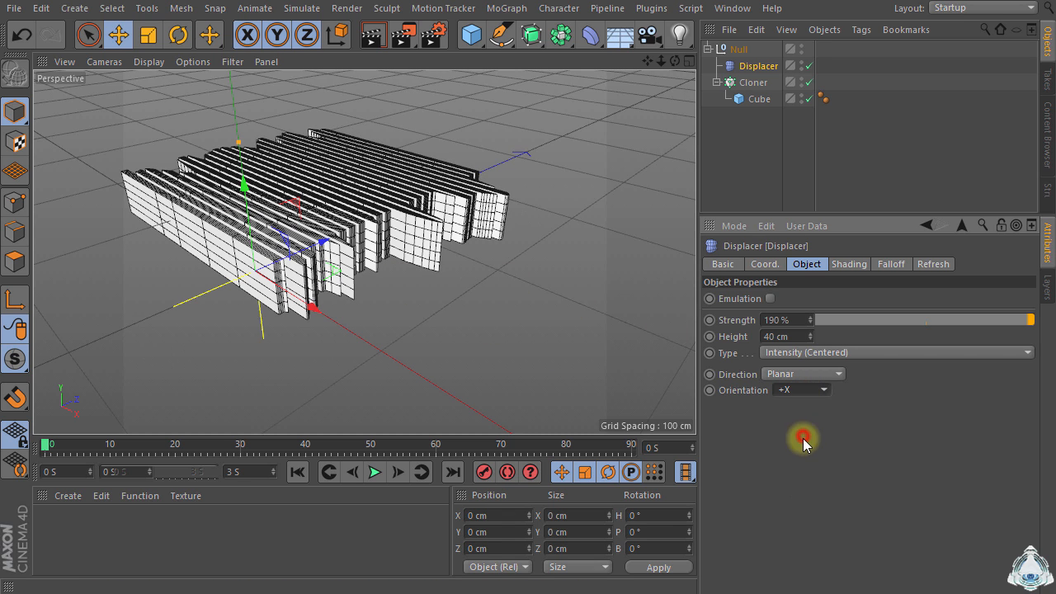
pyautogui.click(800, 389)
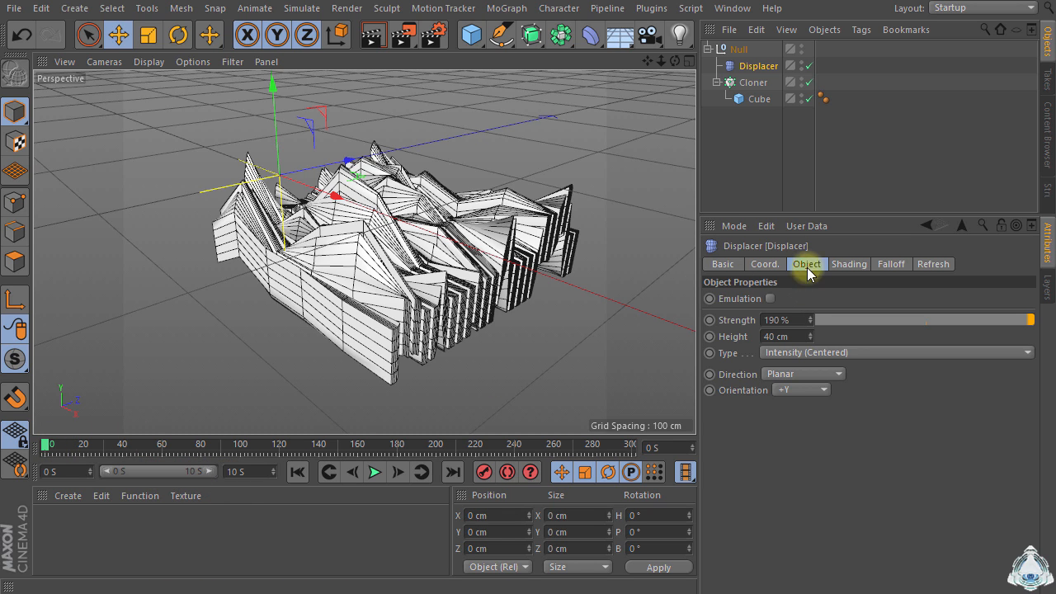
pyautogui.moveTo(794, 241)
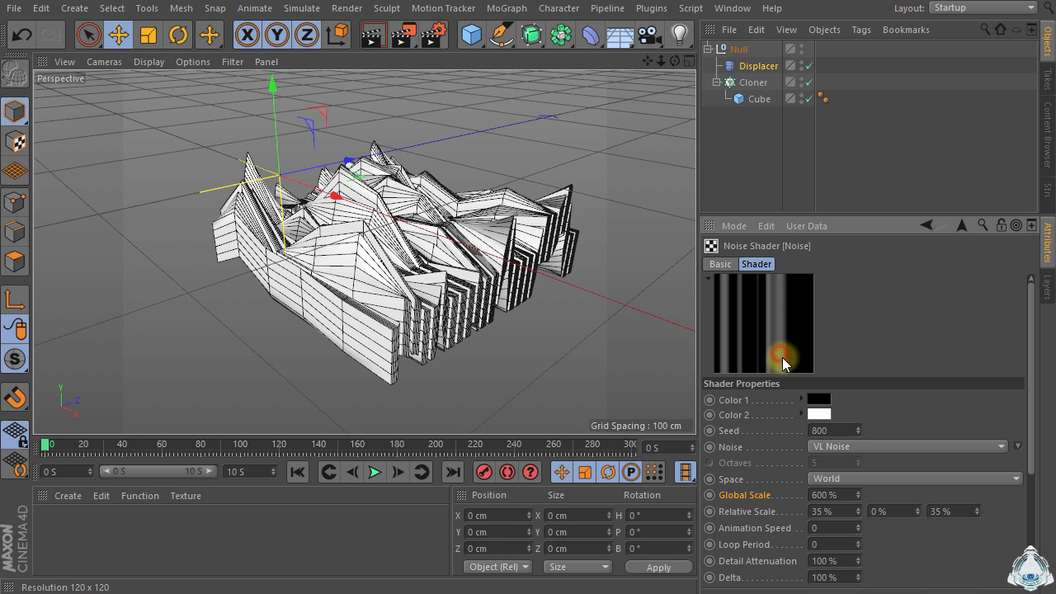
# Step: Key noise Global Scale 600%→900% and Contrast 5%→20%, then preview playback
pyautogui.scroll(-3)
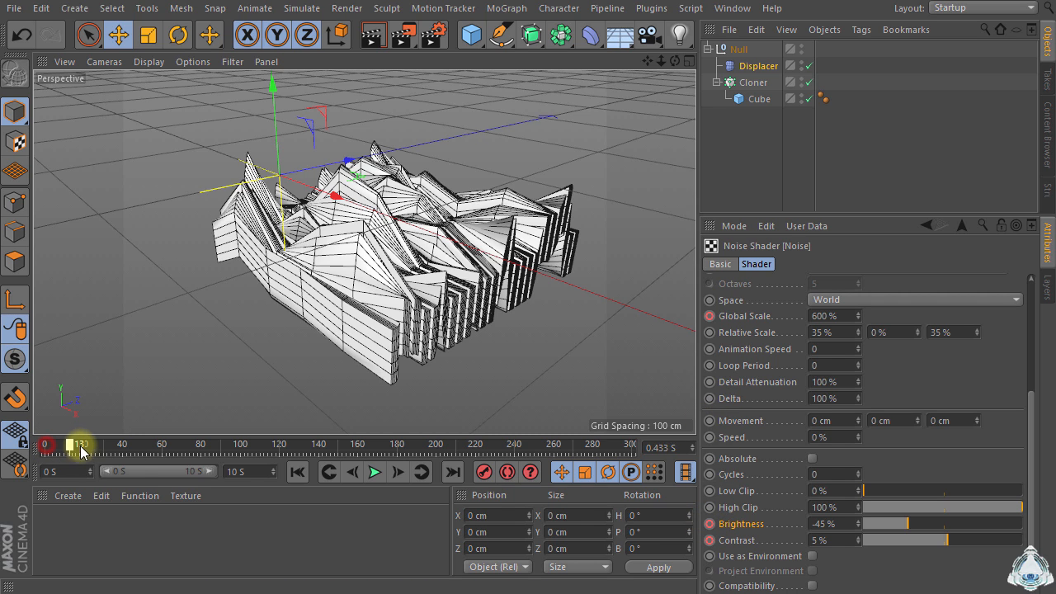
pyautogui.moveTo(78, 444); pyautogui.dragTo(176, 444)
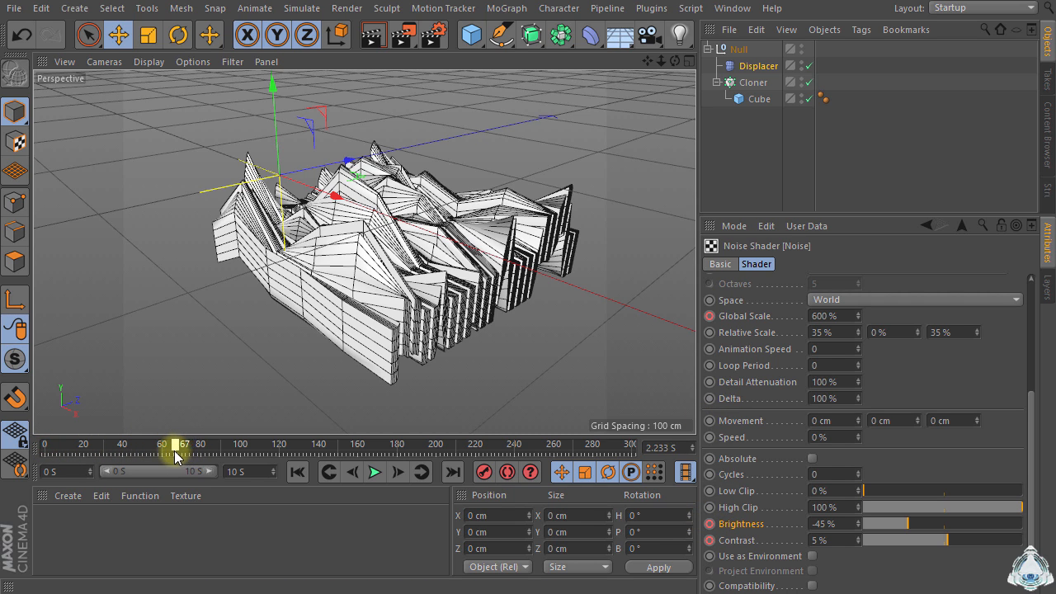
pyautogui.moveTo(175, 444); pyautogui.dragTo(198, 444)
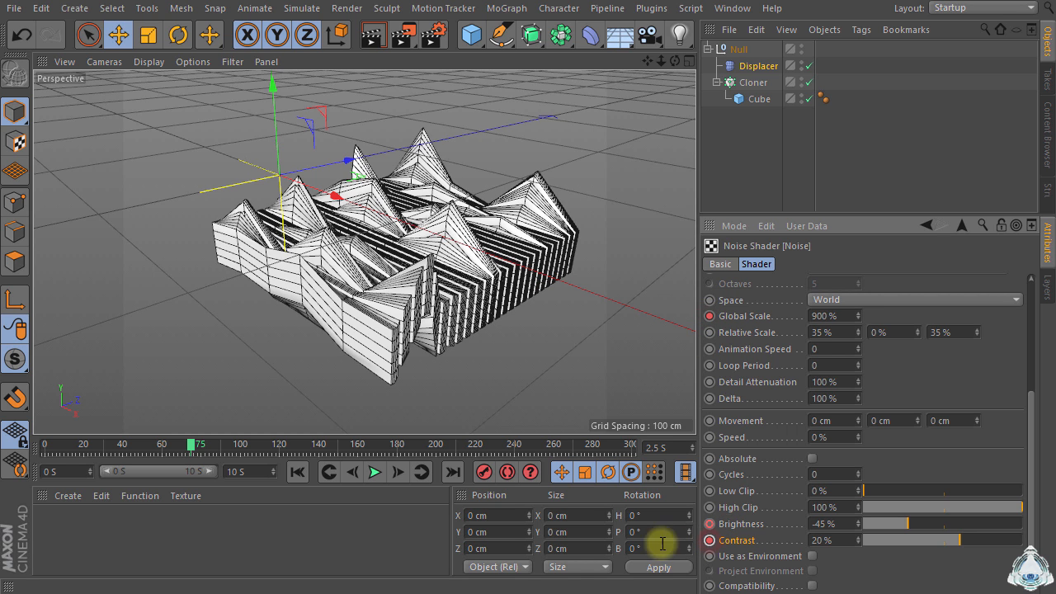
pyautogui.click(296, 471)
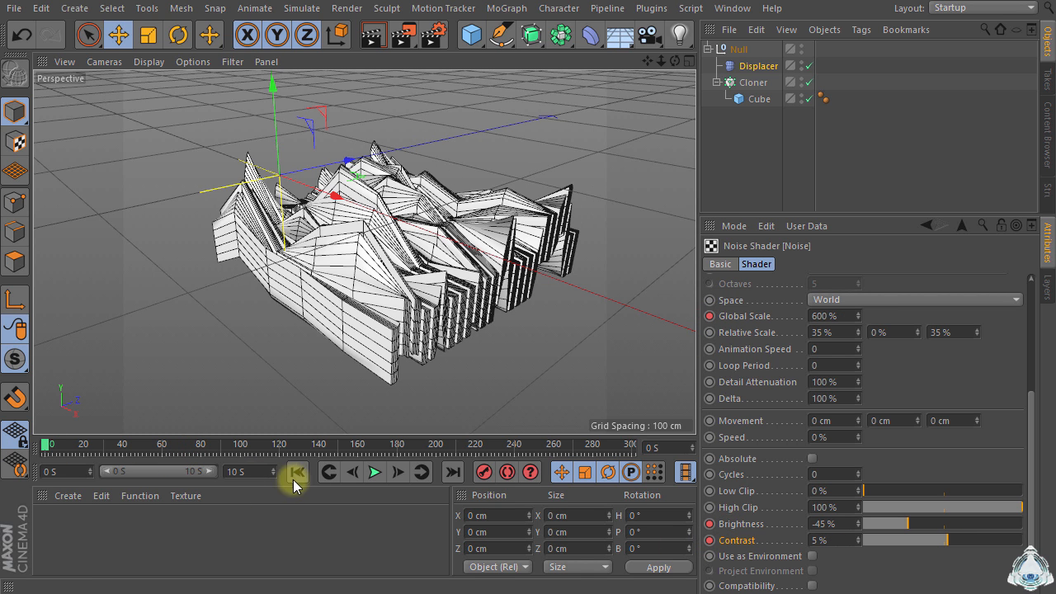
pyautogui.click(373, 472)
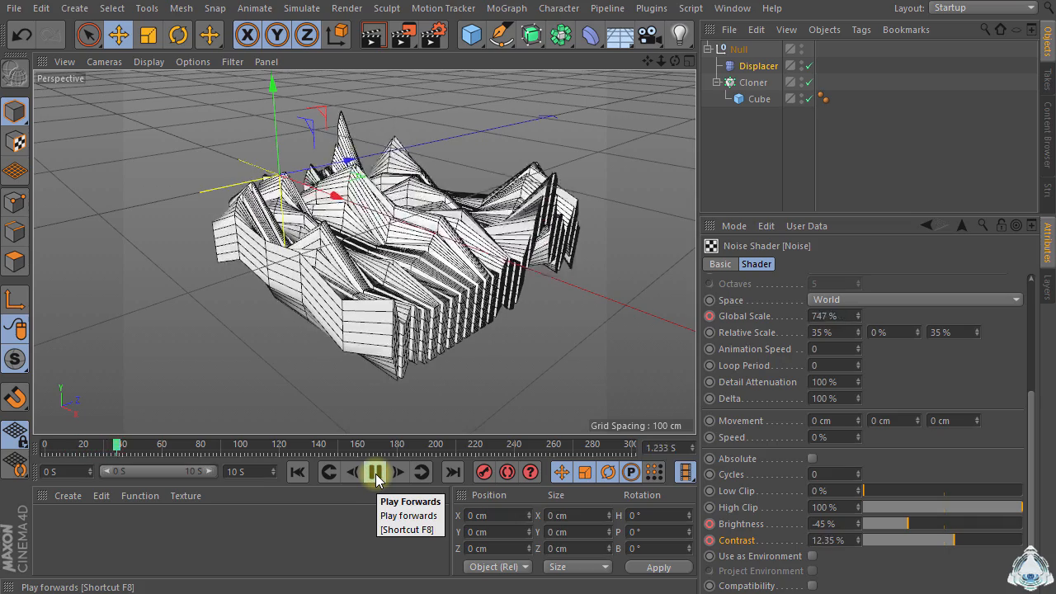
pyautogui.click(375, 471)
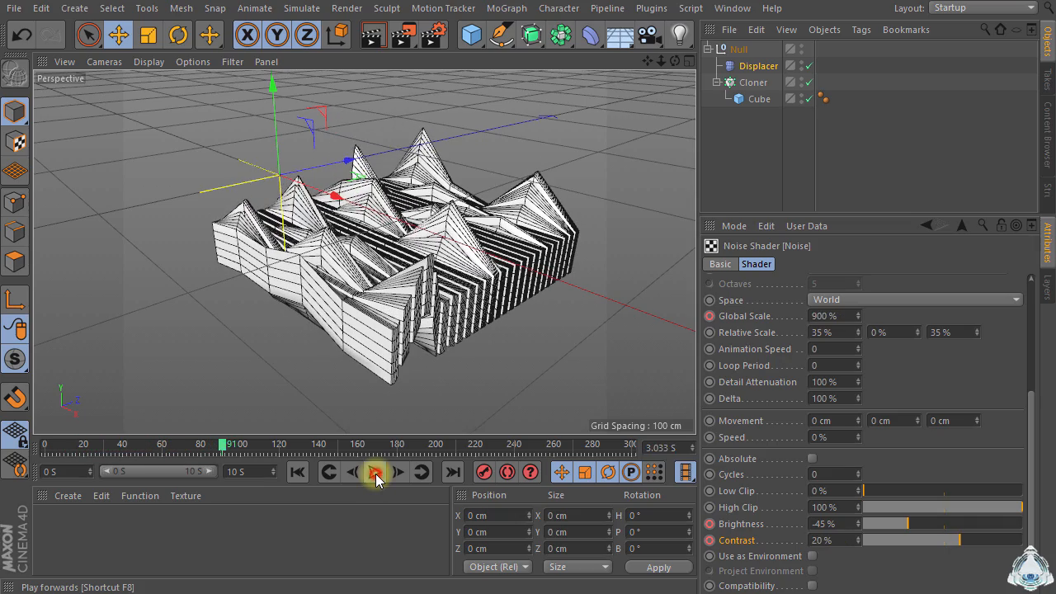
pyautogui.click(374, 471)
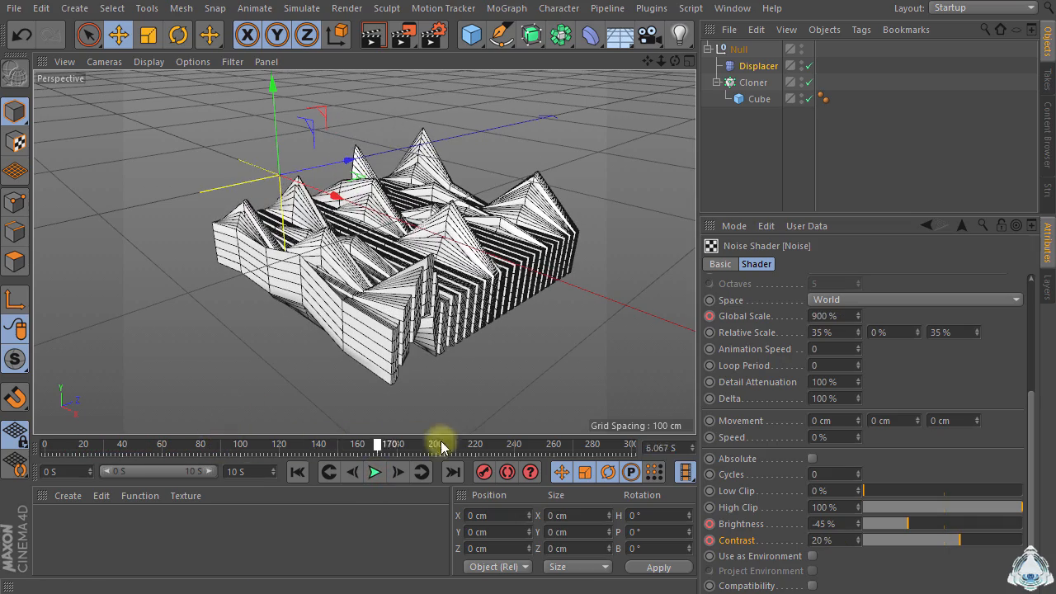
# Step: Key Contrast 5% and Global Scale 600% at frame 152
pyautogui.moveTo(436, 443); pyautogui.dragTo(289, 443)
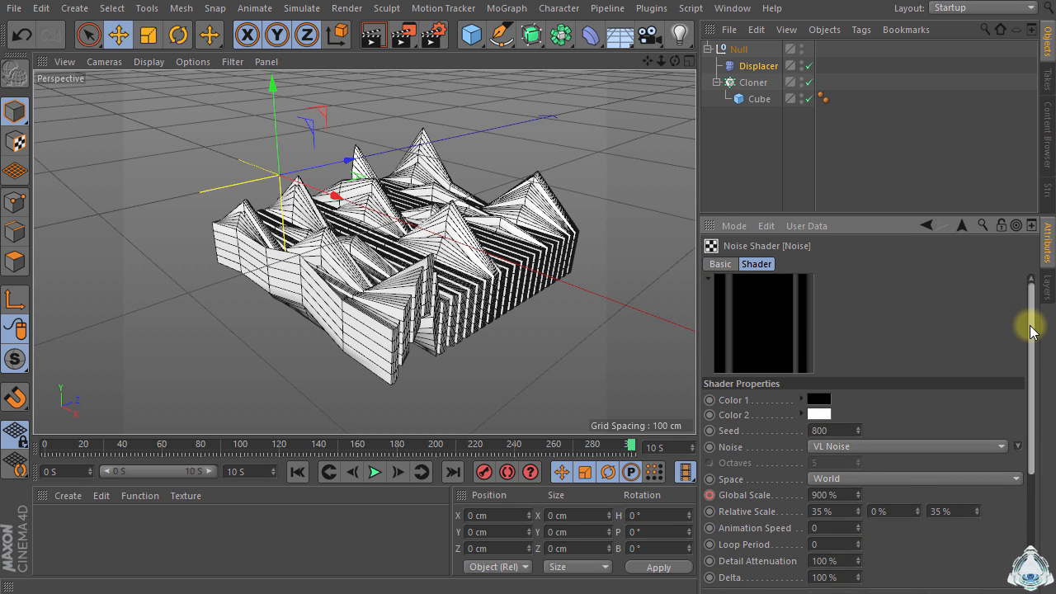
pyautogui.scroll(-3)
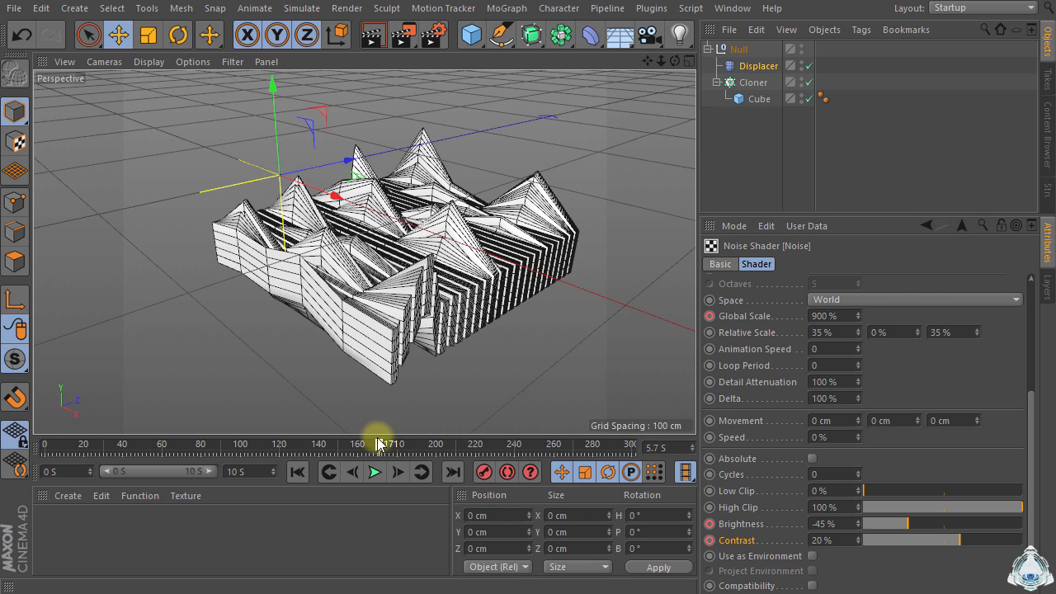
pyautogui.moveTo(380, 443); pyautogui.dragTo(350, 444)
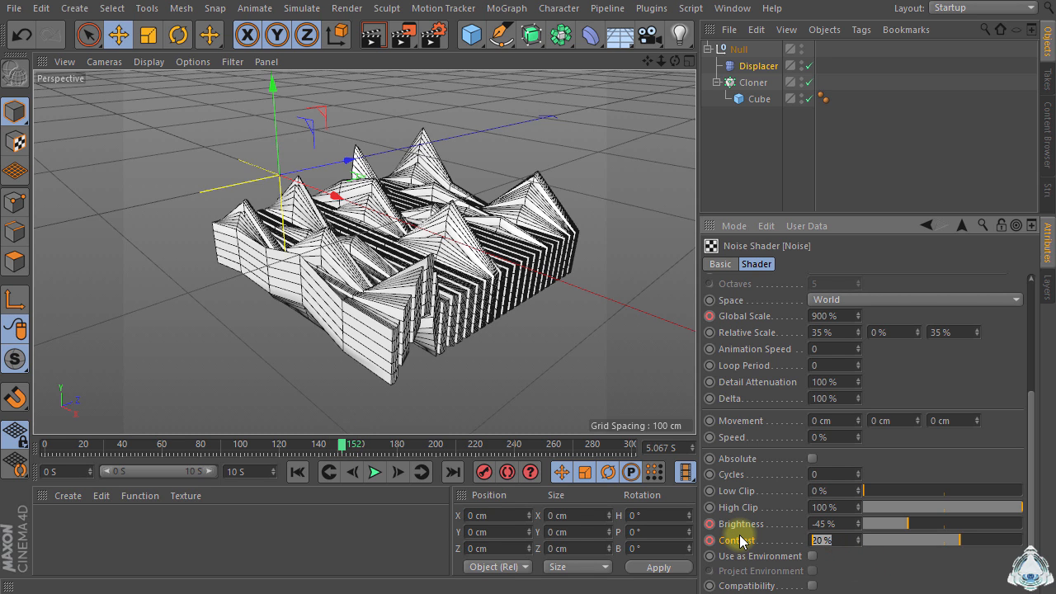
pyautogui.click(709, 540)
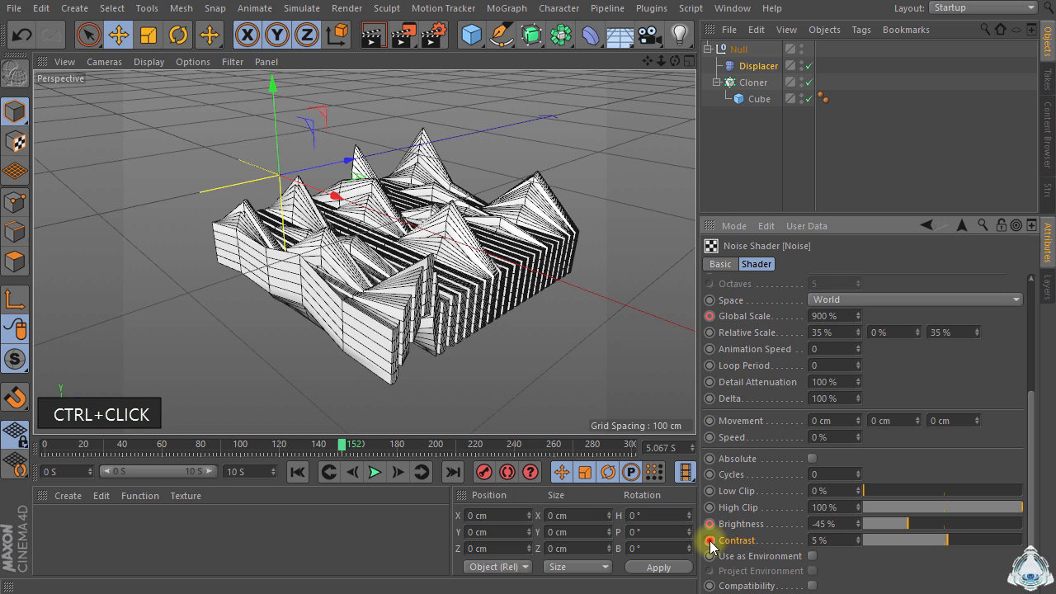
pyautogui.tripleClick(823, 316)
pyautogui.write('600')
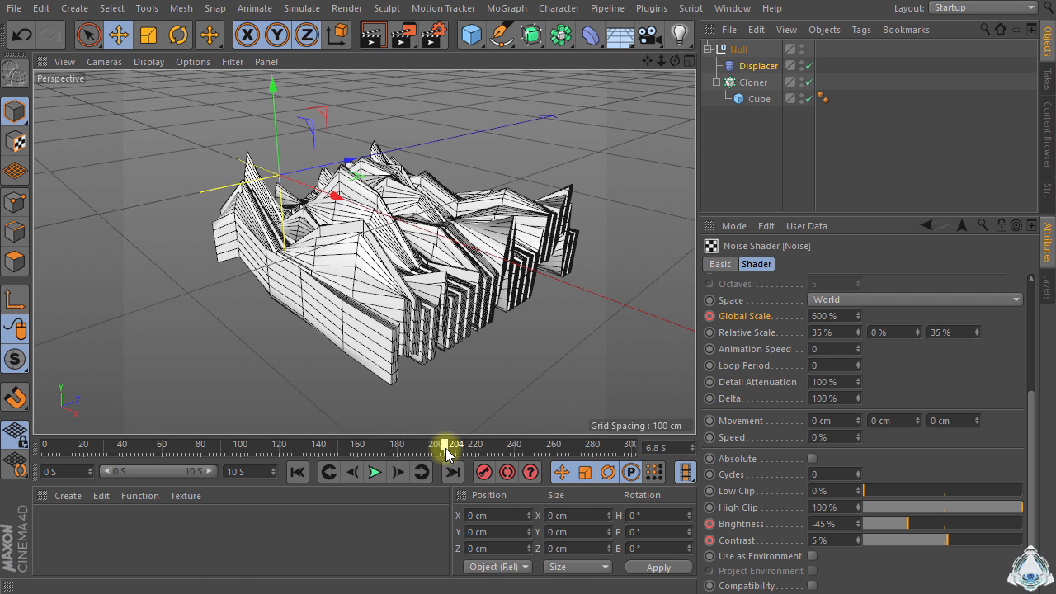
# Step: Key Contrast 25% at the final frame and play back the animation
pyautogui.moveTo(448, 446); pyautogui.dragTo(459, 446)
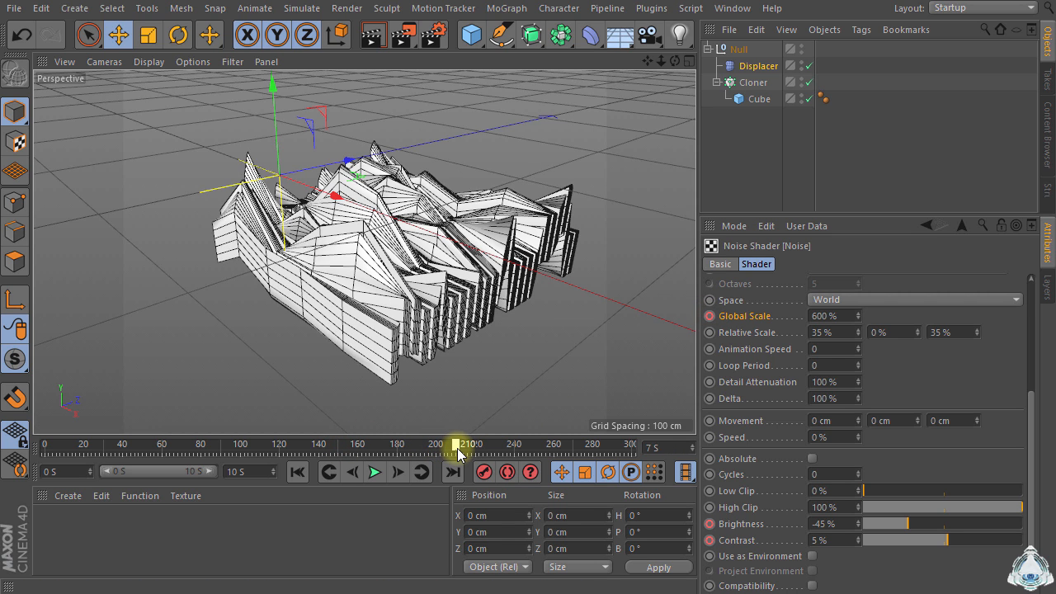
pyautogui.moveTo(458, 444); pyautogui.dragTo(470, 444)
pyautogui.write('25')
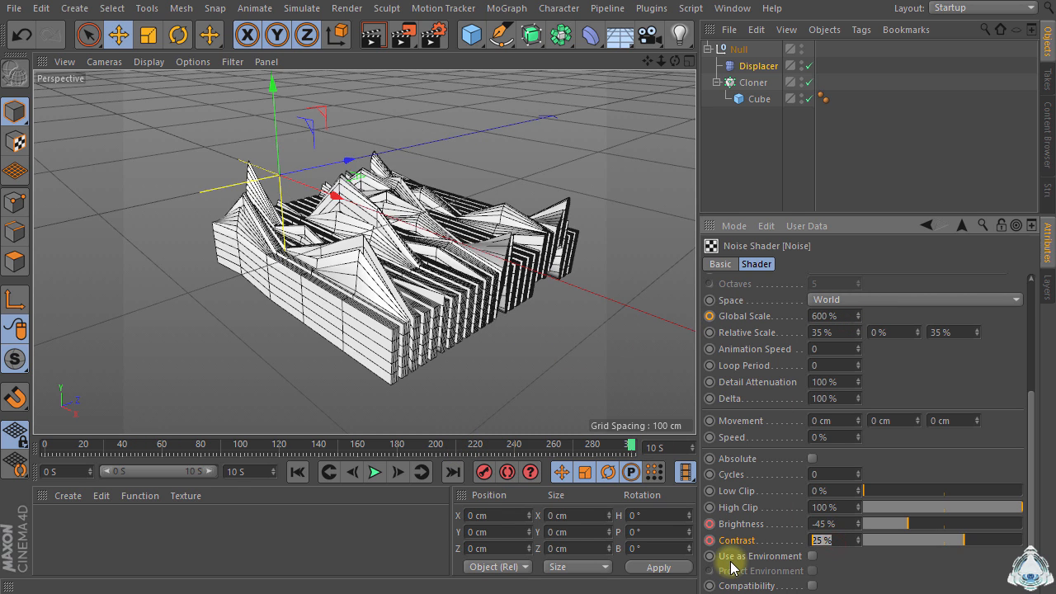
pyautogui.click(708, 540)
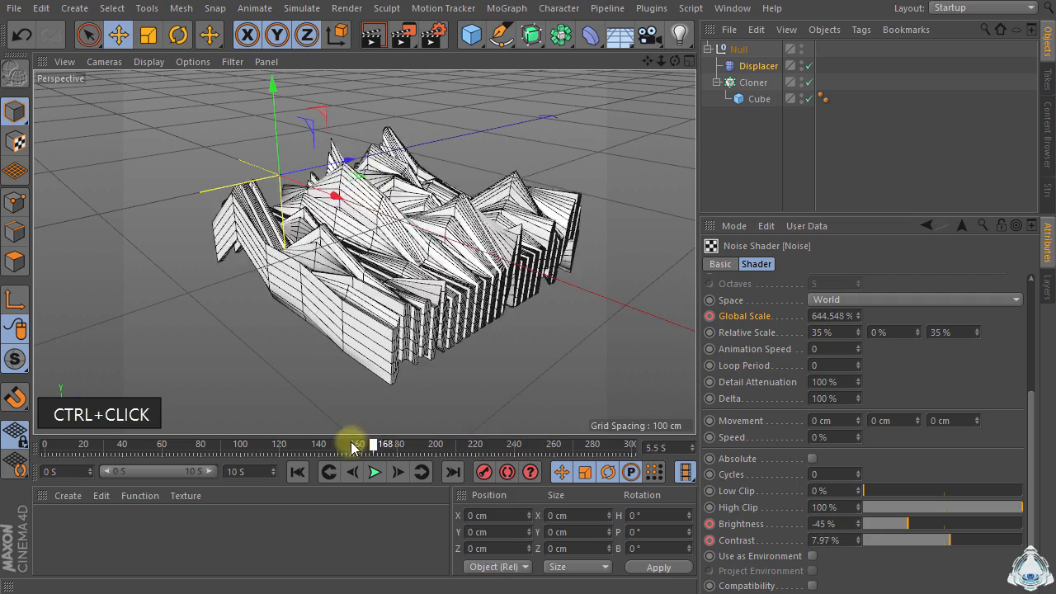
pyautogui.click(375, 471)
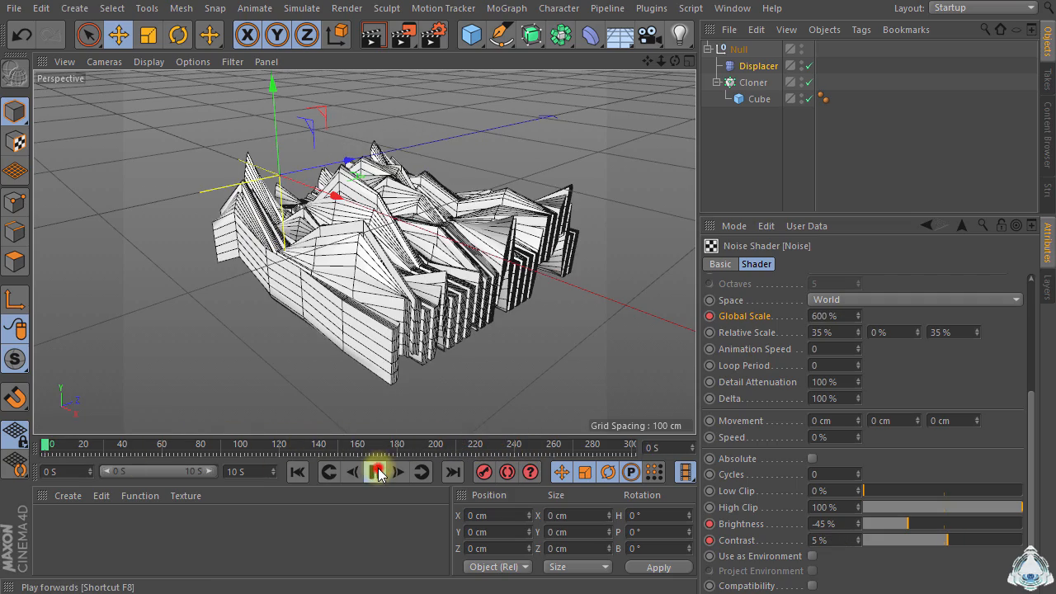
pyautogui.click(375, 471)
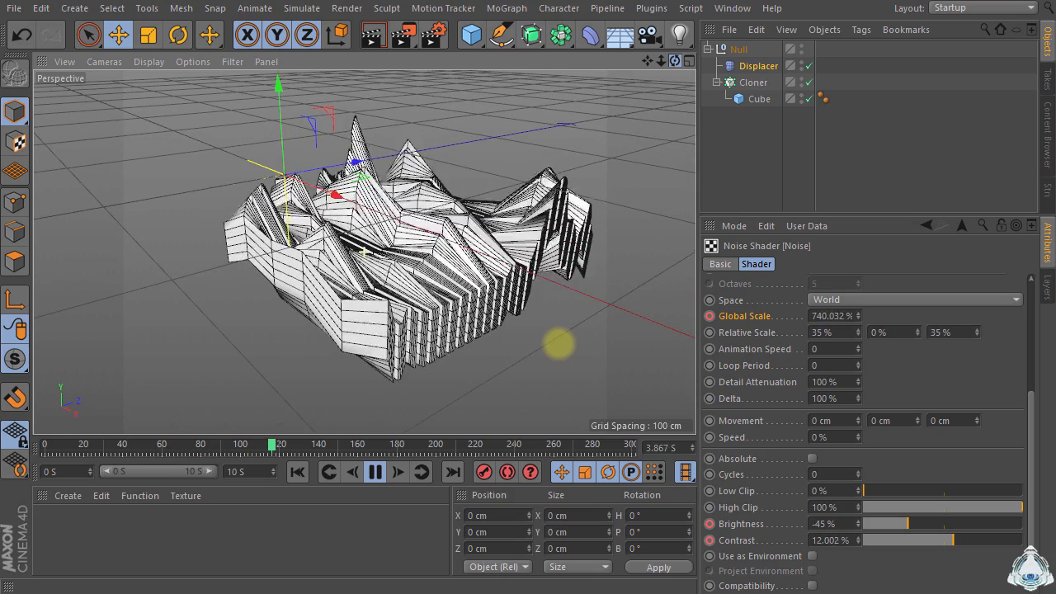
pyautogui.click(374, 471)
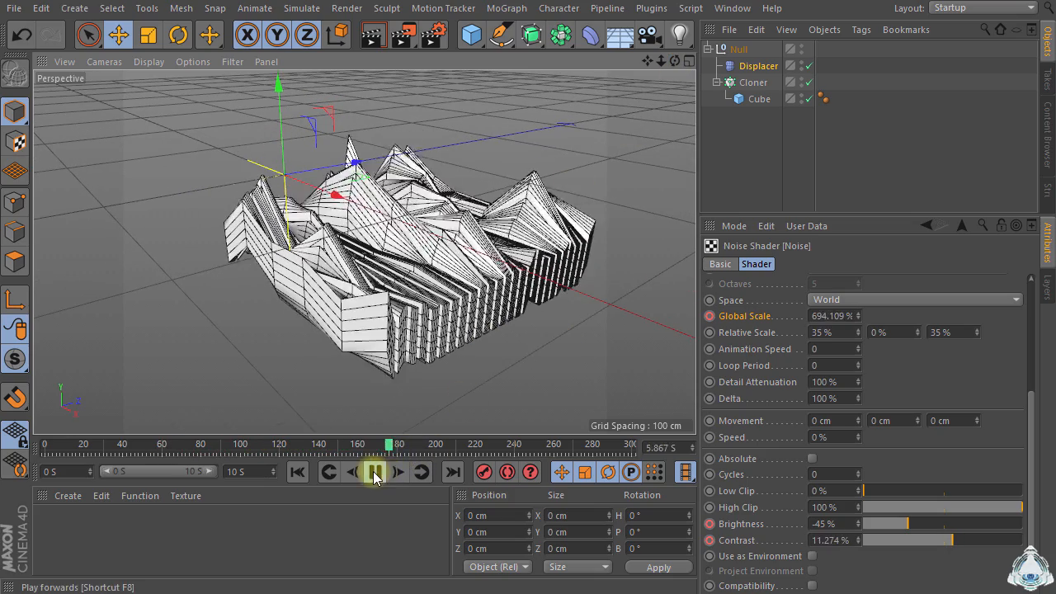
pyautogui.click(374, 471)
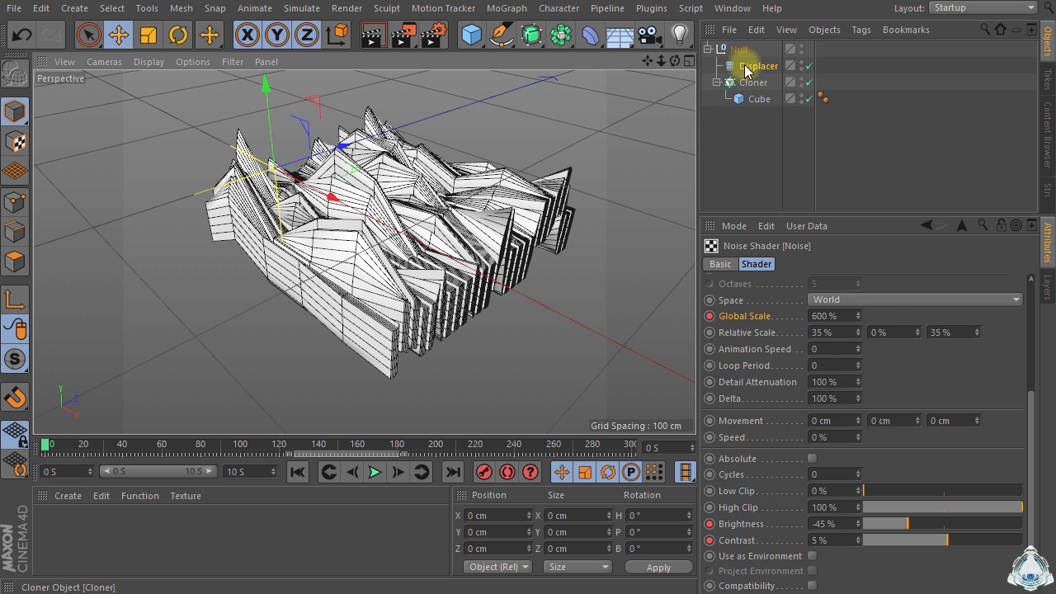
# Step: Select the sculpture group and add a Cylinder primitive
pyautogui.click(757, 65)
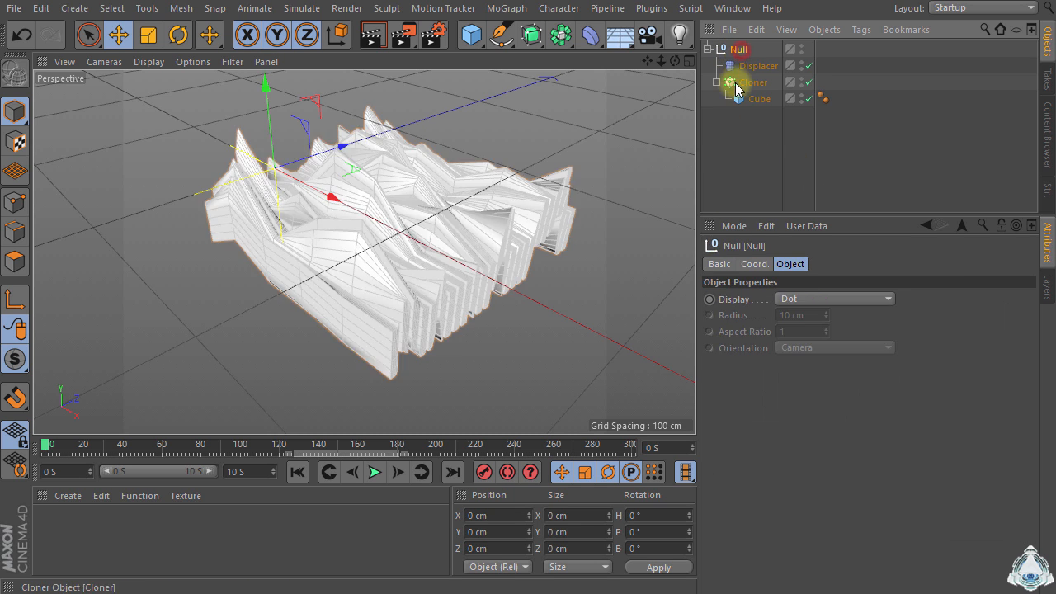
pyautogui.click(757, 65)
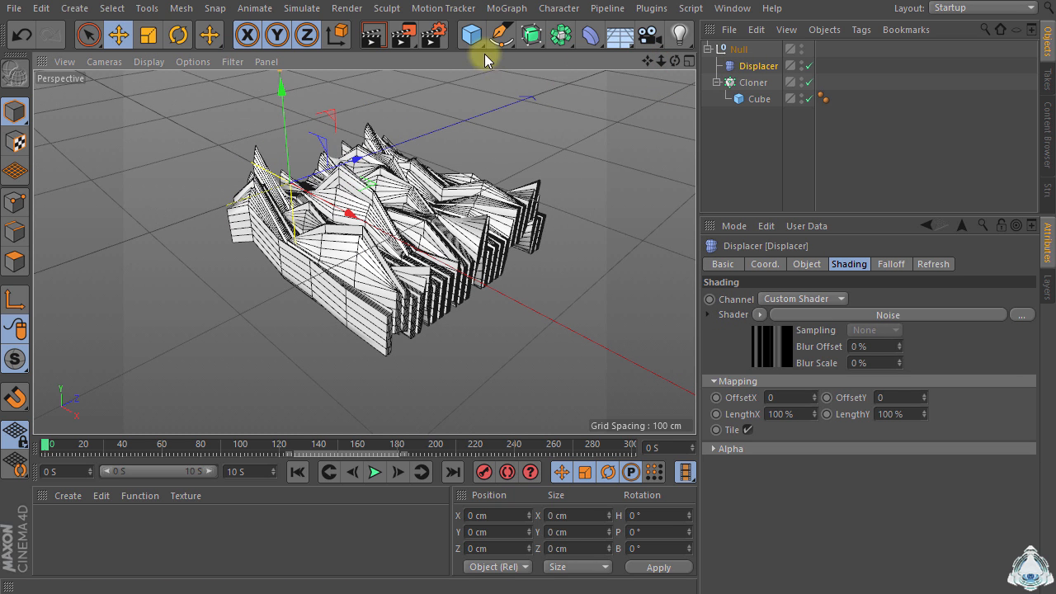
pyautogui.click(470, 34)
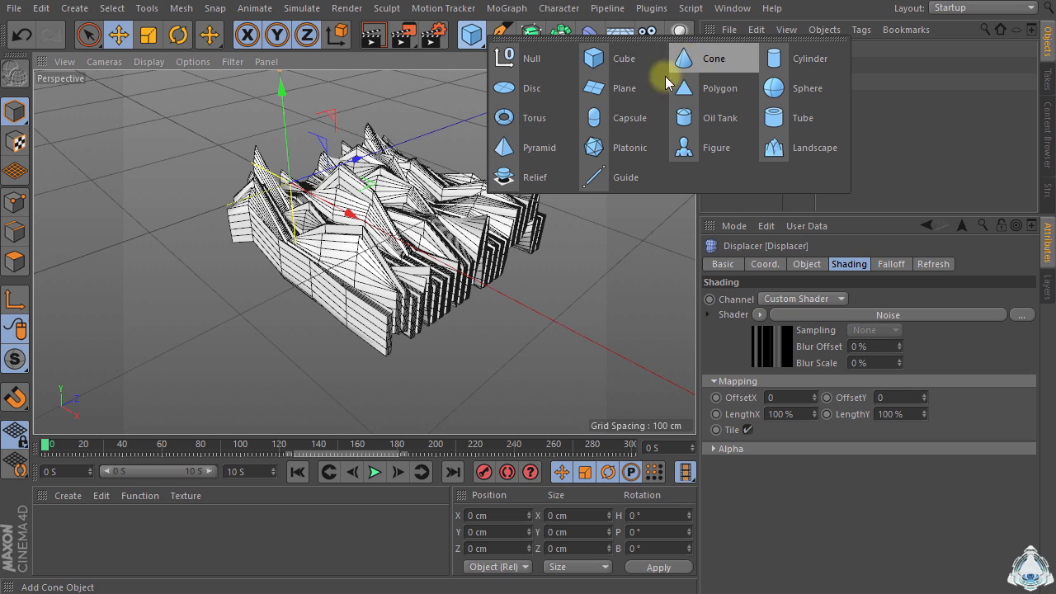
pyautogui.moveTo(719, 117)
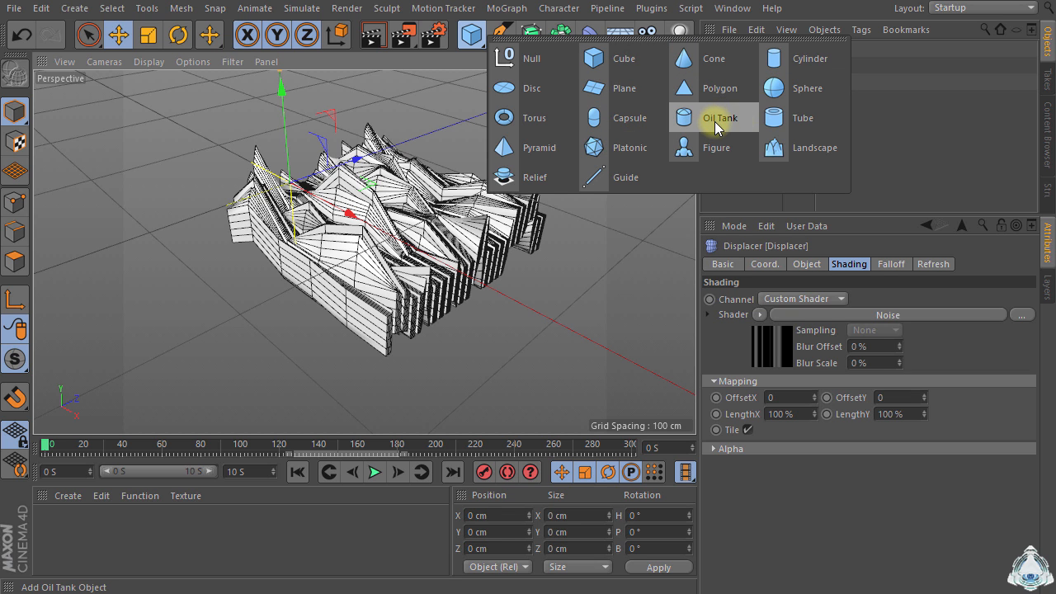
pyautogui.click(810, 58)
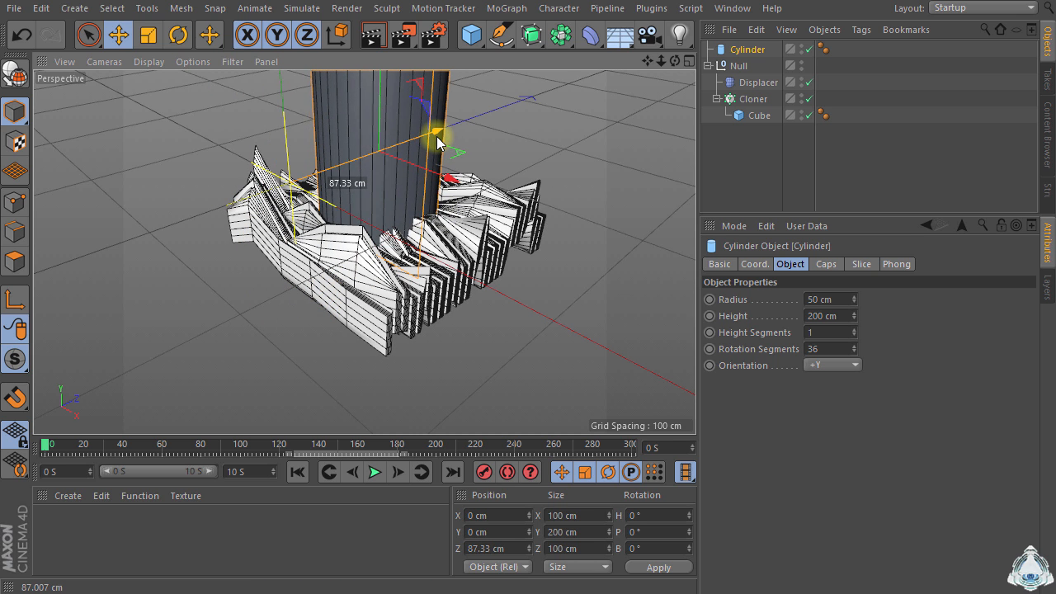
# Step: Place the cylinder amid the slabs with 70 cm radius and 100 cm height
pyautogui.moveTo(433, 132); pyautogui.dragTo(462, 181)
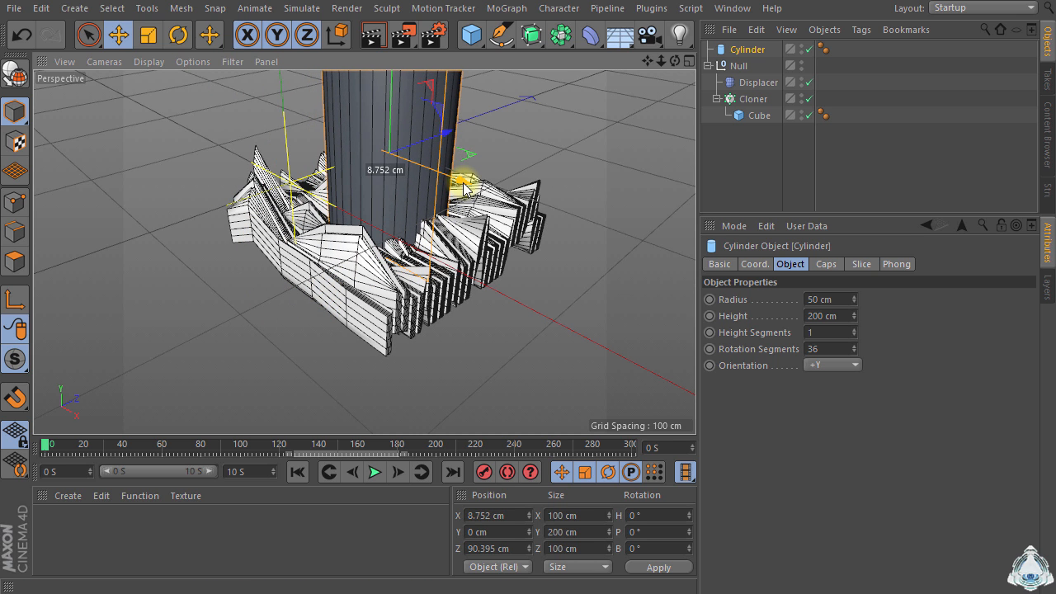
pyautogui.moveTo(462, 181); pyautogui.dragTo(392, 99)
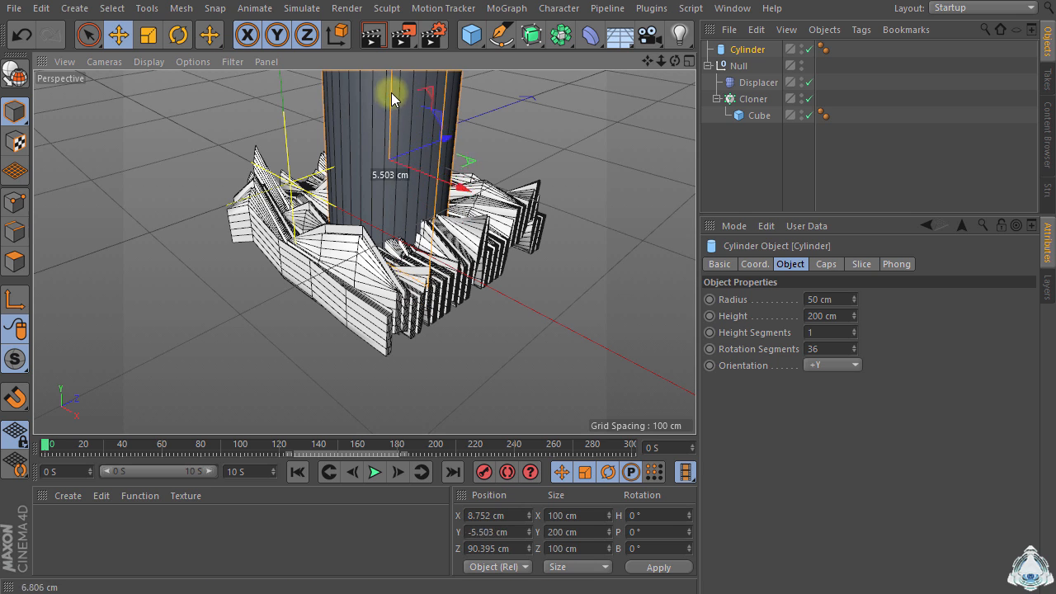
pyautogui.moveTo(392, 99); pyautogui.dragTo(398, 85)
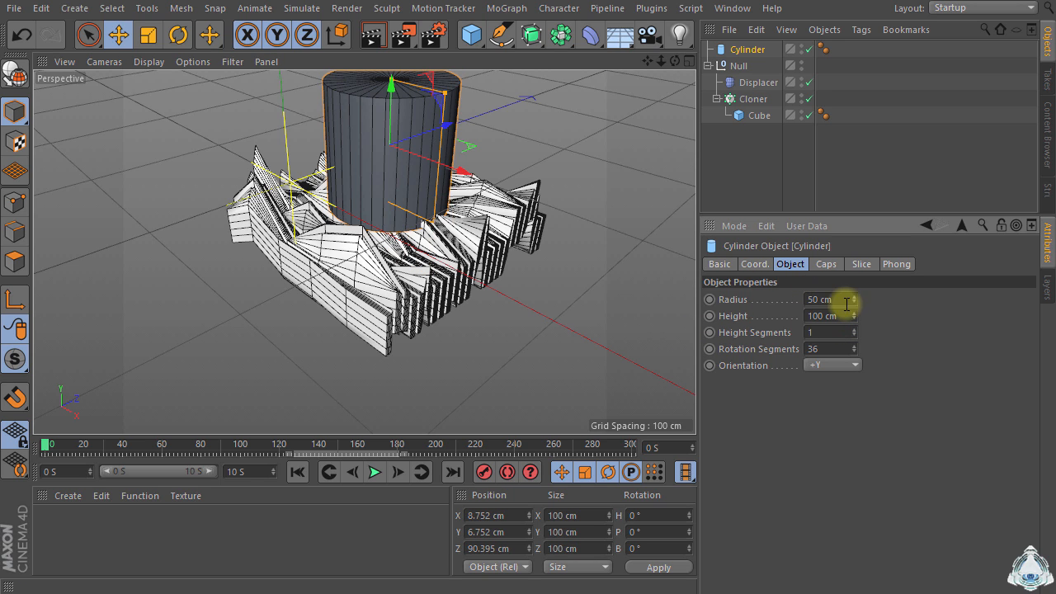
pyautogui.moveTo(829, 299); pyautogui.dragTo(858, 298)
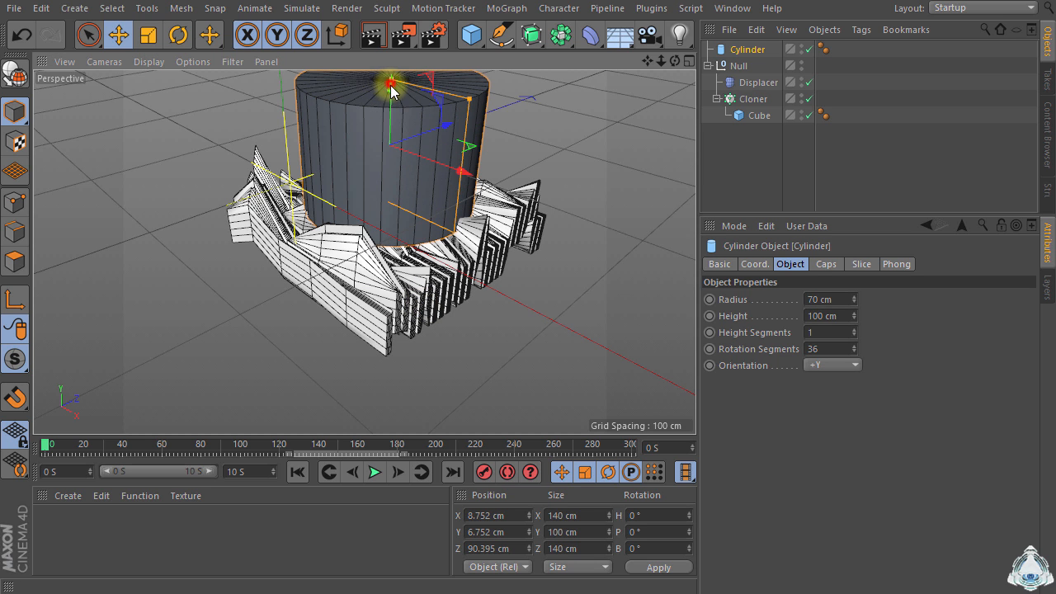
pyautogui.moveTo(824, 316); pyautogui.dragTo(800, 316)
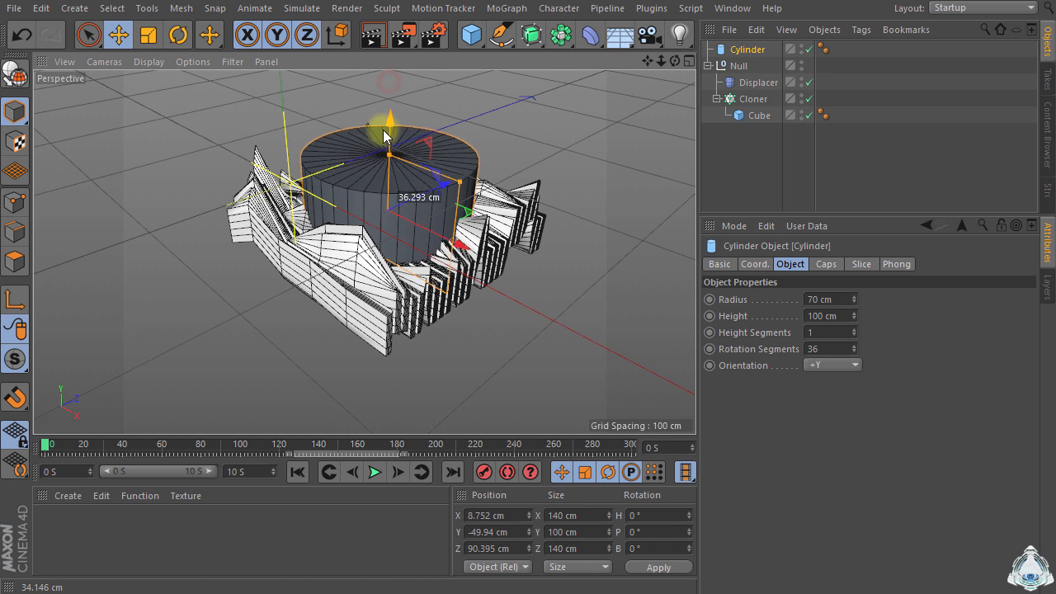
pyautogui.moveTo(388, 119); pyautogui.dragTo(388, 99)
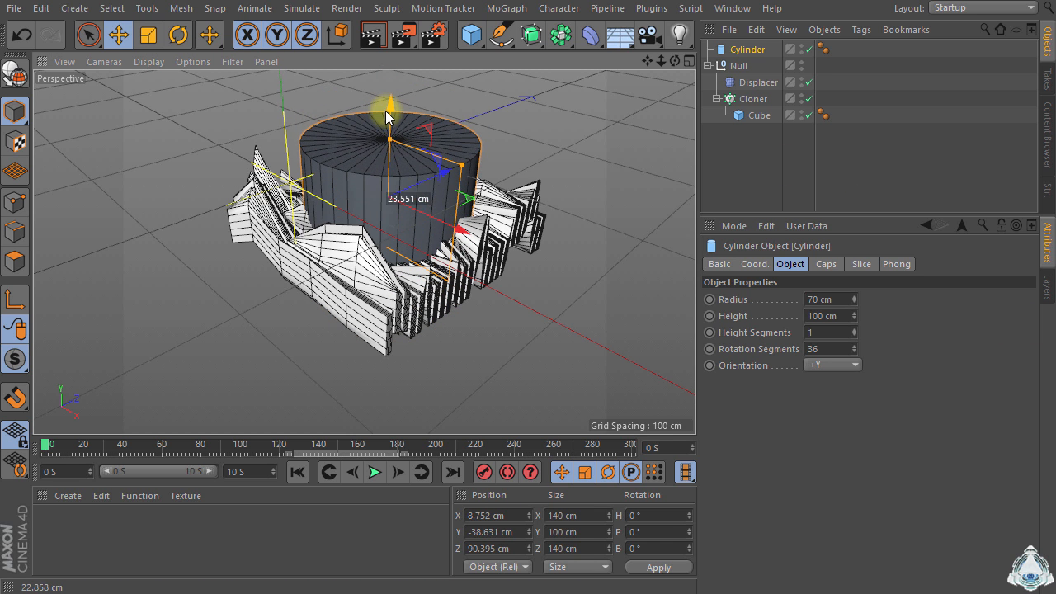
# Step: Nest the Cylinder and slab Null under a Boole set to A intersect B
pyautogui.click(530, 35)
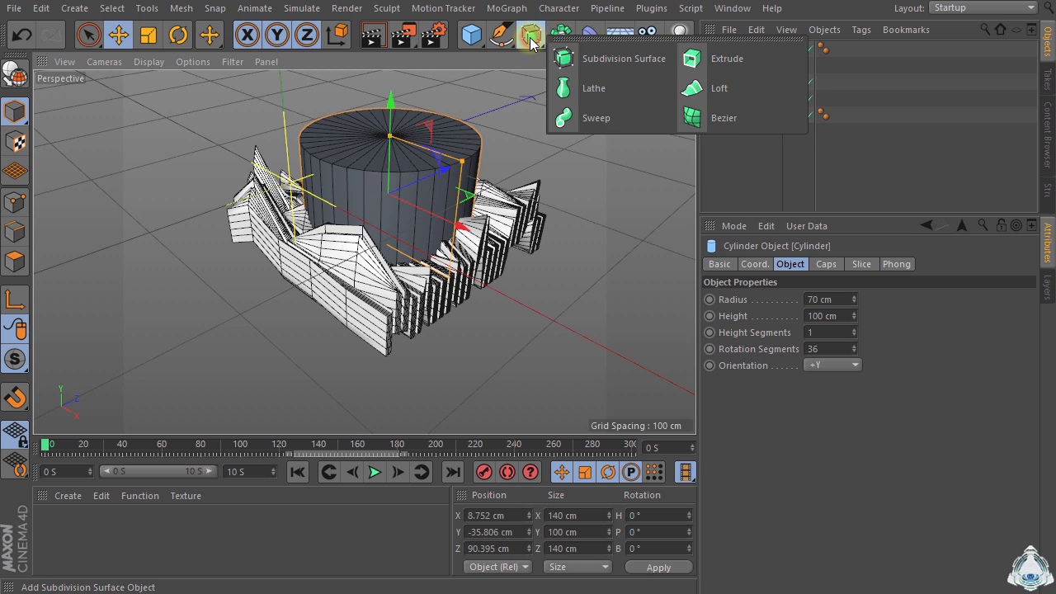
pyautogui.click(560, 35)
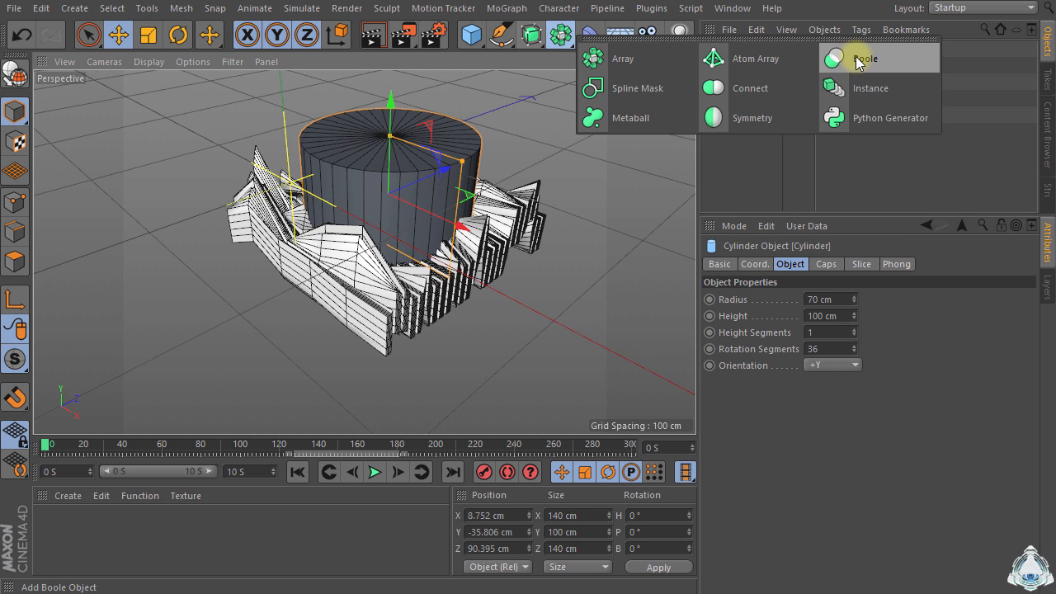
pyautogui.click(865, 58)
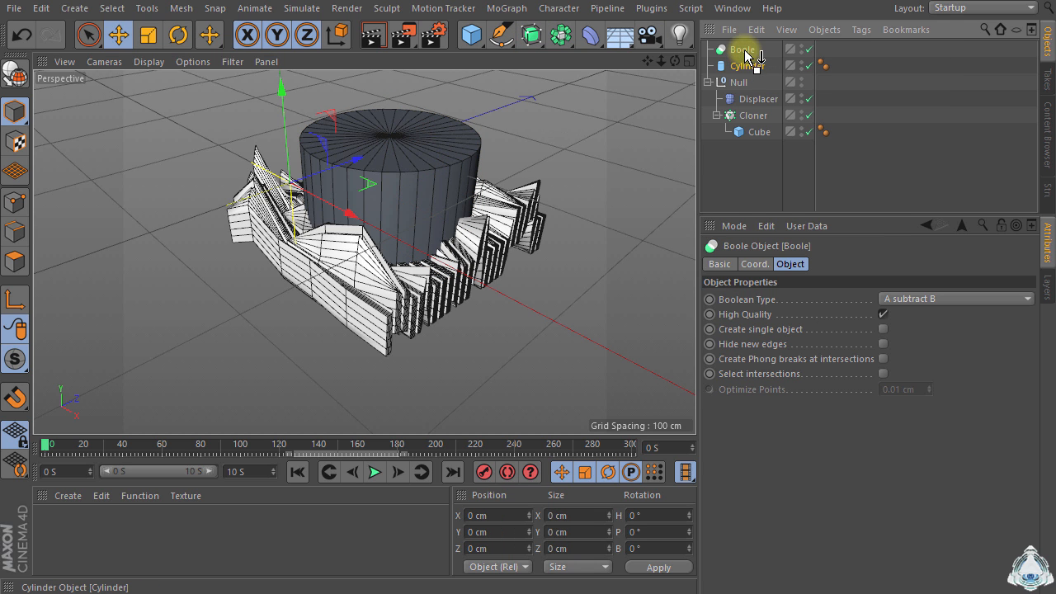
pyautogui.click(756, 66)
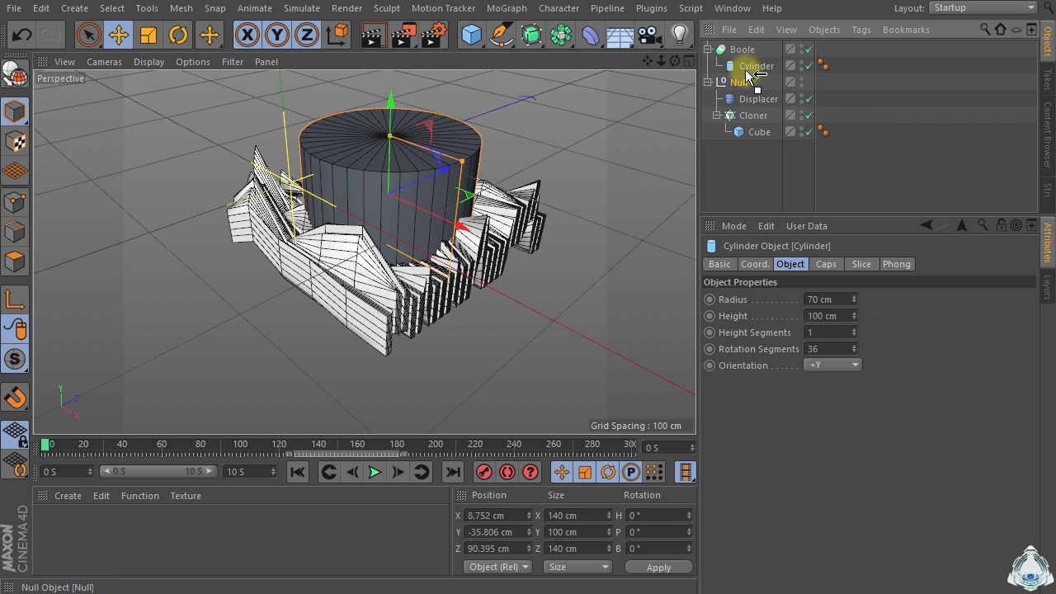
pyautogui.click(742, 49)
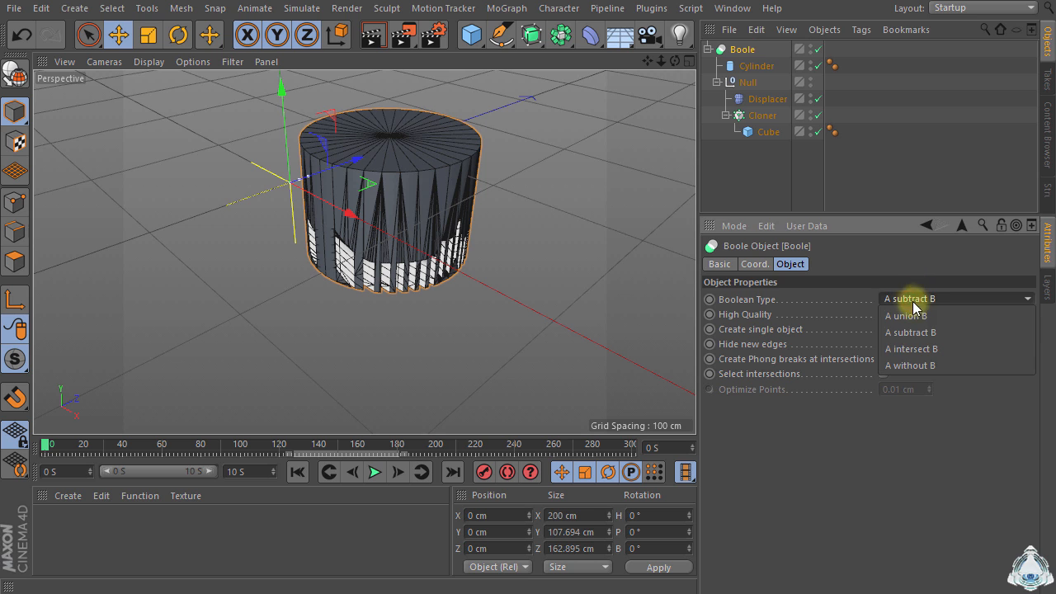
pyautogui.click(911, 348)
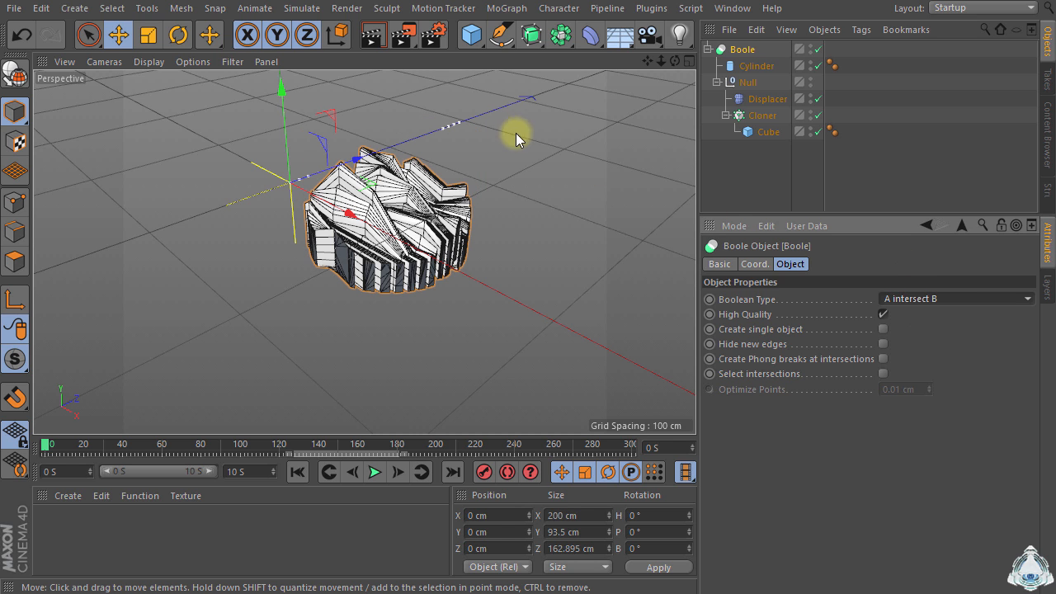
# Step: Raise the cylinder's rotation segments to 45 and play the animation
pyautogui.click(756, 65)
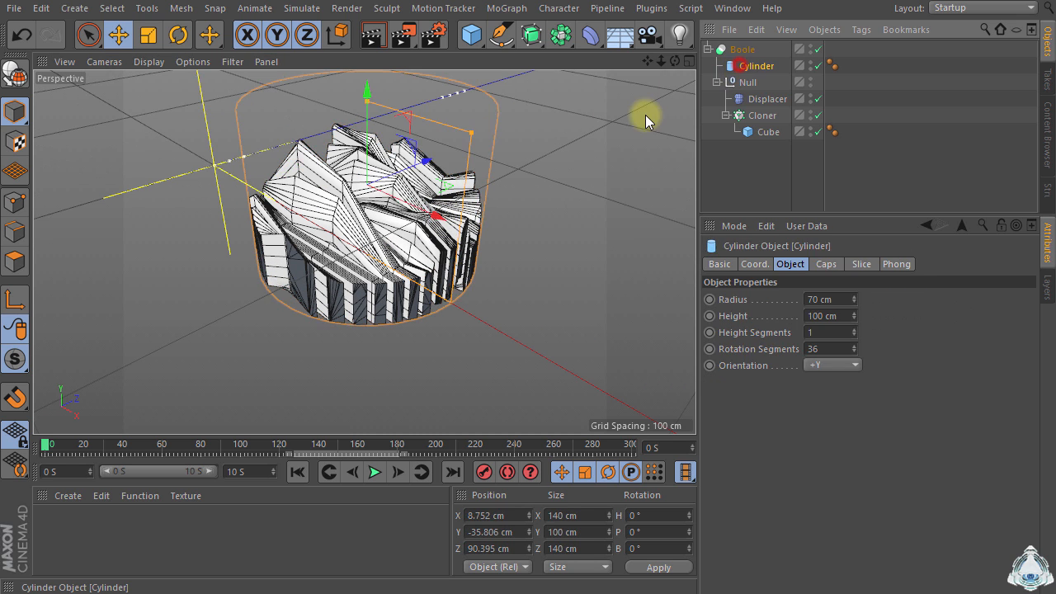
pyautogui.moveTo(367, 124); pyautogui.dragTo(367, 89)
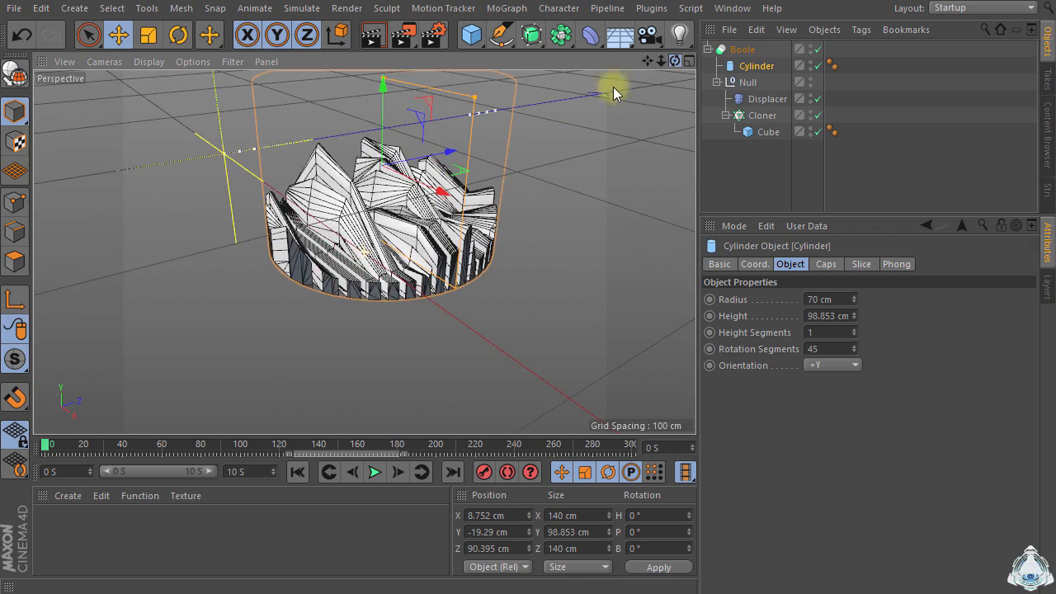
pyautogui.click(375, 471)
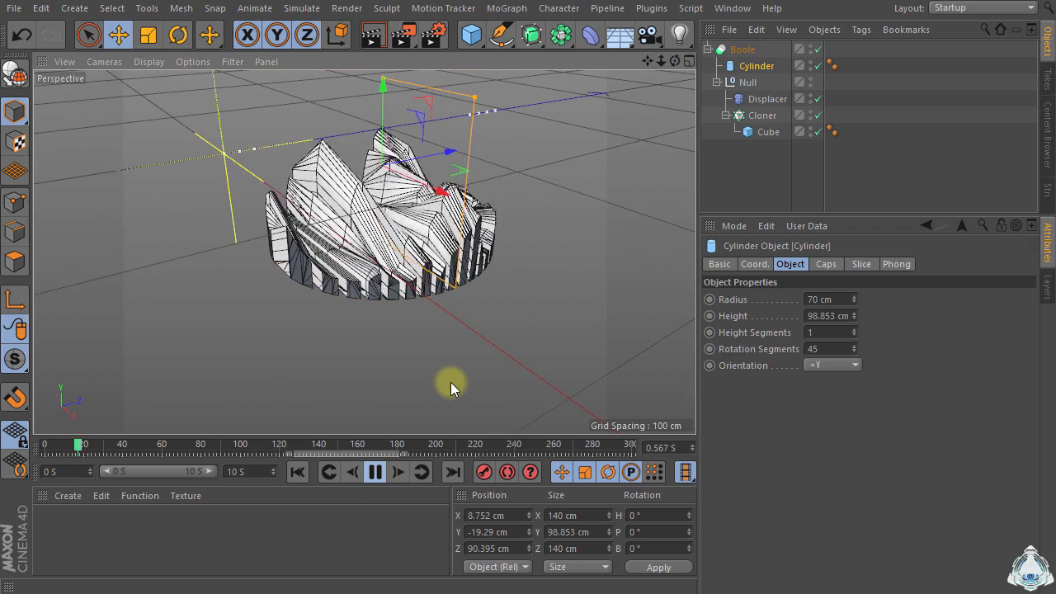
pyautogui.moveTo(542, 274)
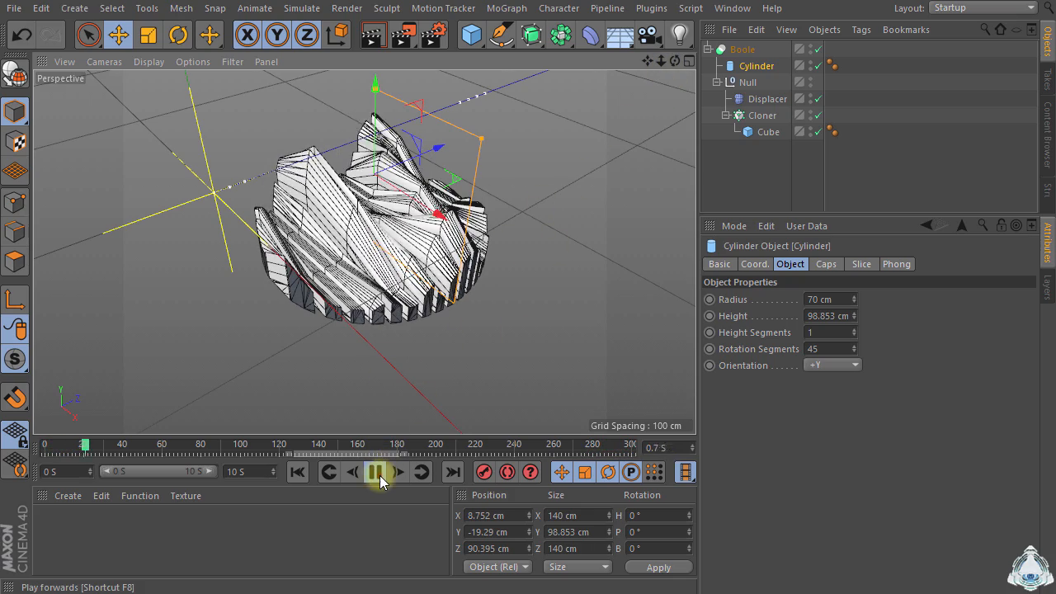
# Step: Nest the Boole under a new Subdivision Surface and preview the smoothed drum
pyautogui.click(376, 471)
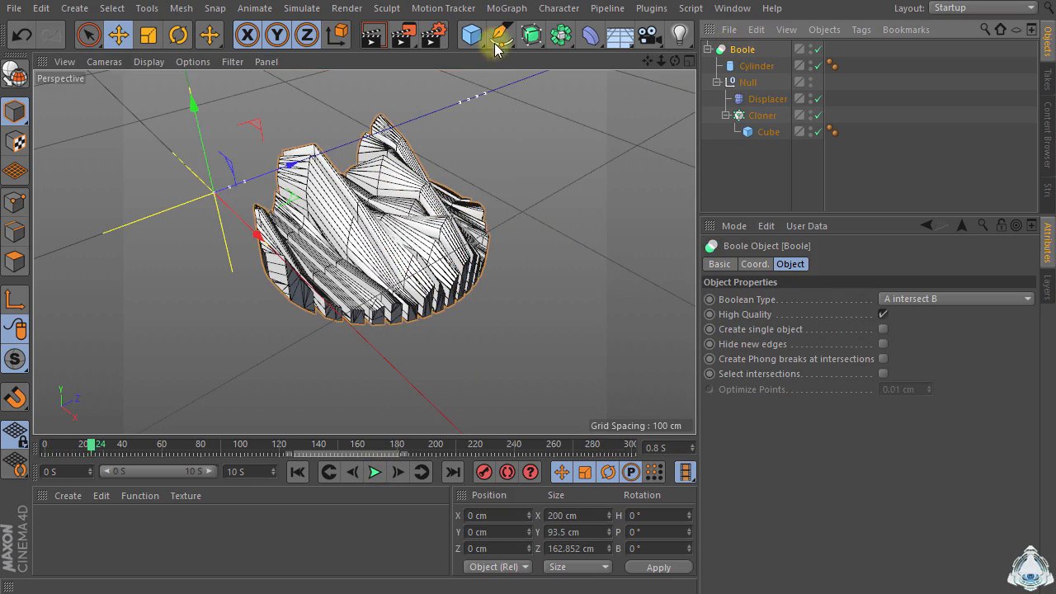
pyautogui.click(471, 35)
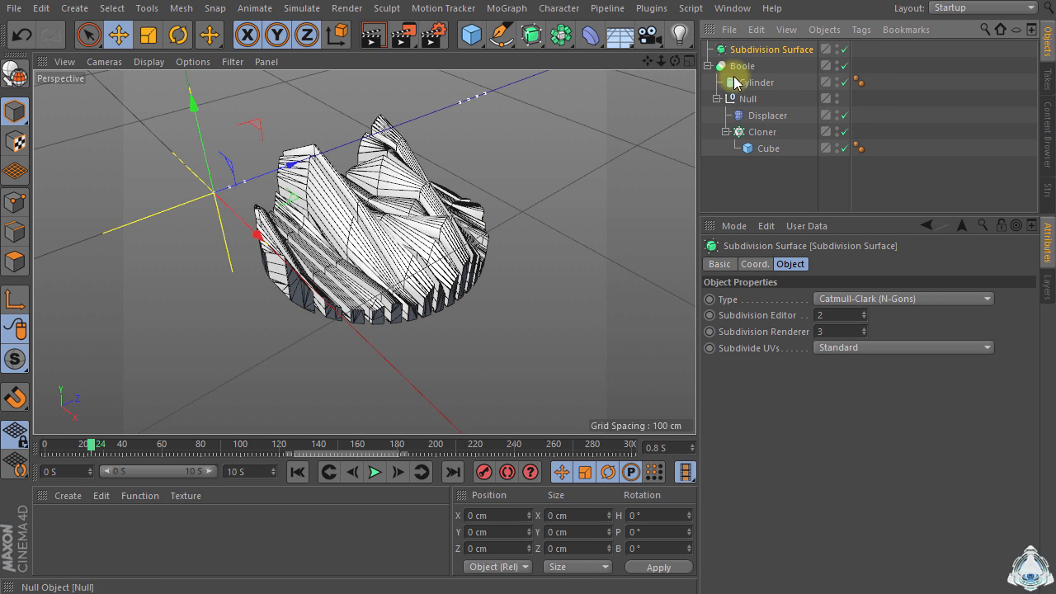
pyautogui.click(771, 49)
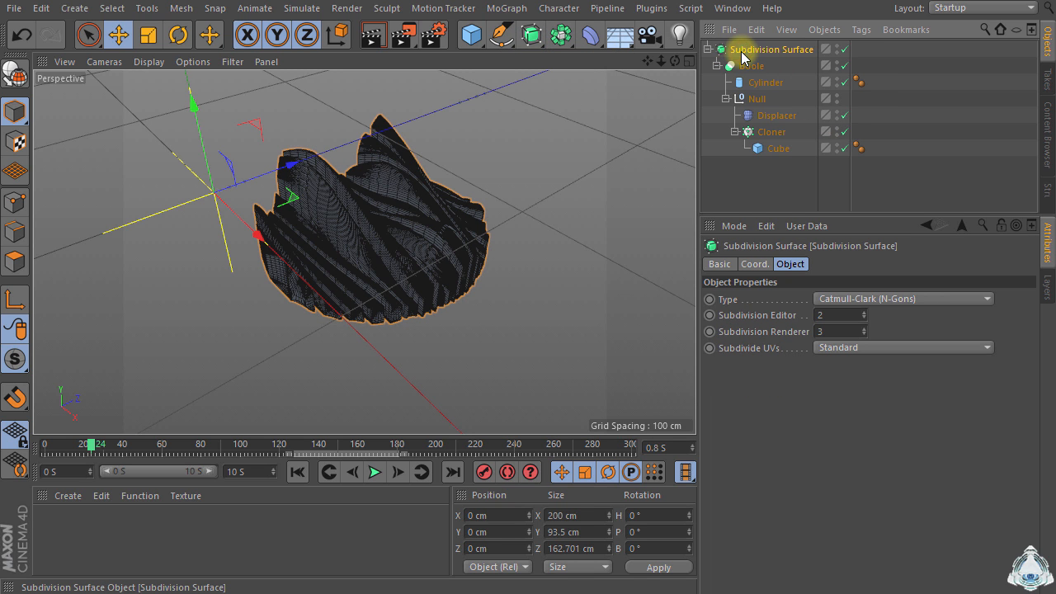
pyautogui.click(373, 472)
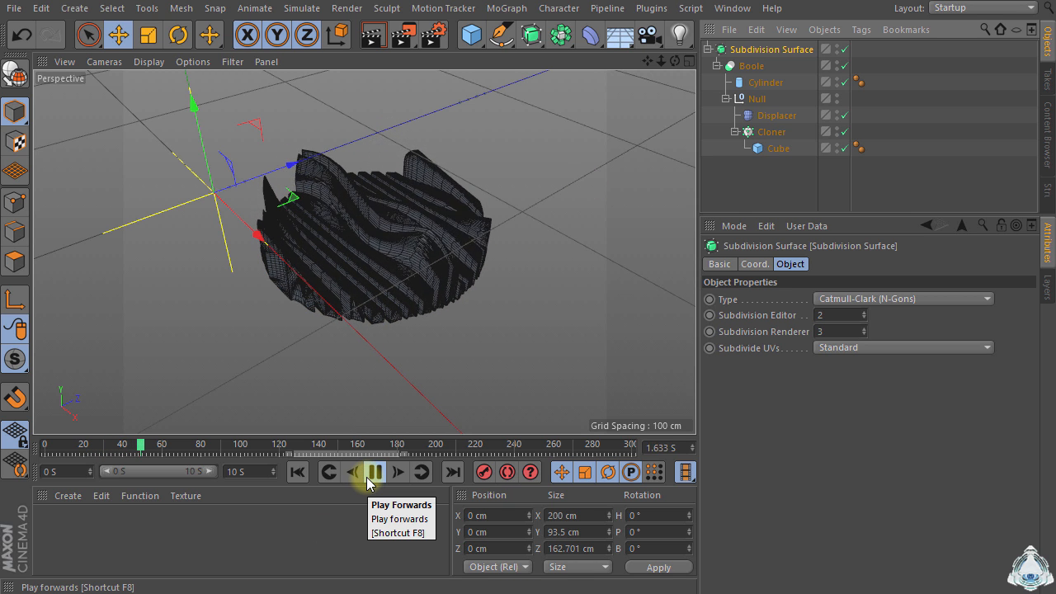
pyautogui.click(372, 471)
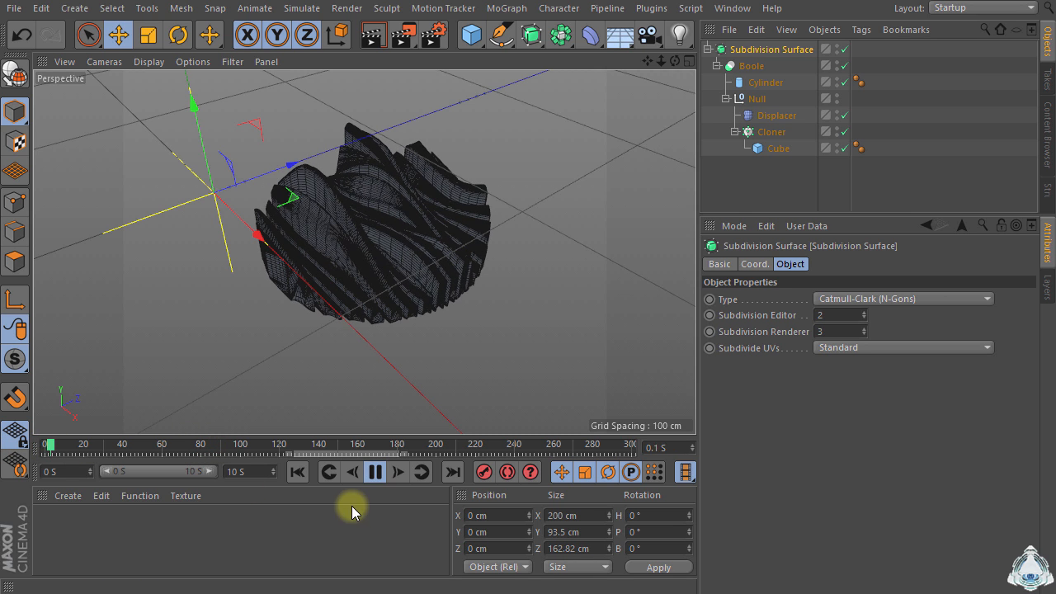
pyautogui.click(373, 471)
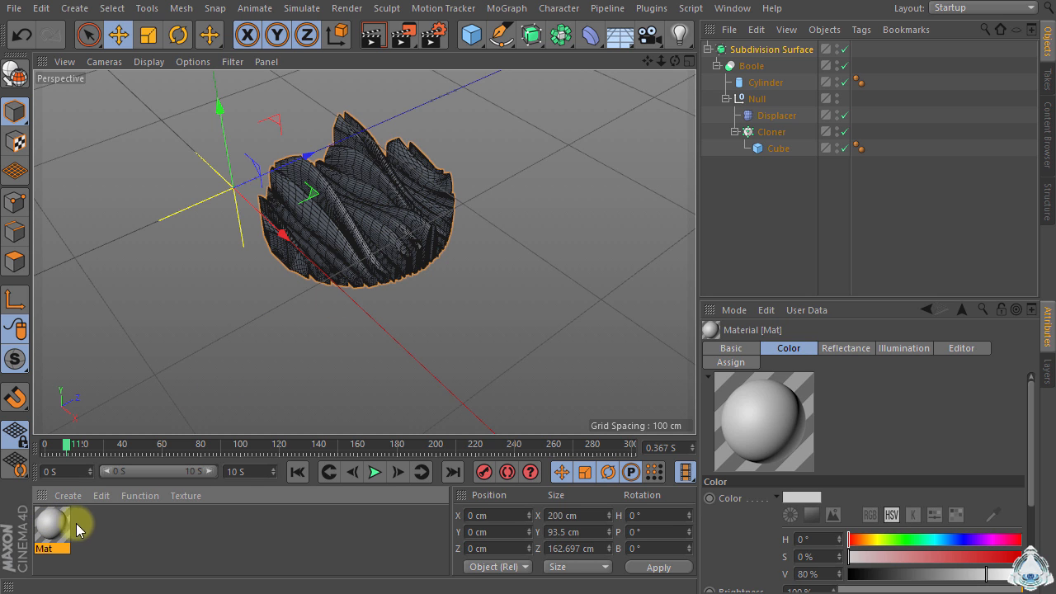
# Step: Set Mat's colour Gradient knots to blue, red and yellow tones, with Type 2D - Radial
pyautogui.doubleClick(52, 528)
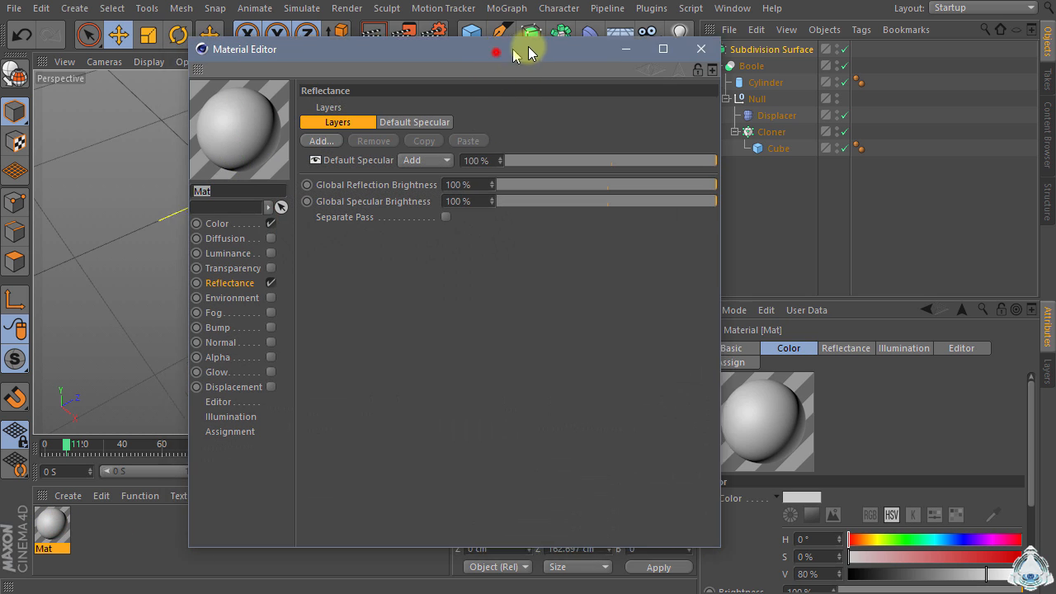
pyautogui.click(217, 219)
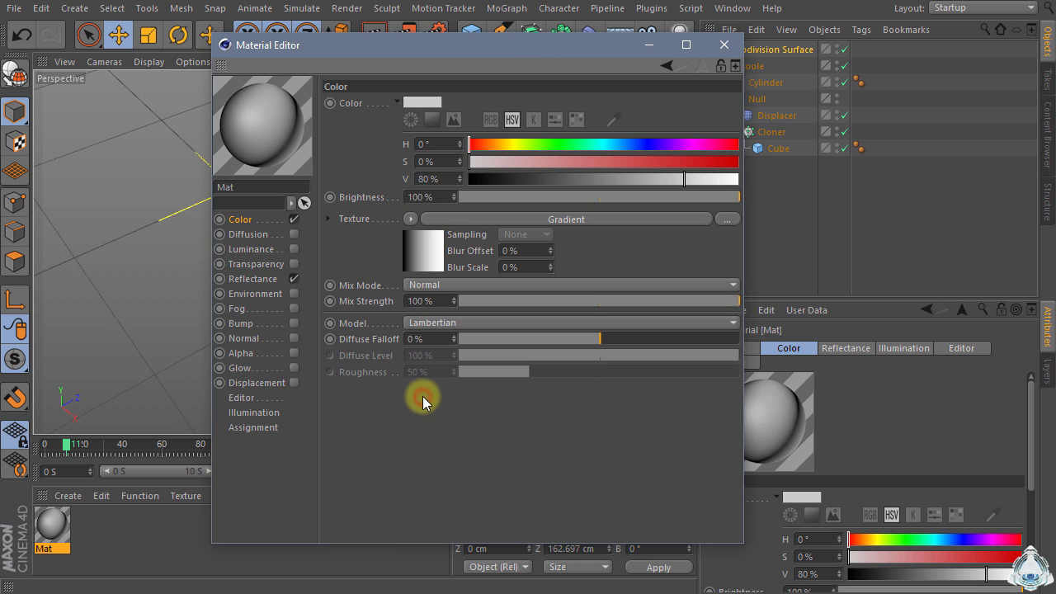
pyautogui.click(565, 218)
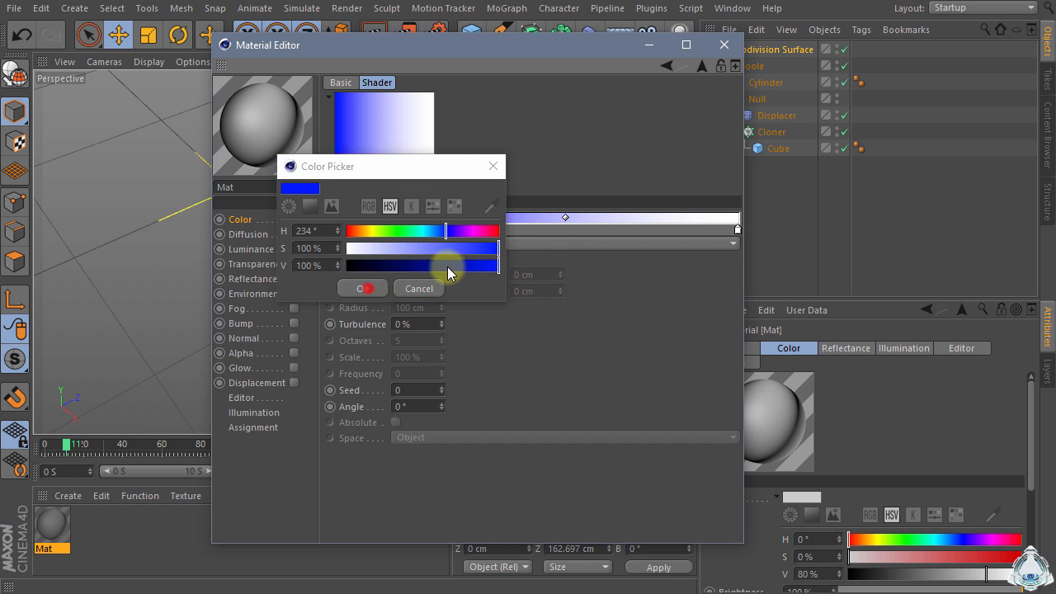
pyautogui.click(361, 288)
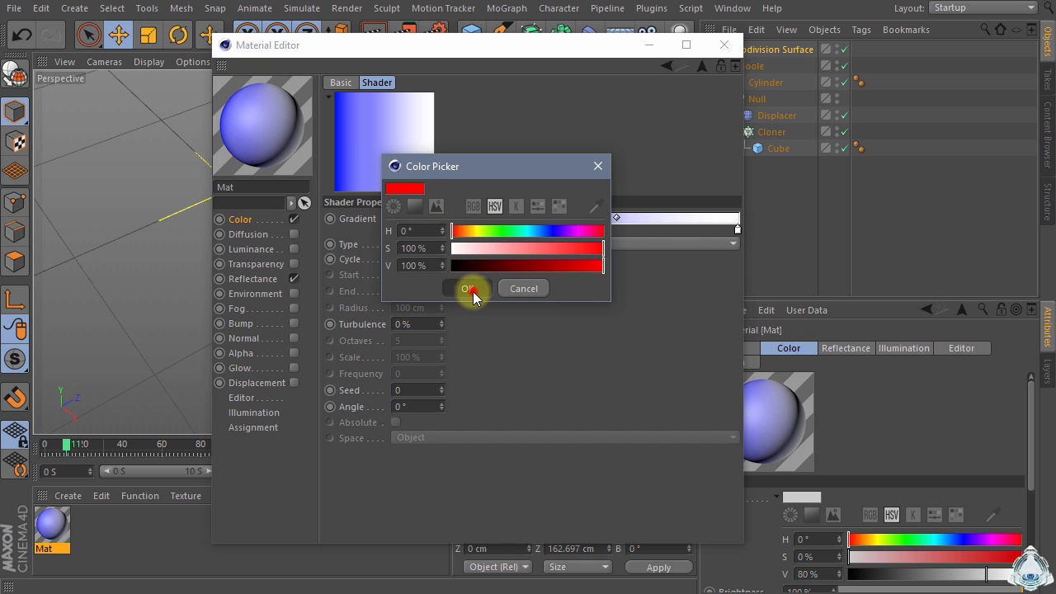
pyautogui.click(469, 288)
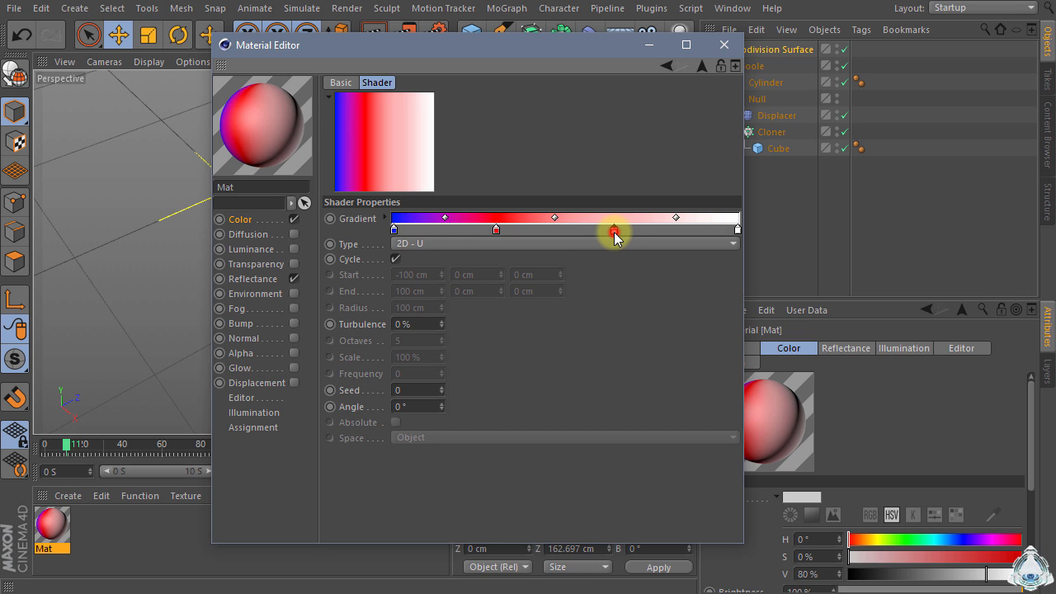
pyautogui.doubleClick(614, 231)
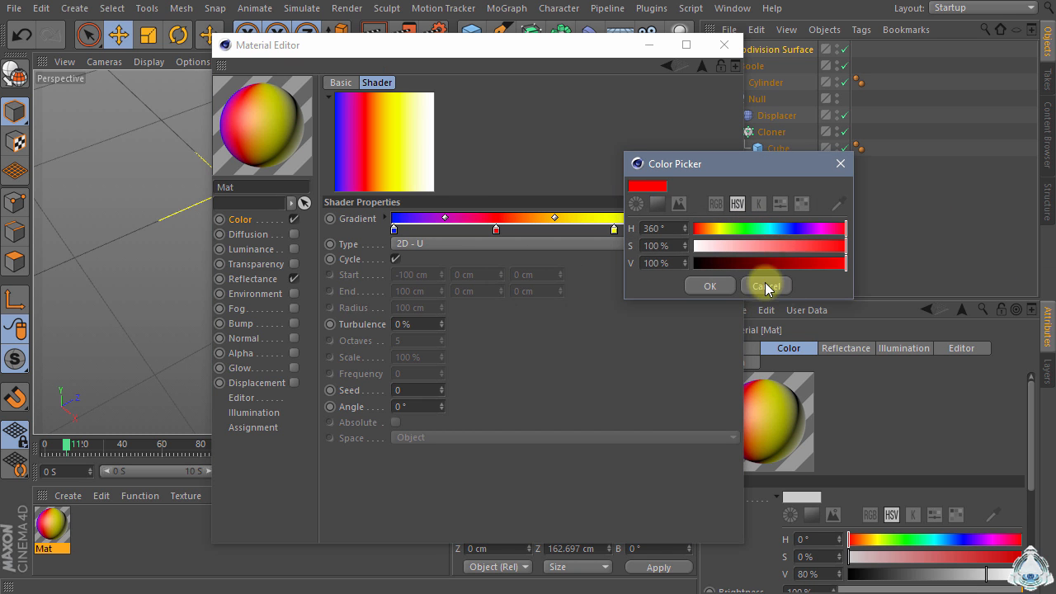
pyautogui.click(765, 286)
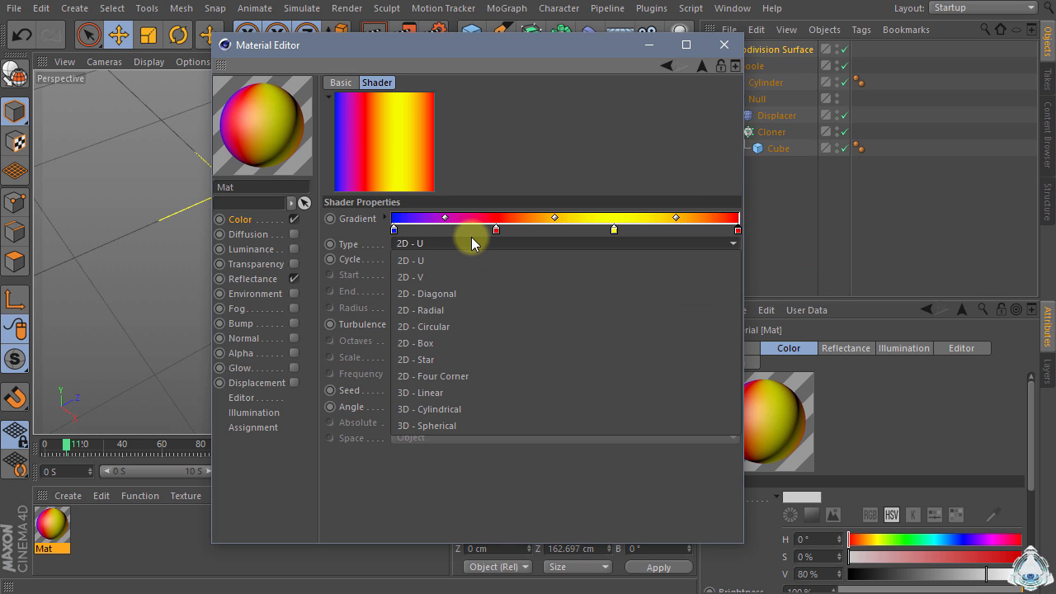
pyautogui.click(420, 309)
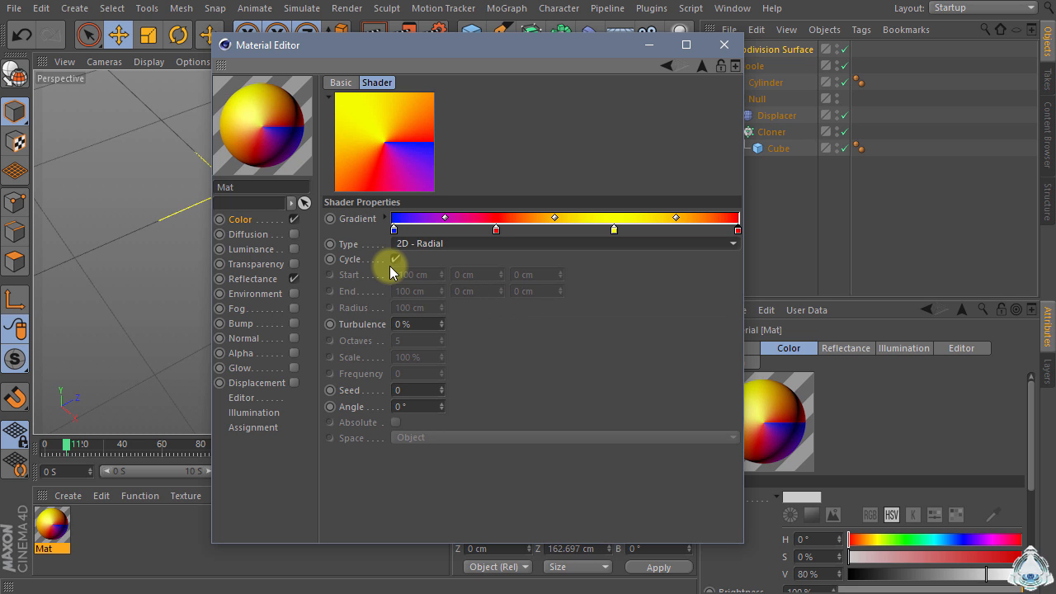
# Step: Add a GGX reflectance layer to Mat with 50% bump strength and Additive attenuation
pyautogui.click(254, 278)
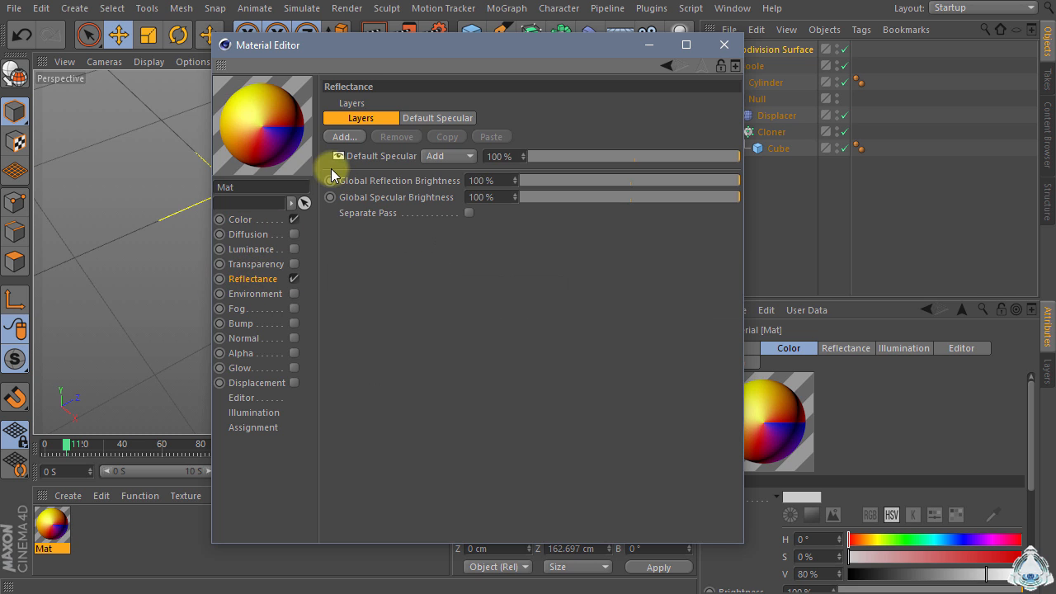
pyautogui.click(450, 156)
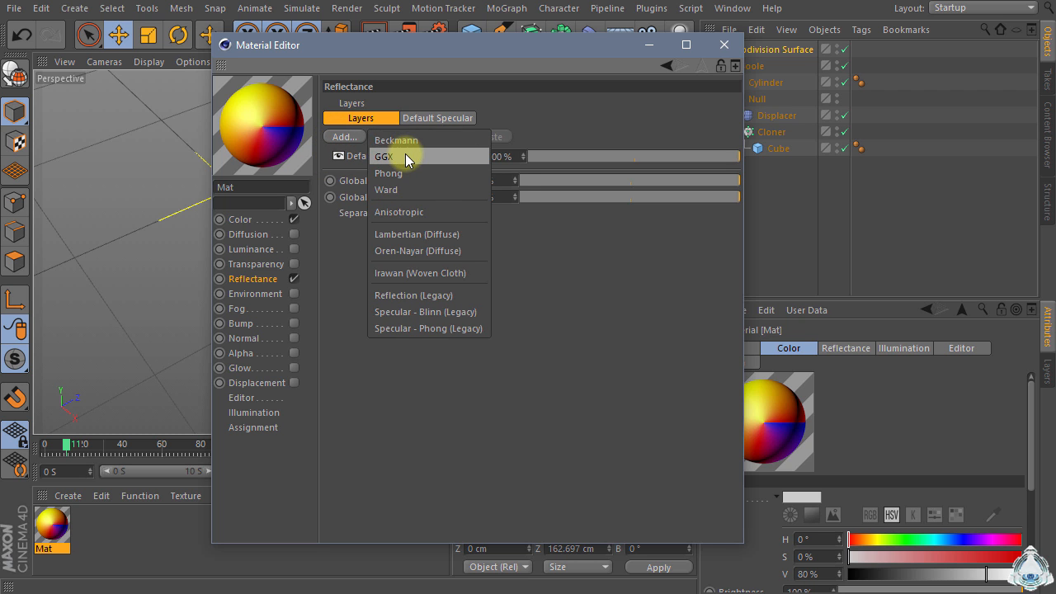
pyautogui.click(384, 156)
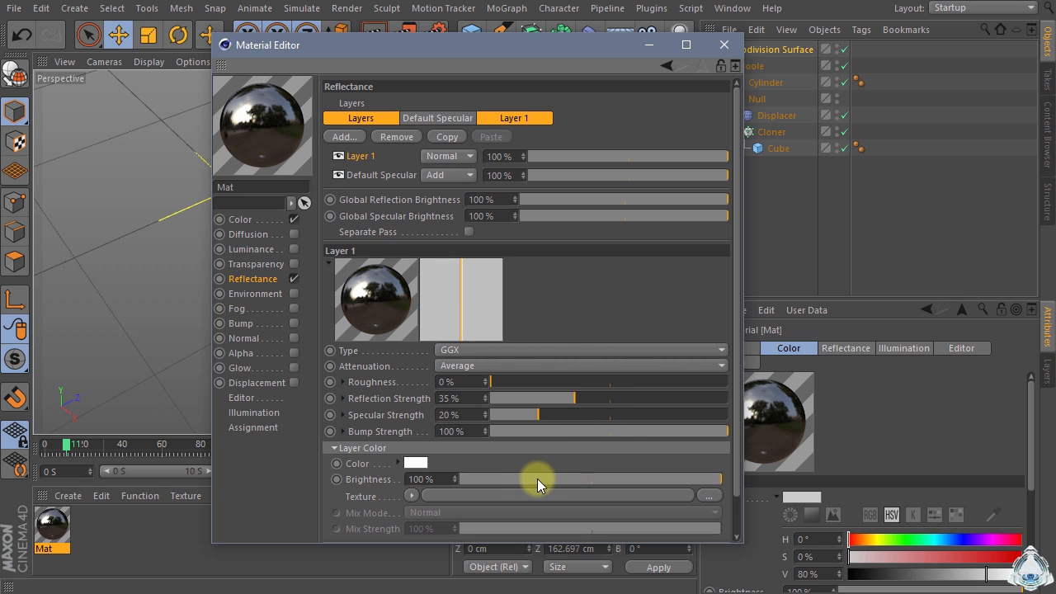
pyautogui.moveTo(718, 430); pyautogui.dragTo(626, 430)
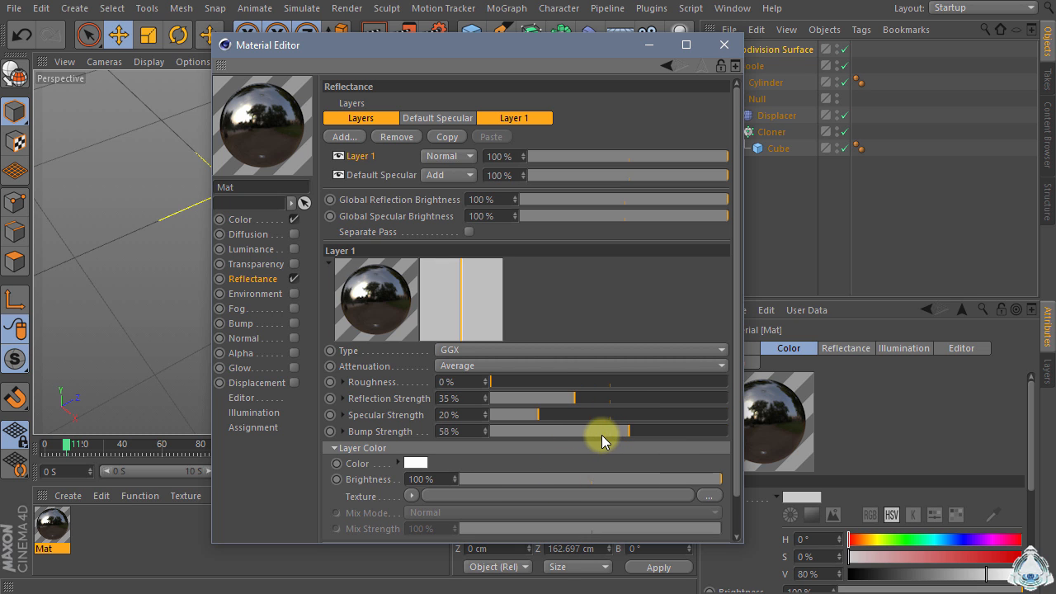
pyautogui.moveTo(629, 431); pyautogui.dragTo(610, 430)
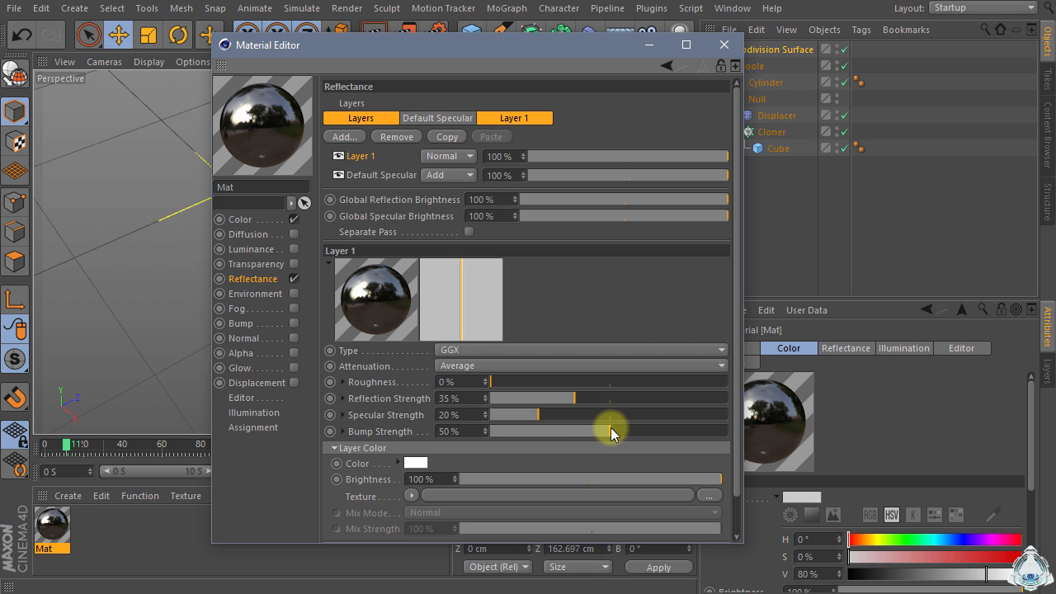
pyautogui.click(240, 218)
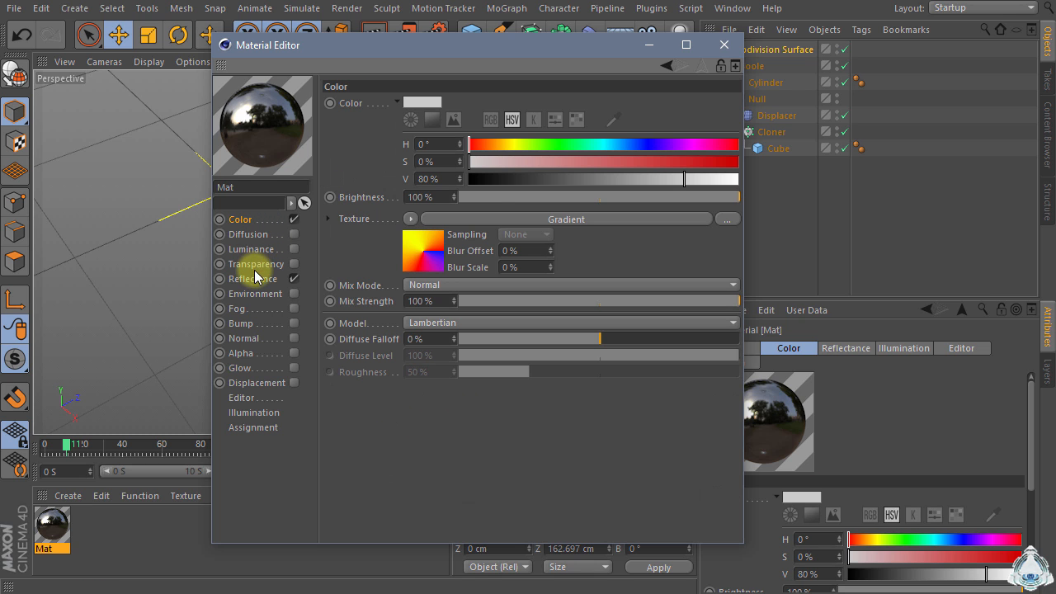
pyautogui.click(254, 278)
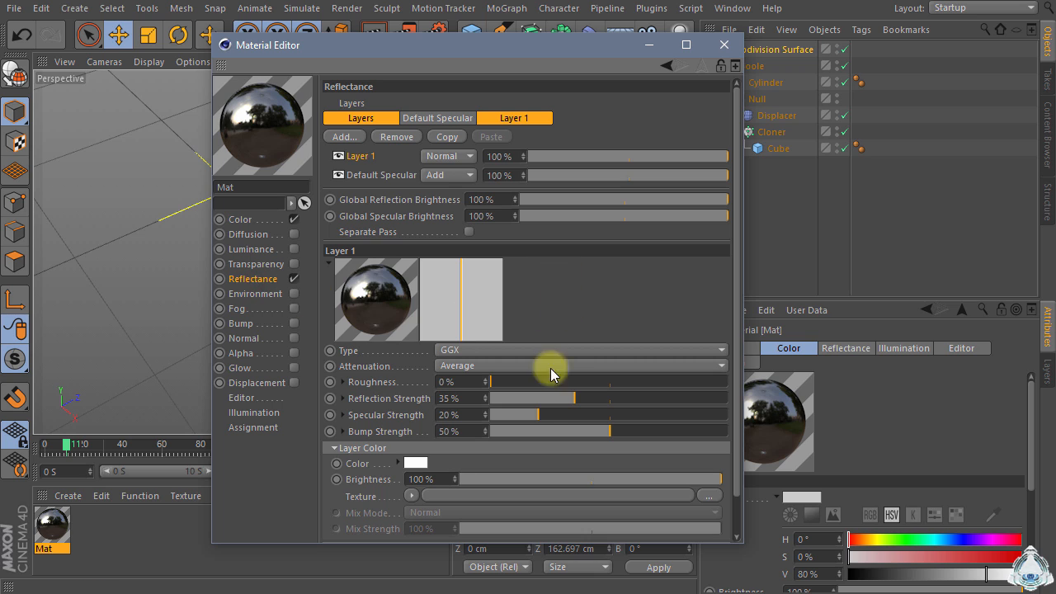
pyautogui.moveTo(532, 376)
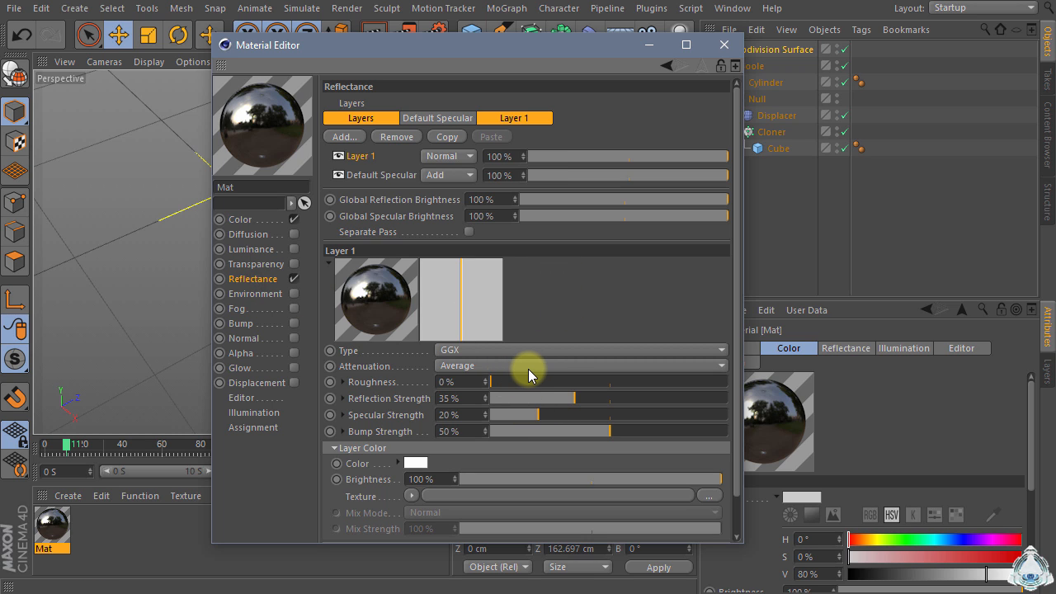
pyautogui.click(581, 366)
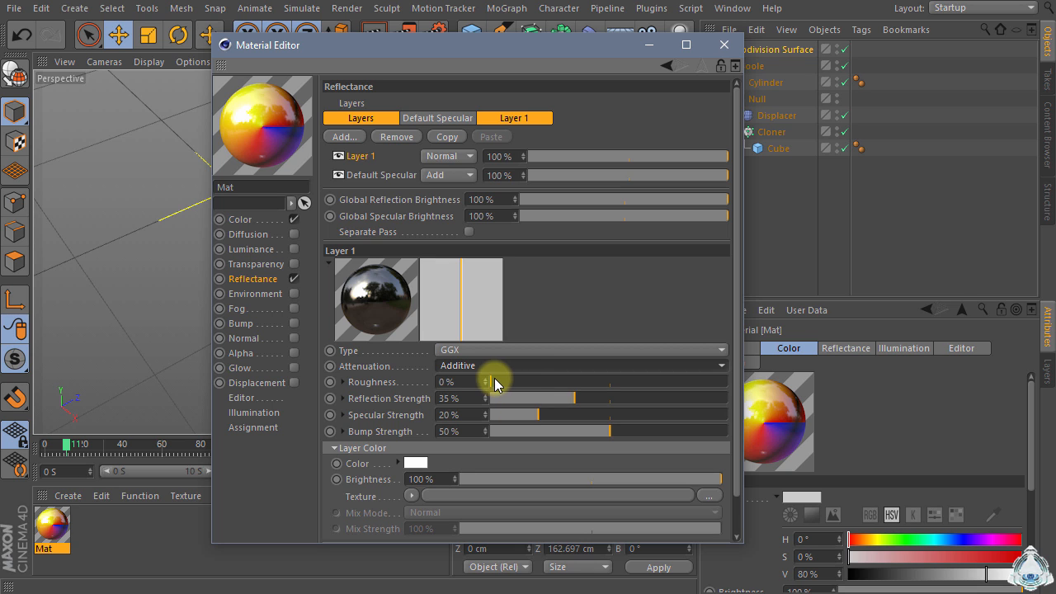
pyautogui.moveTo(462, 374)
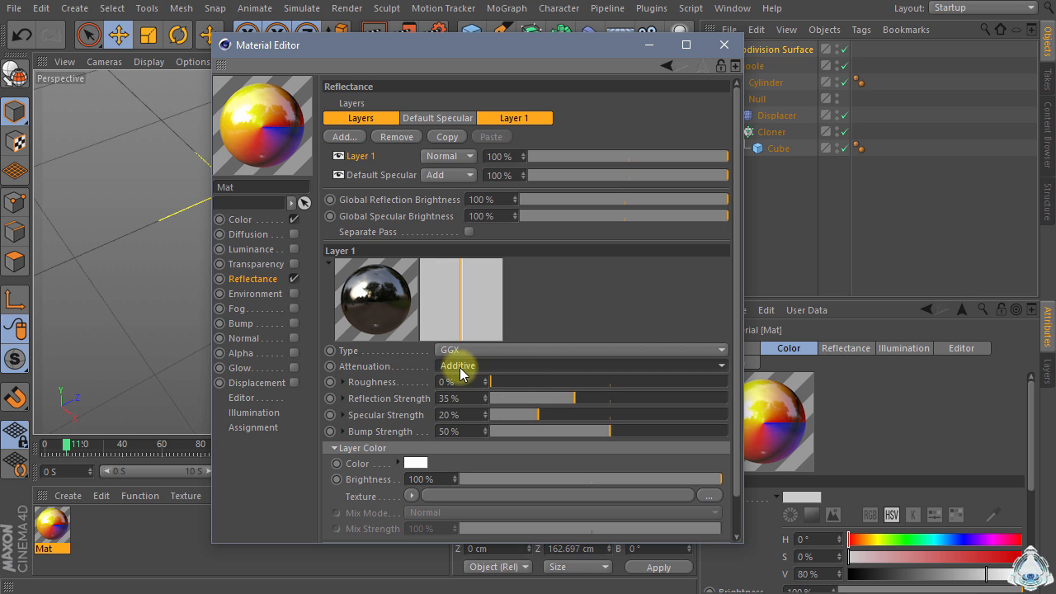
pyautogui.moveTo(219, 243)
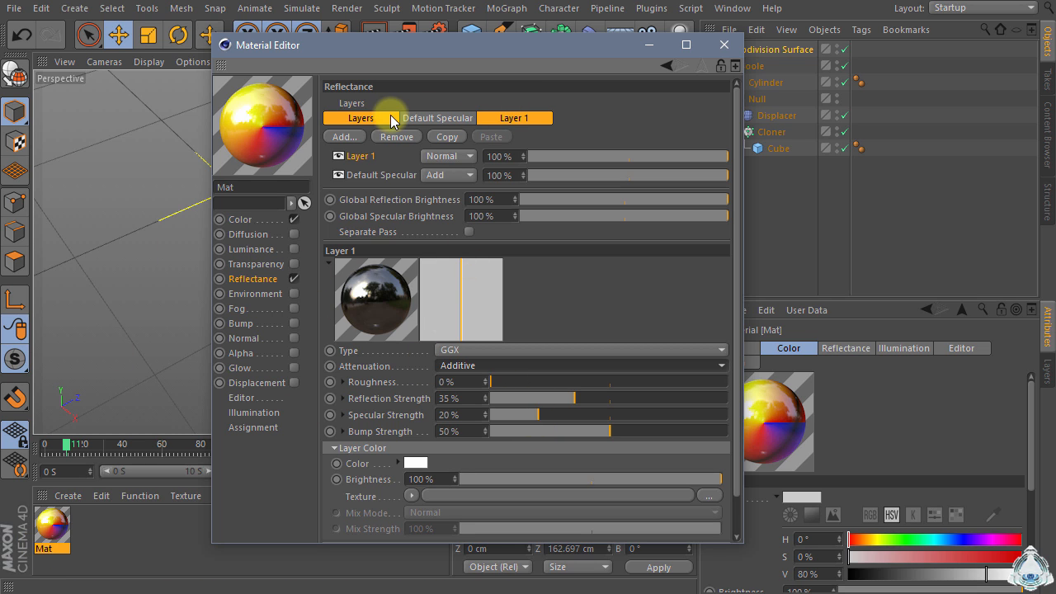
pyautogui.moveTo(724, 45)
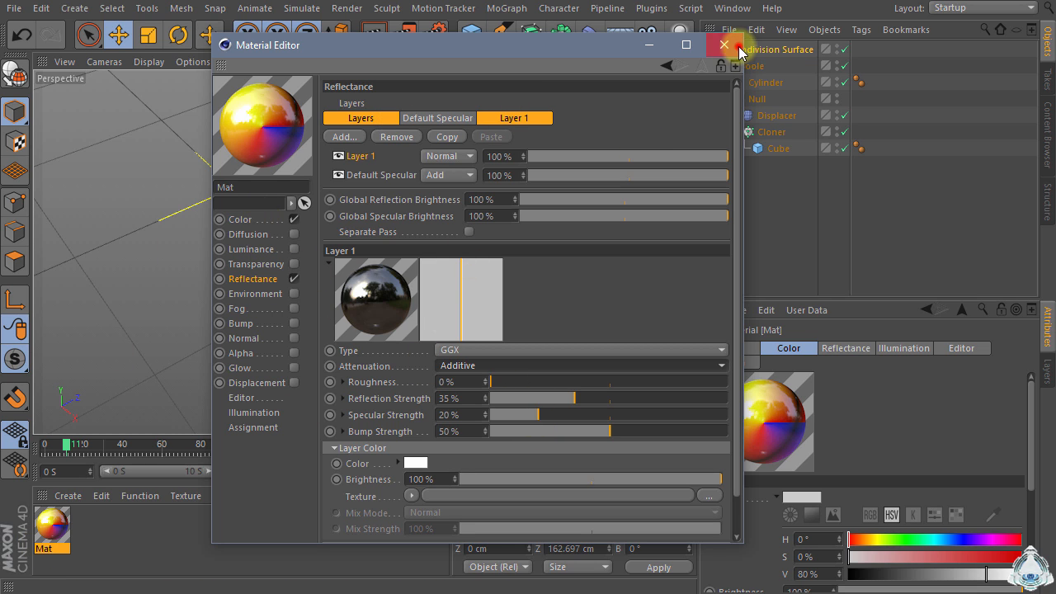
# Step: Close the Material Editor, put Mat on Subdivision Surface, and set its projection to Flat
pyautogui.click(723, 45)
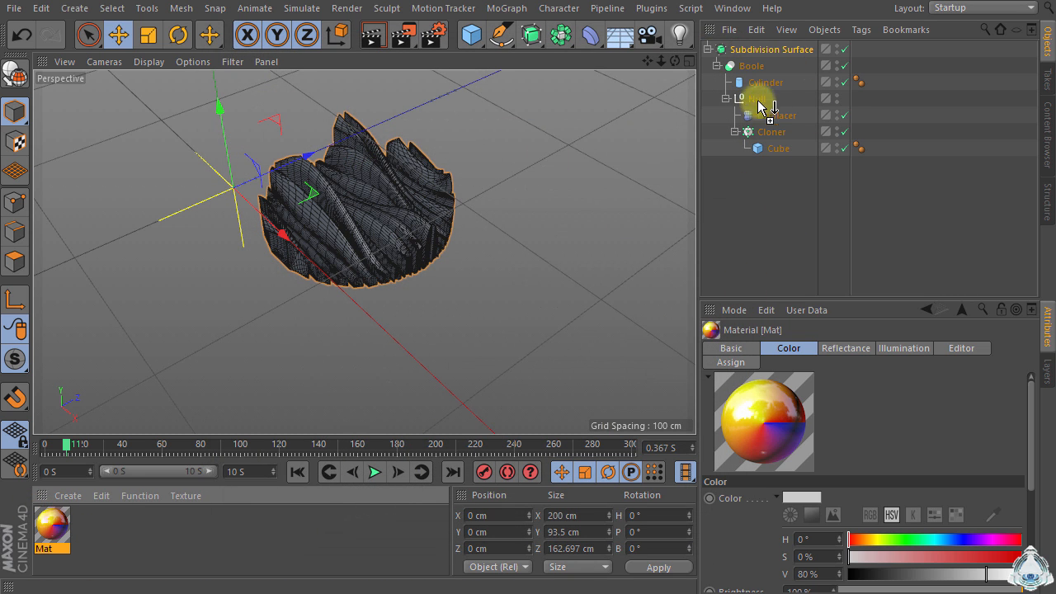
pyautogui.click(857, 49)
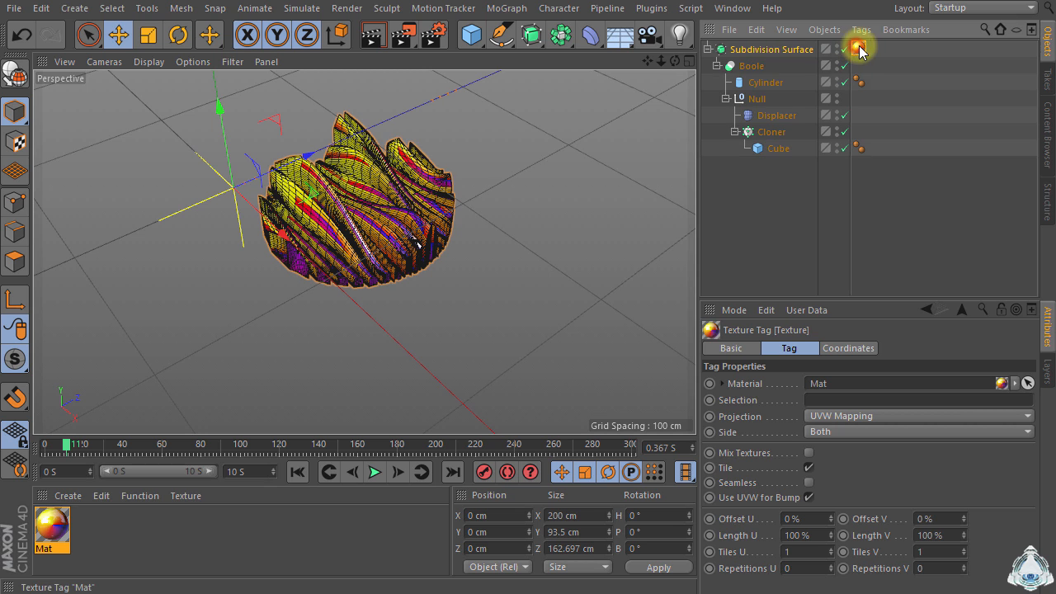
pyautogui.click(916, 415)
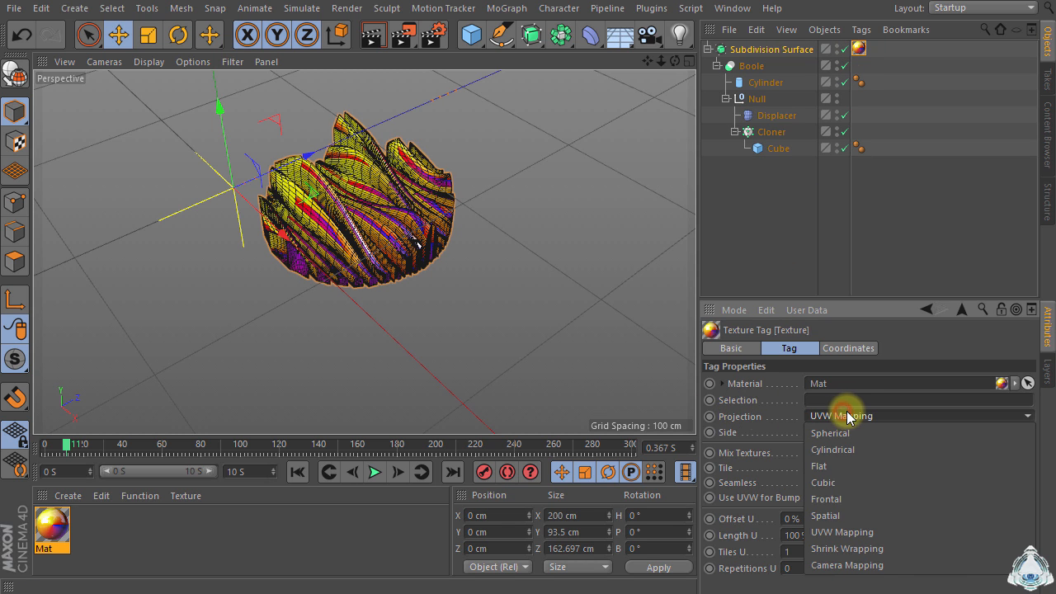
pyautogui.click(818, 466)
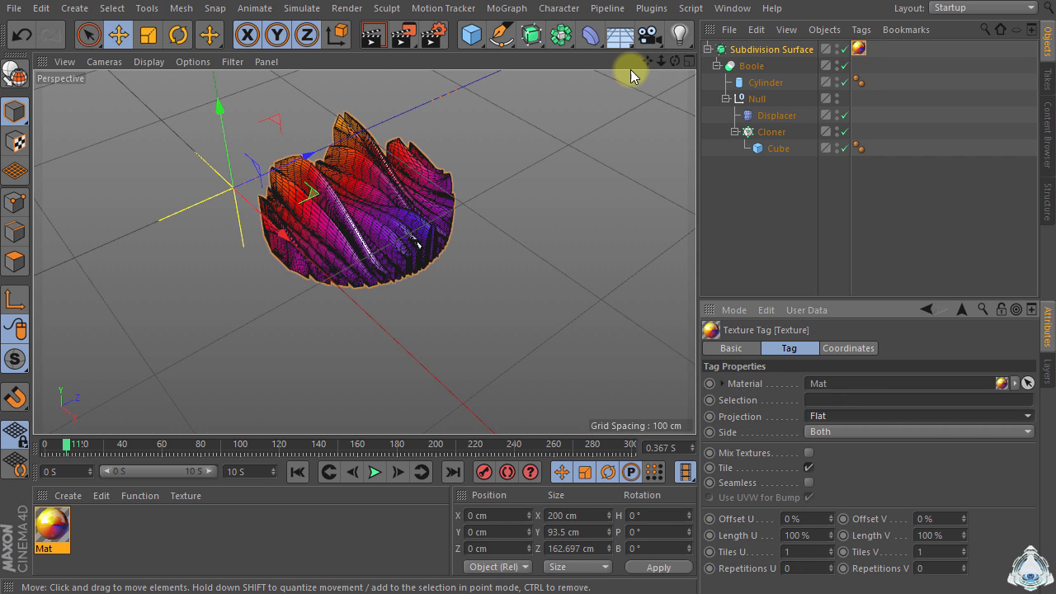
pyautogui.moveTo(136, 542)
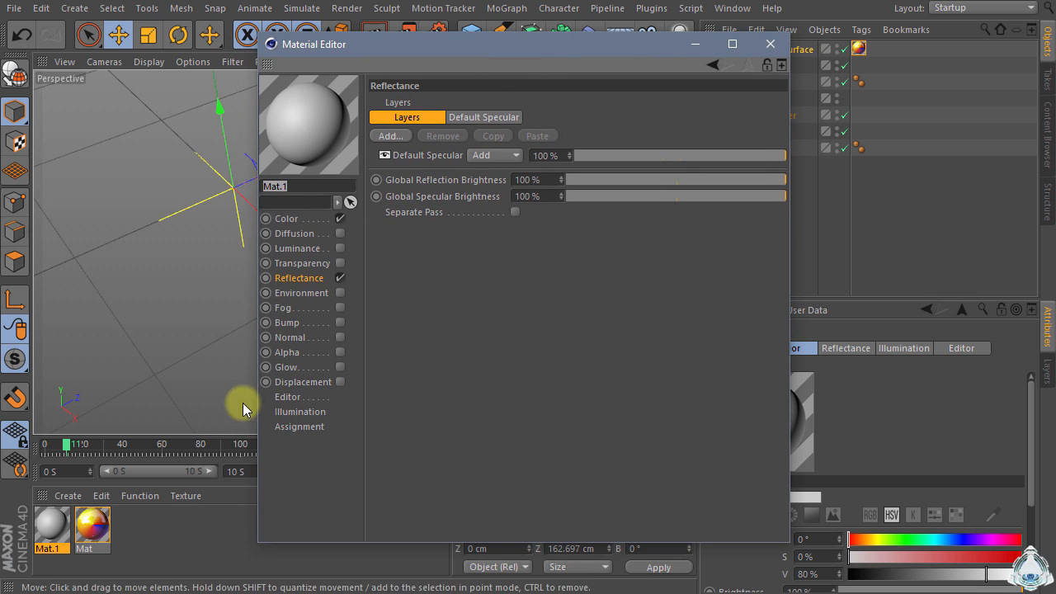
# Step: Make Mat.1's colour pure white and add a GGX reflection layer
pyautogui.click(286, 218)
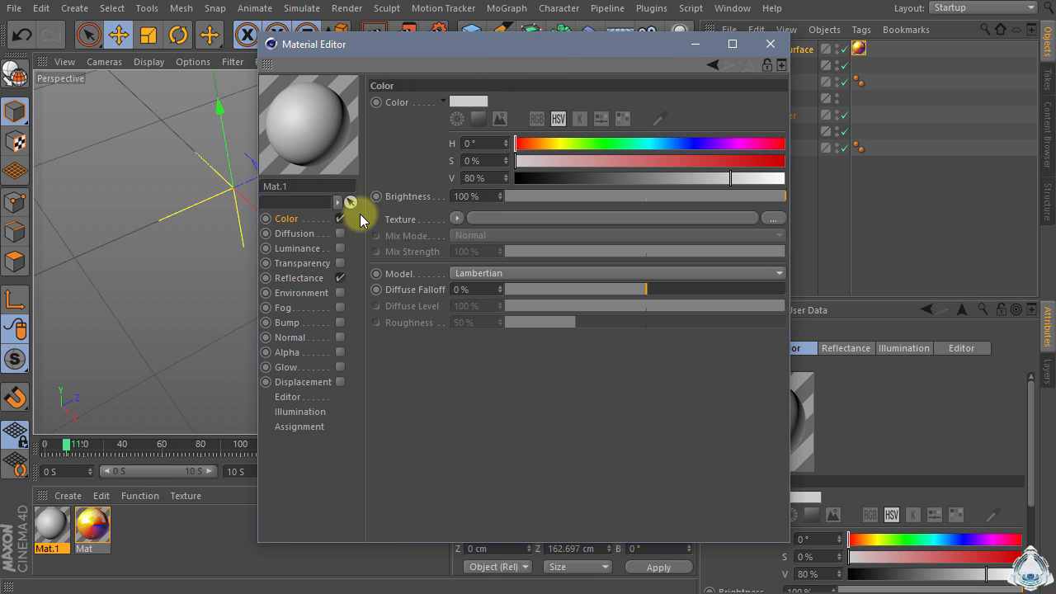
pyautogui.click(469, 102)
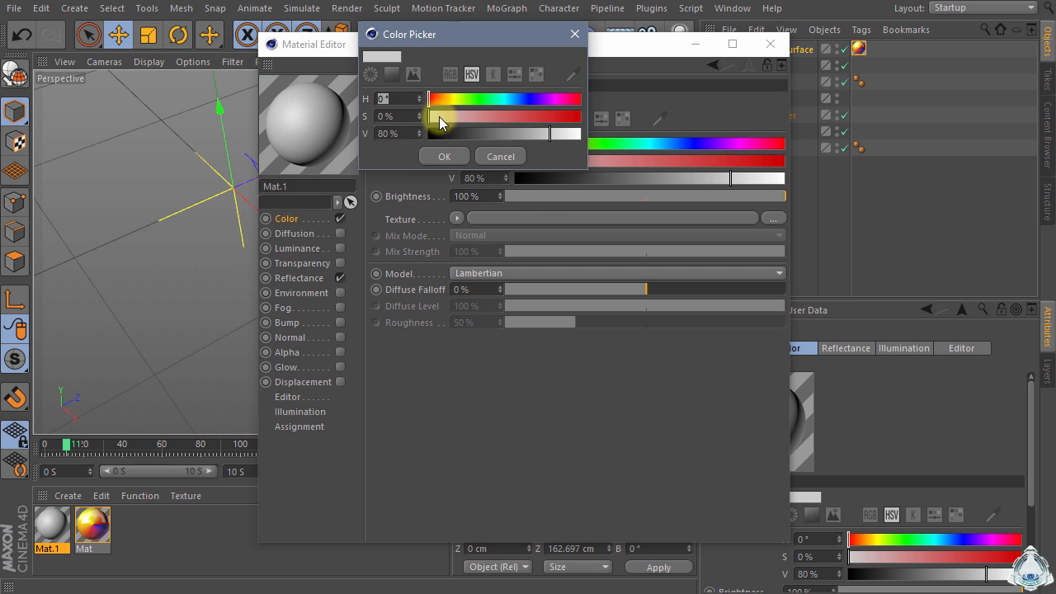
pyautogui.click(444, 156)
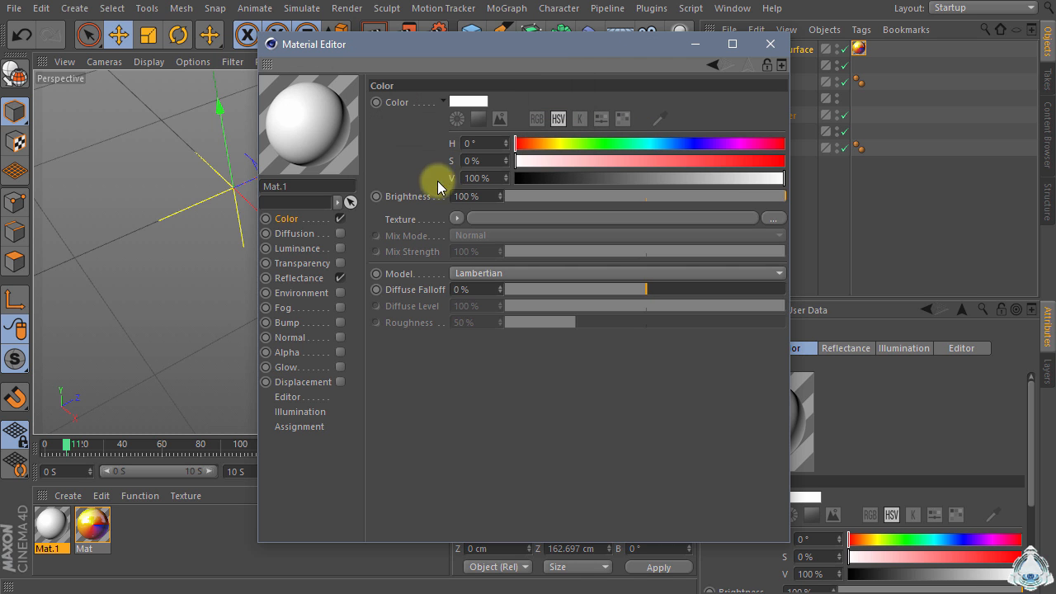
pyautogui.click(299, 277)
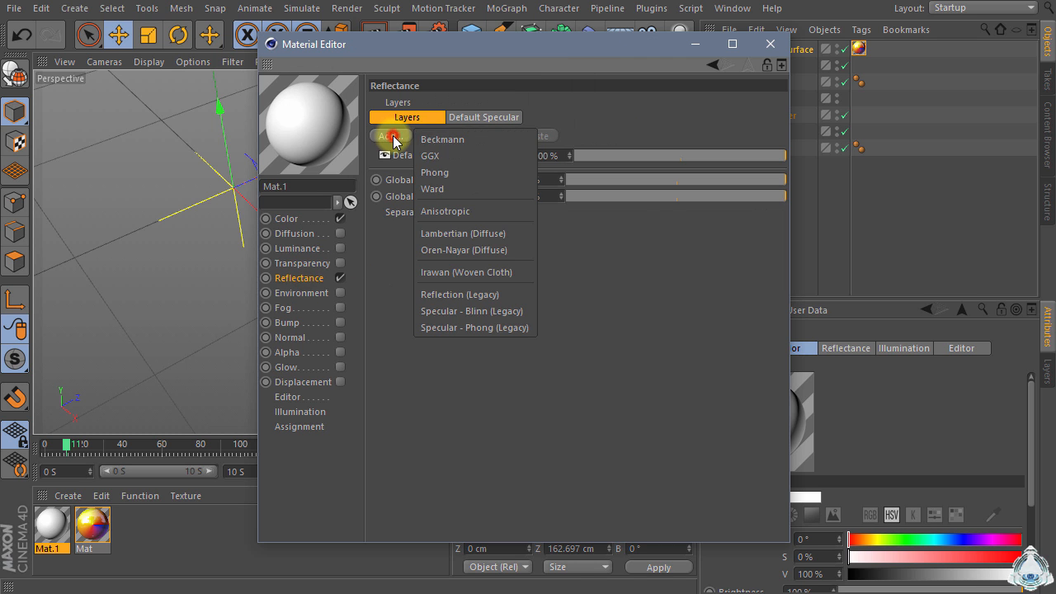
pyautogui.click(430, 155)
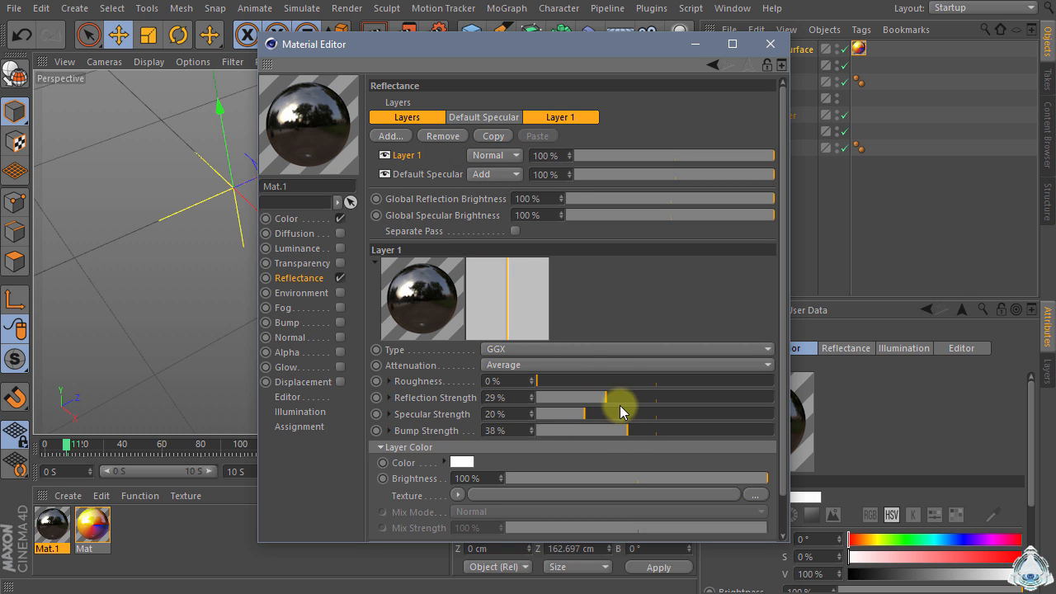
pyautogui.moveTo(565, 365)
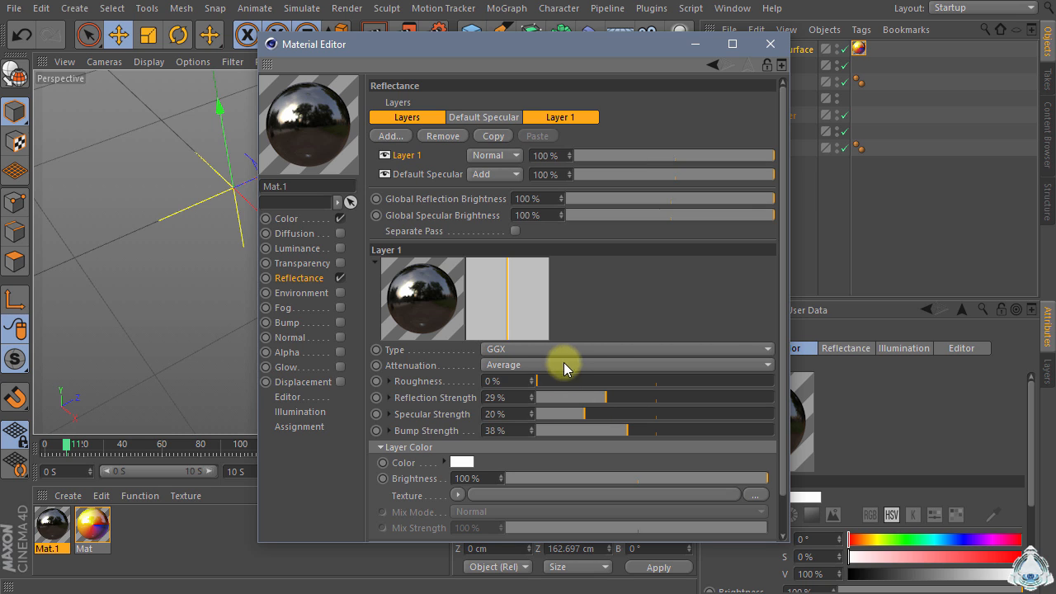
# Step: Set the GGX layer's attenuation to Additive and close the Material Editor
pyautogui.click(627, 364)
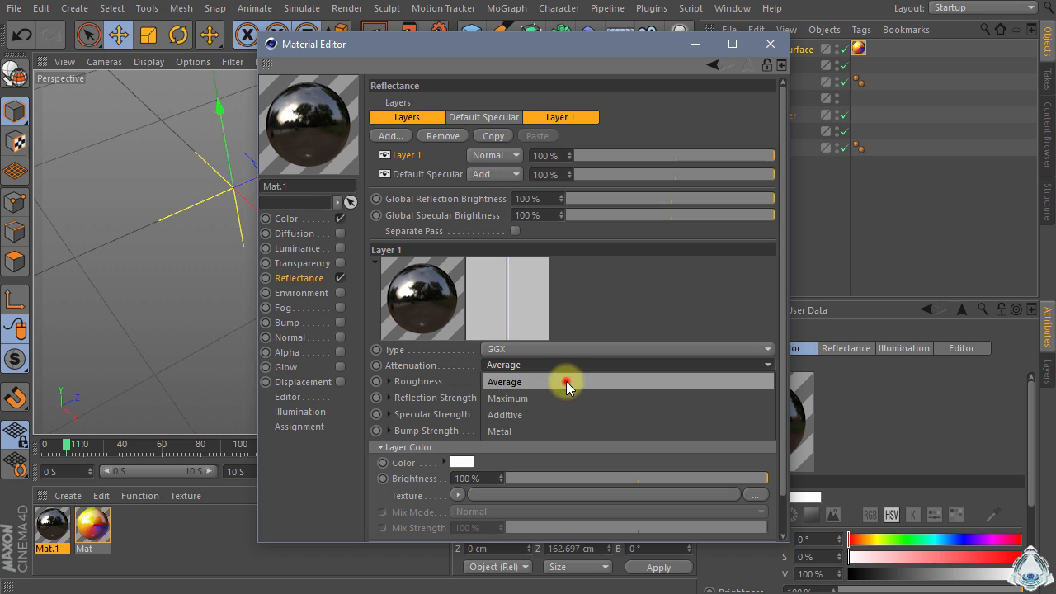
pyautogui.click(504, 381)
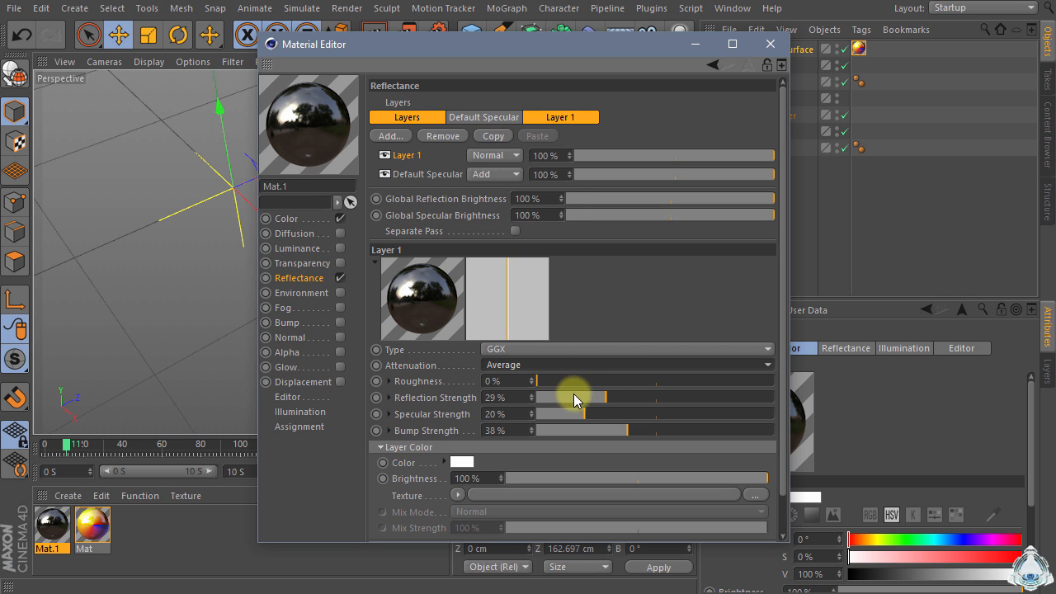
pyautogui.click(625, 365)
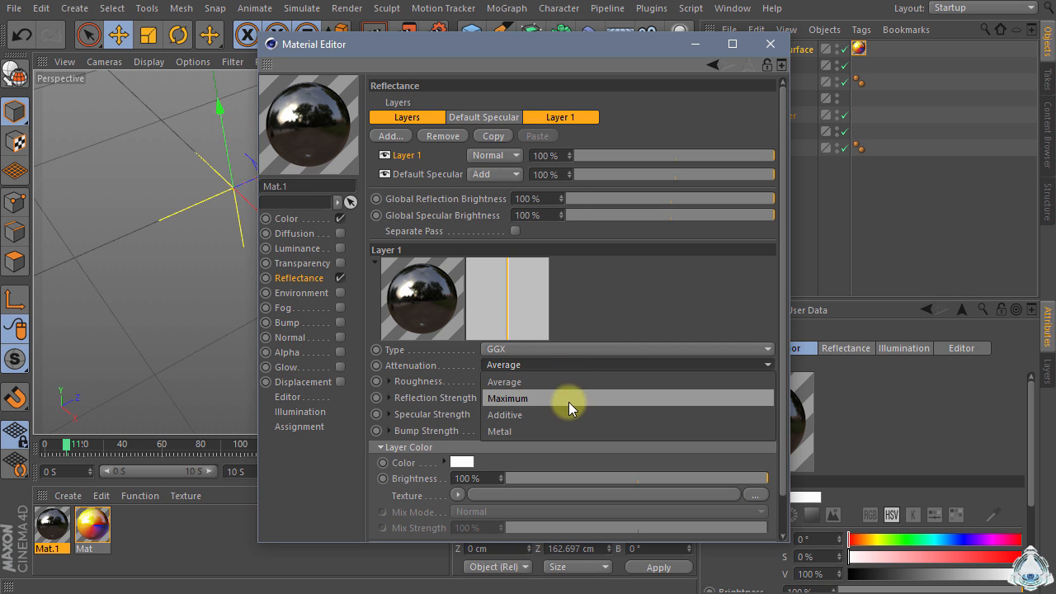
pyautogui.click(504, 414)
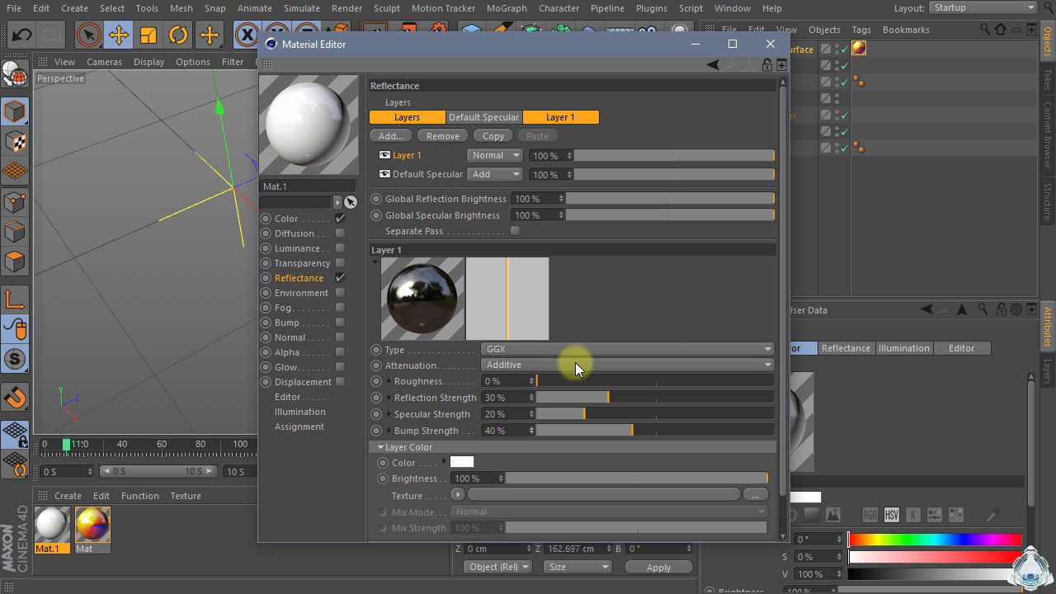
pyautogui.click(627, 365)
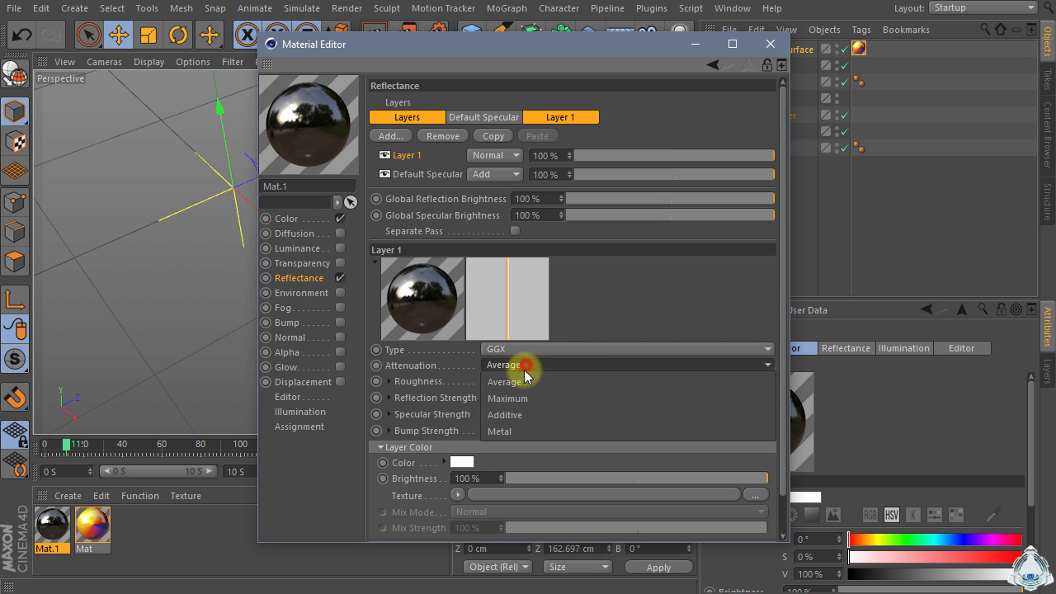
pyautogui.click(504, 414)
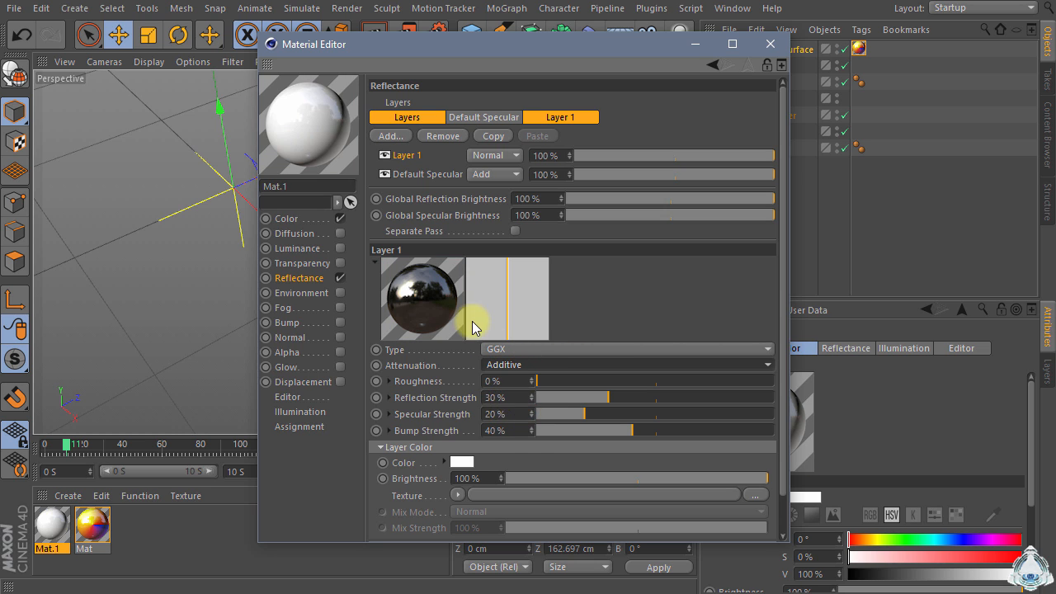
pyautogui.click(769, 44)
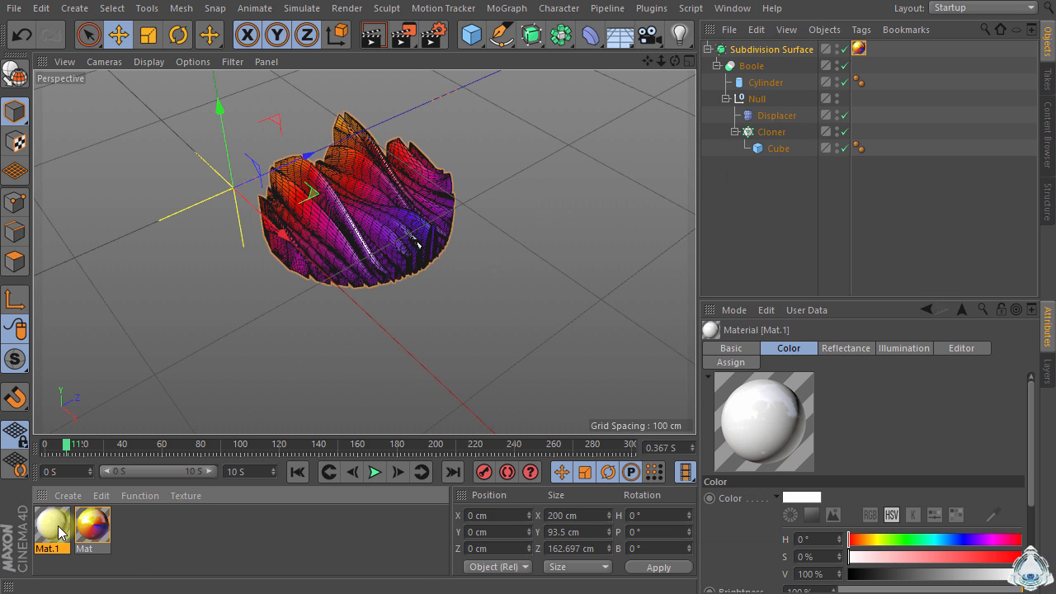
pyautogui.moveTo(471, 35)
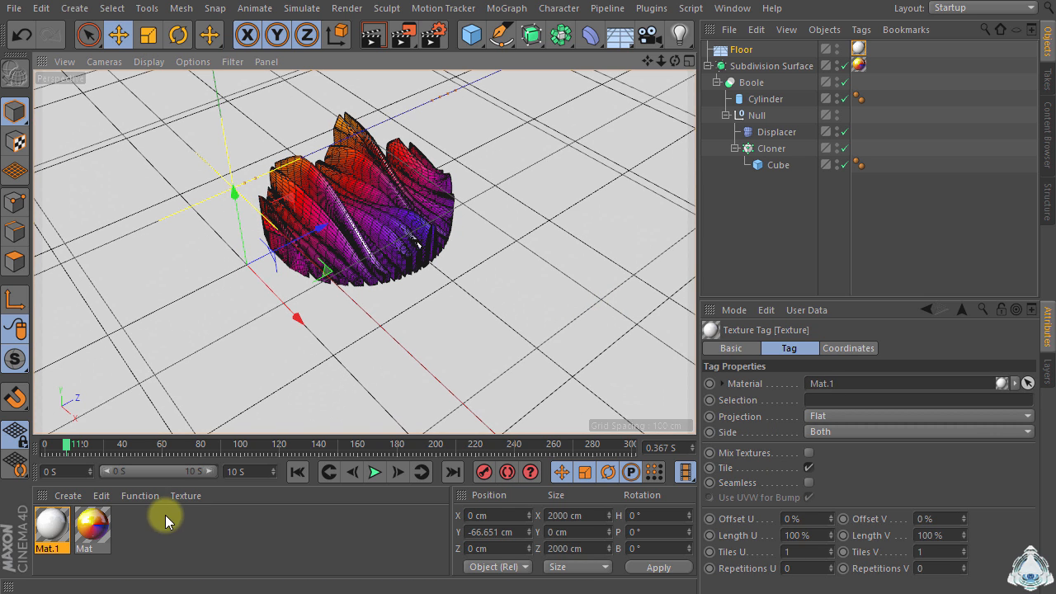
# Step: Enable Luminance on Mat.2 with a 2D - Circular Gradient texture and open its knot options
pyautogui.doubleClick(165, 528)
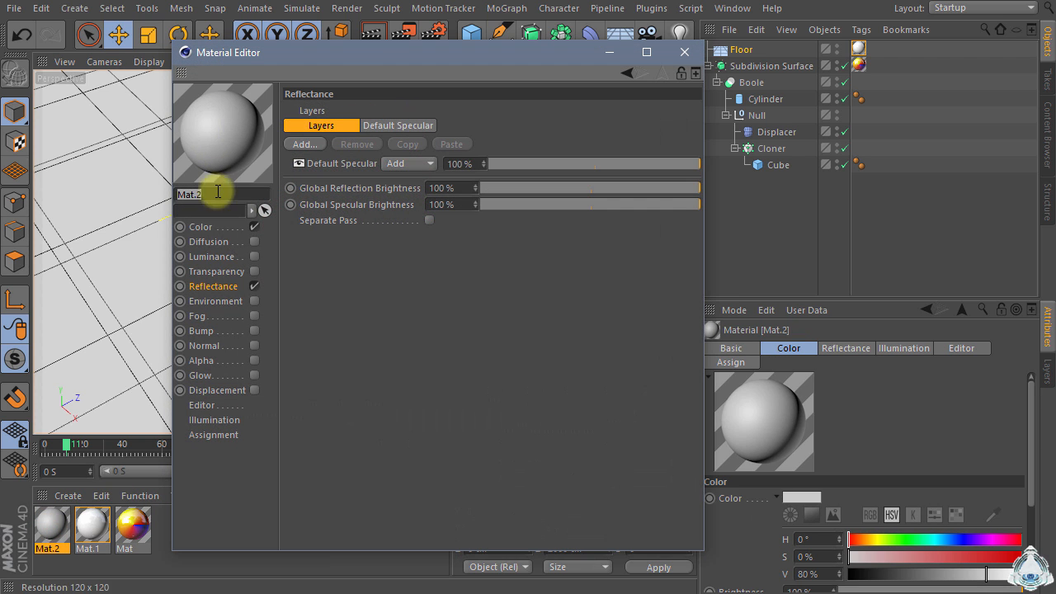
pyautogui.click(201, 226)
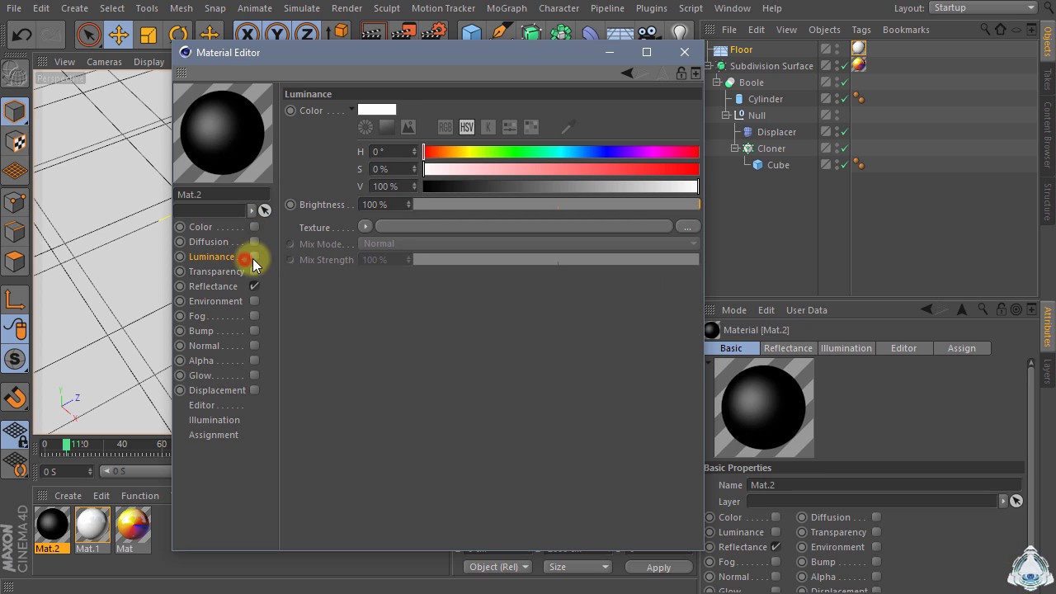
pyautogui.click(365, 226)
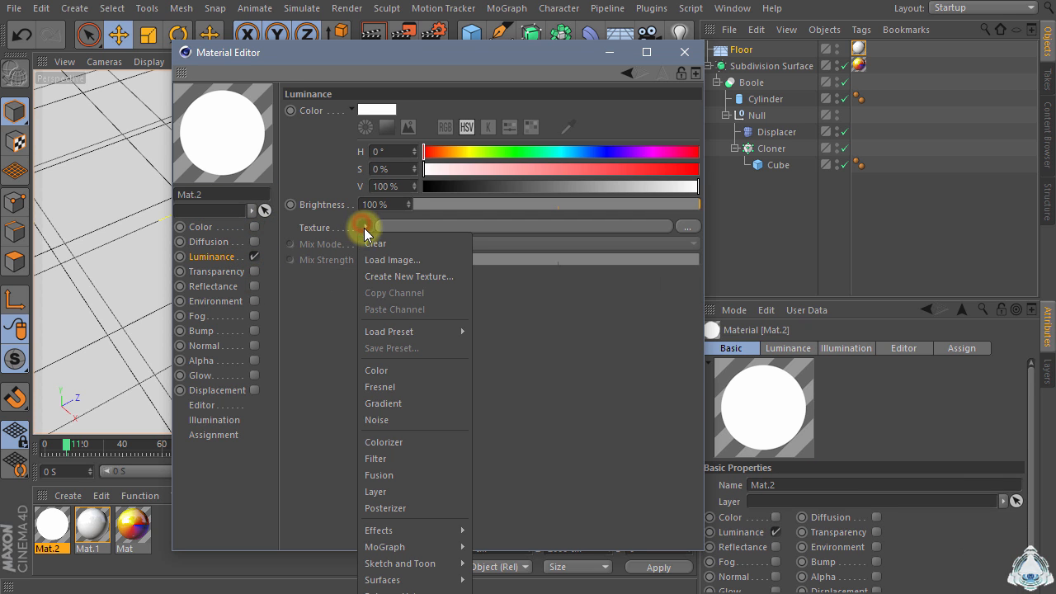
pyautogui.click(382, 403)
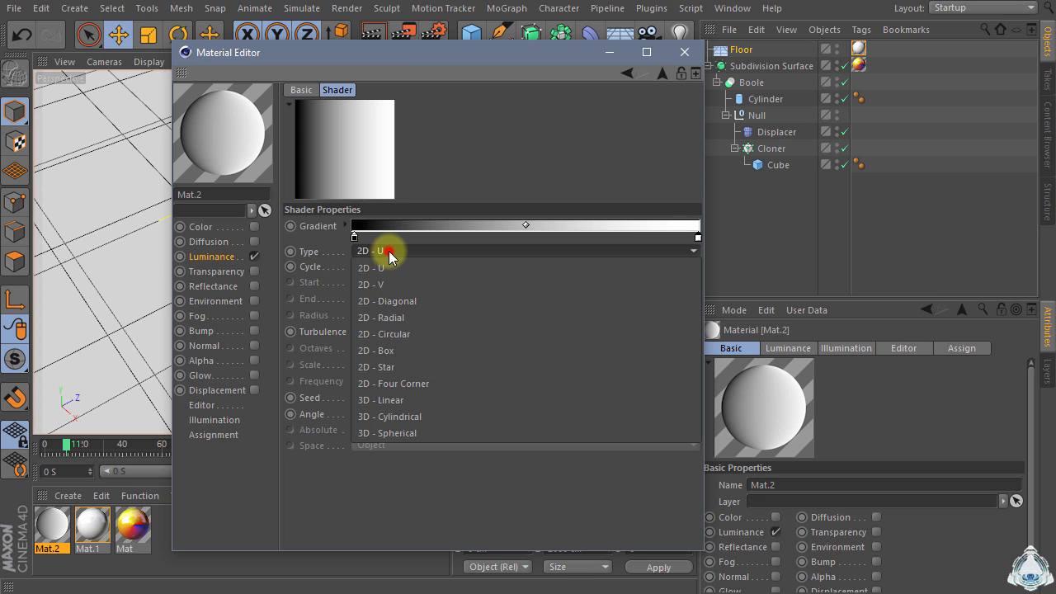
pyautogui.click(383, 333)
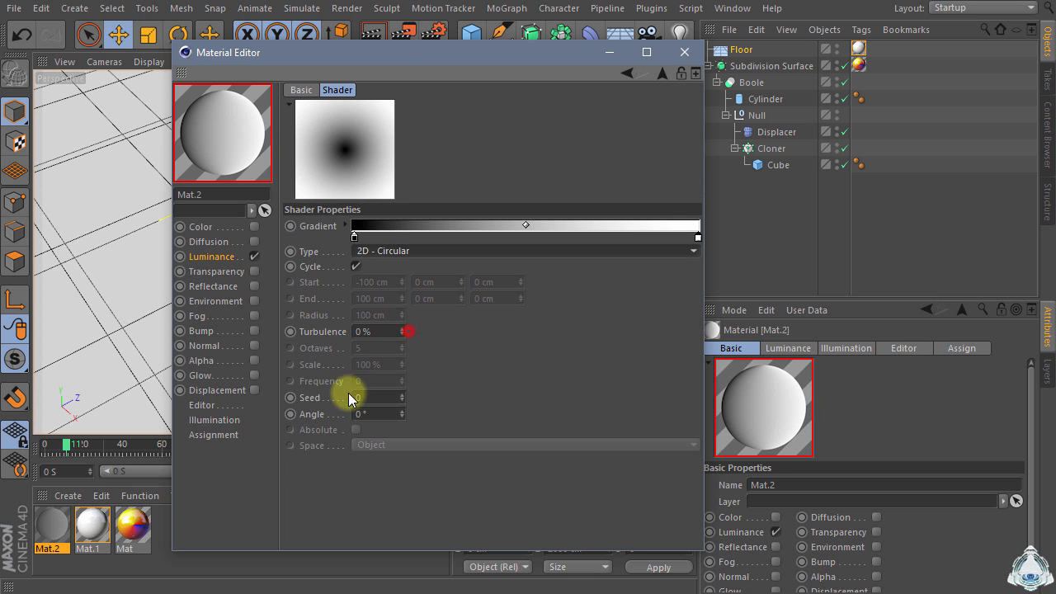
pyautogui.rightClick(353, 239)
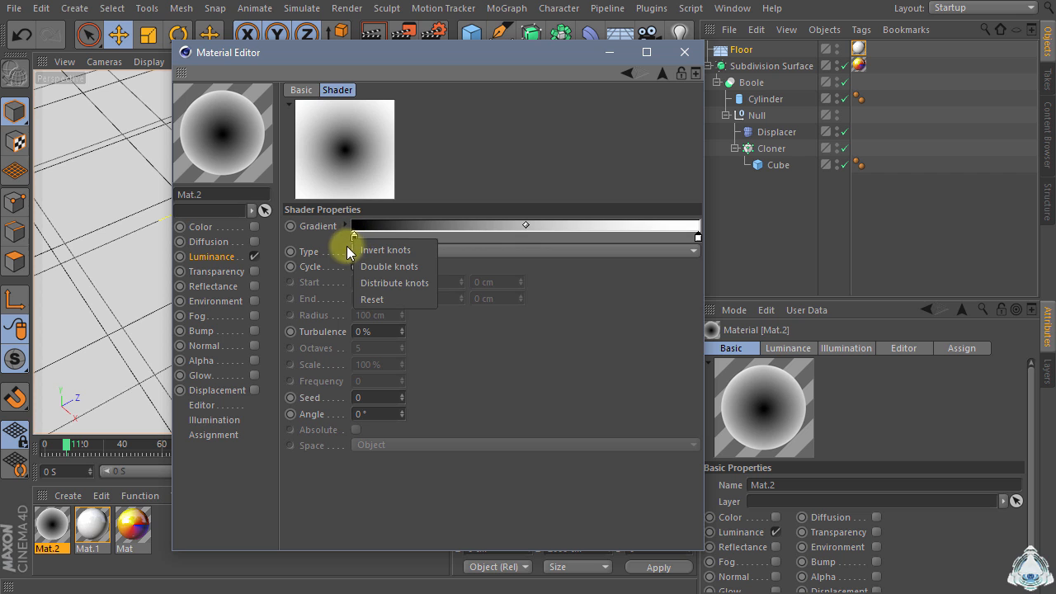
pyautogui.moveTo(415, 254)
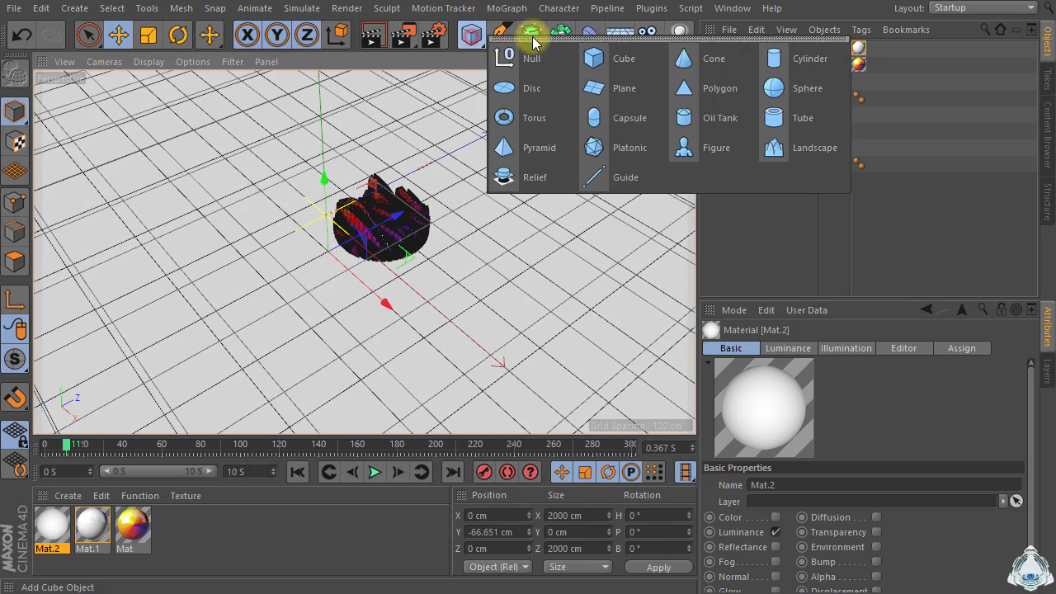
# Step: Add a Plane primitive and move it along its depth axis
pyautogui.click(624, 88)
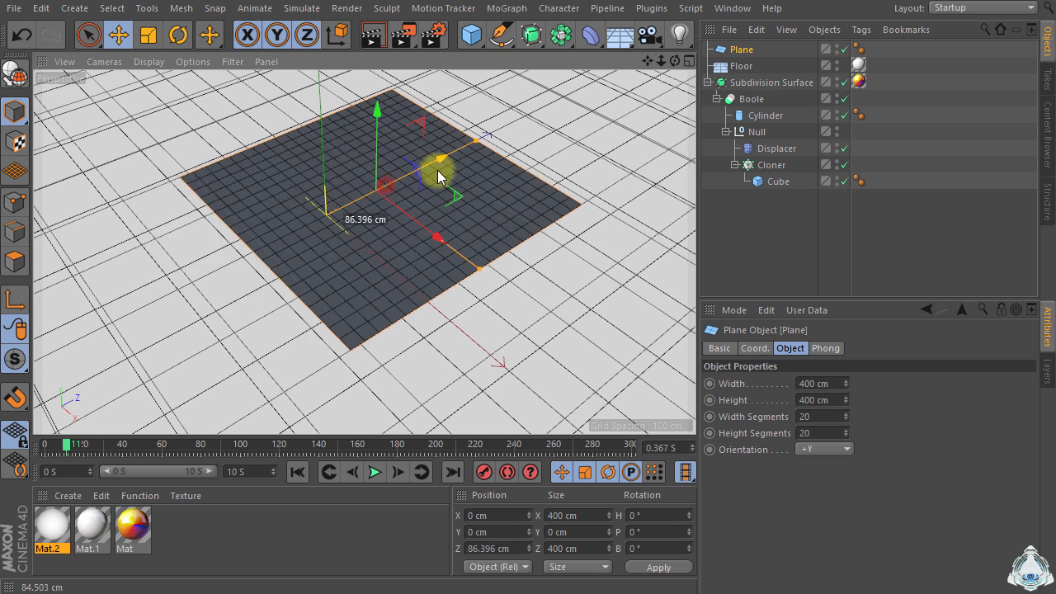
pyautogui.moveTo(437, 173); pyautogui.dragTo(387, 82)
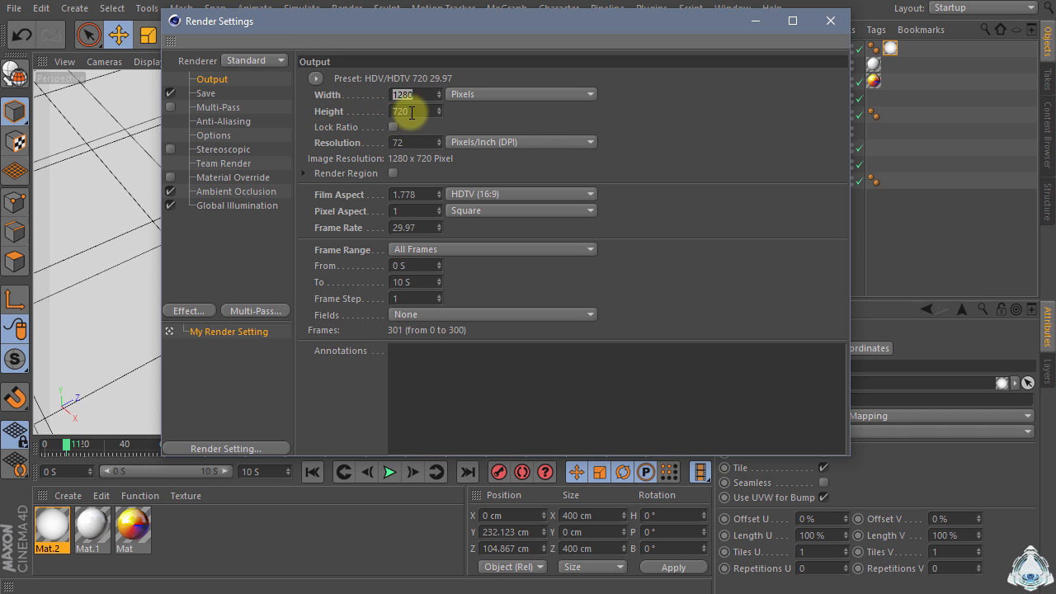
# Step: Set output to 1280x720, enable Save, Ambient Occlusion, and low Irradiance Cache Global Illumination
pyautogui.click(315, 78)
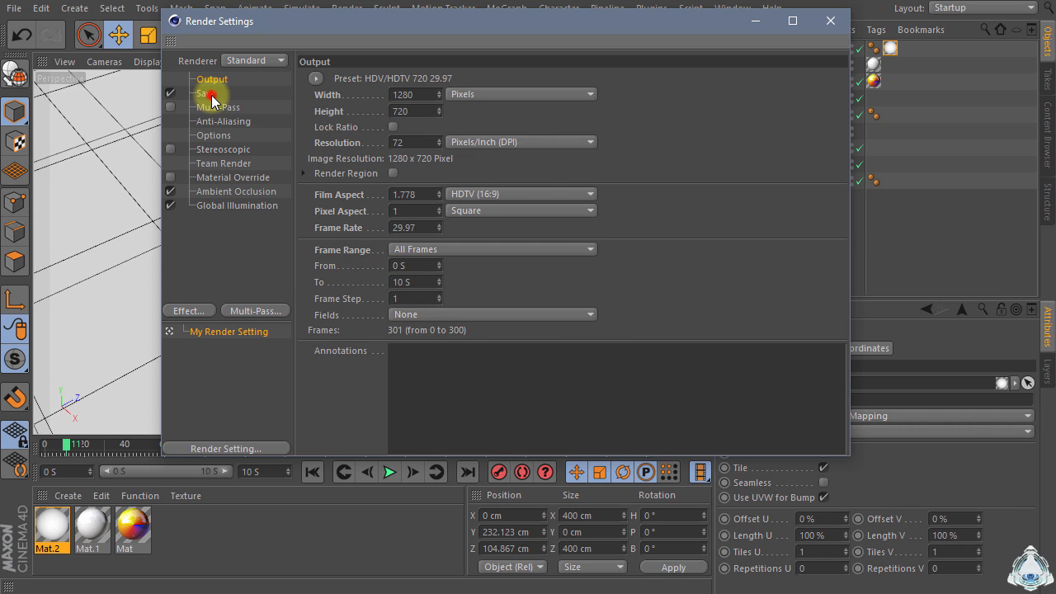
pyautogui.click(206, 93)
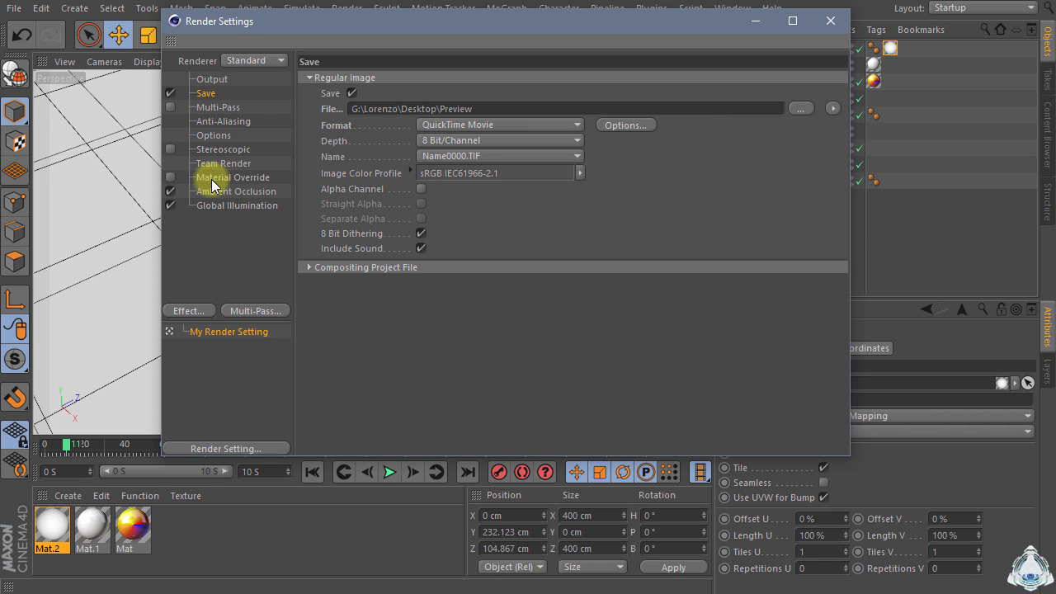
pyautogui.click(235, 190)
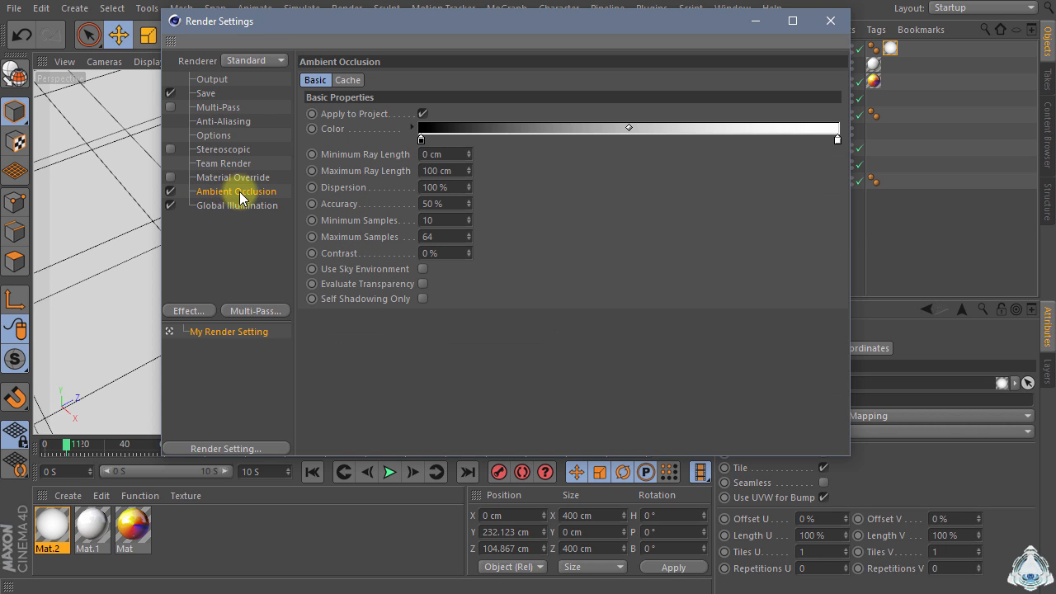
pyautogui.click(188, 311)
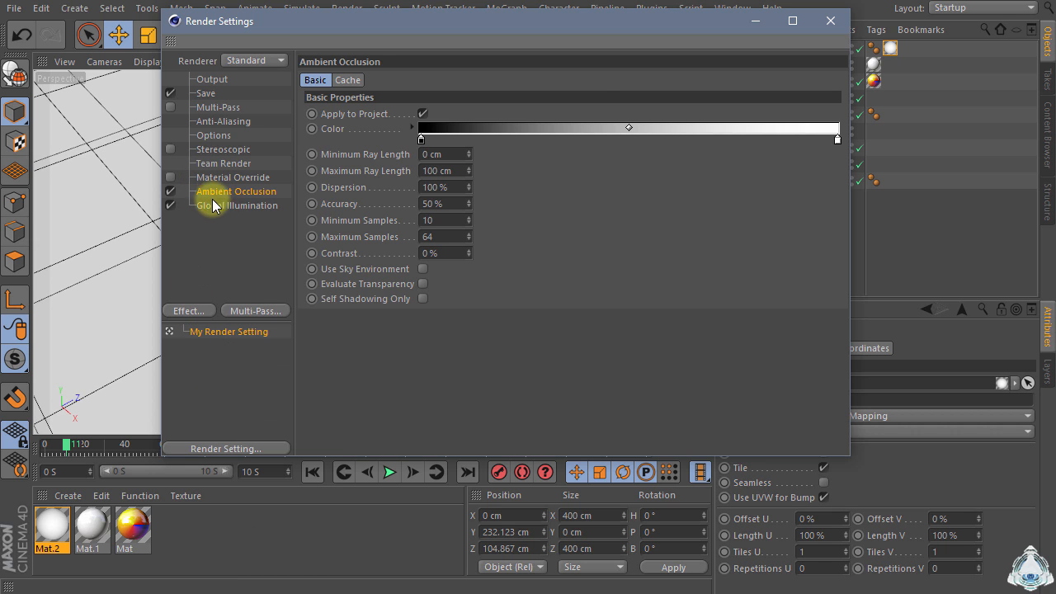
pyautogui.click(236, 205)
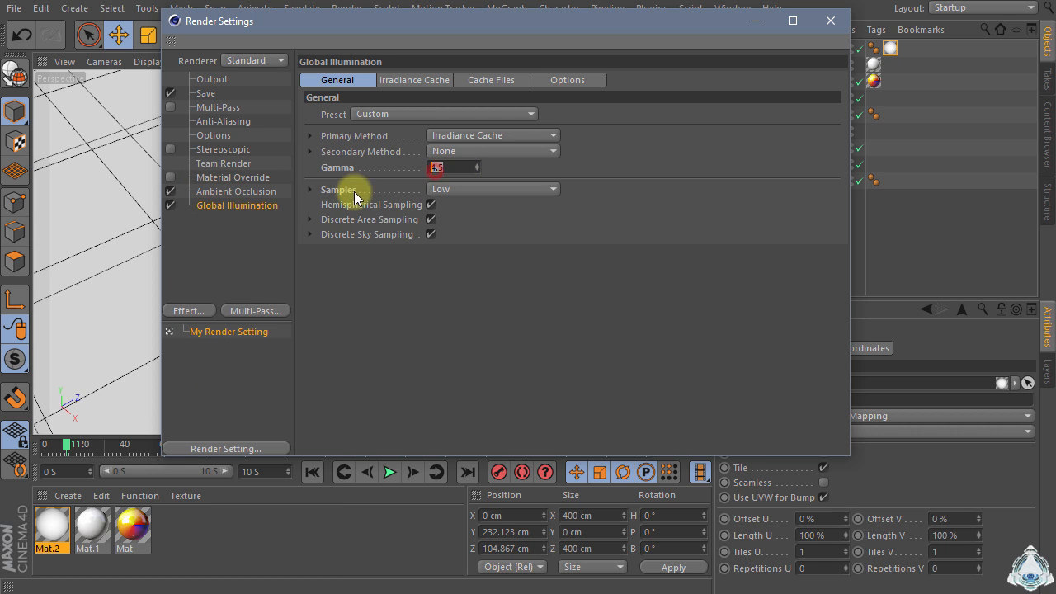
pyautogui.click(414, 79)
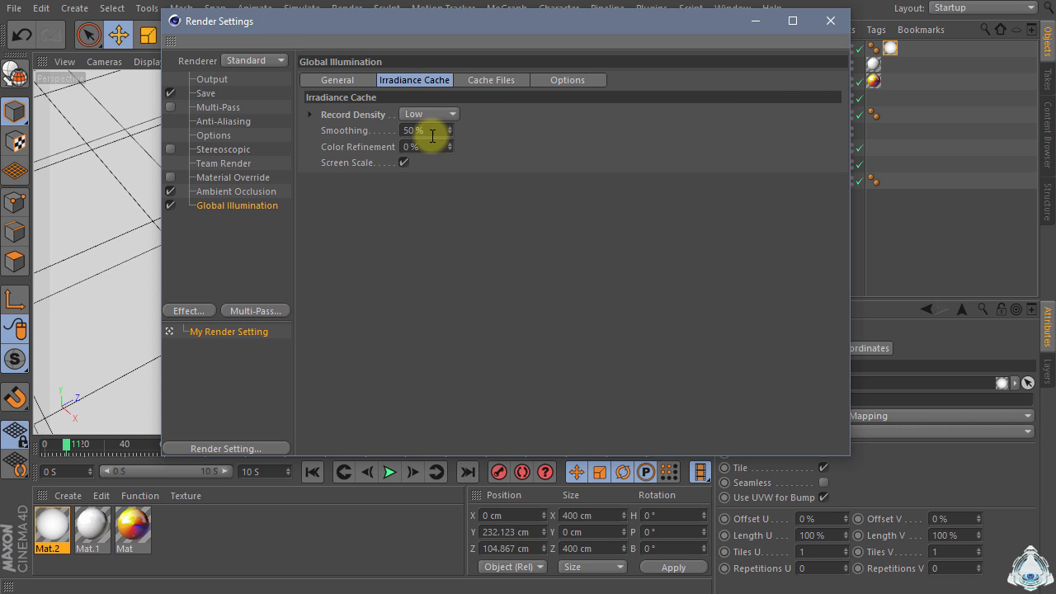
pyautogui.click(830, 21)
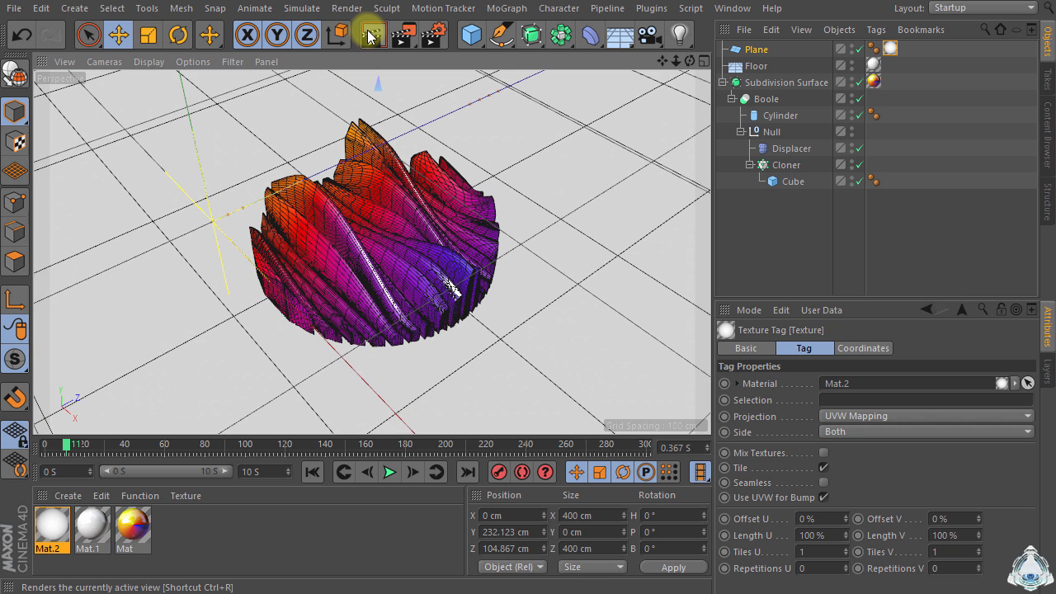
# Step: Render a preview in Render View, then play, pause, resume and stop the animation
pyautogui.click(371, 35)
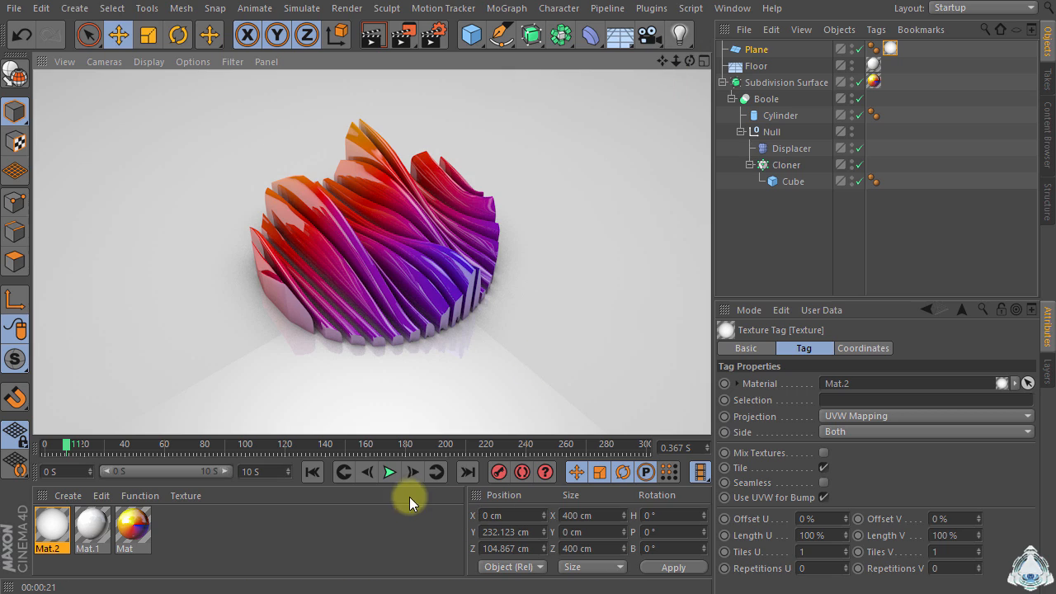
pyautogui.click(388, 471)
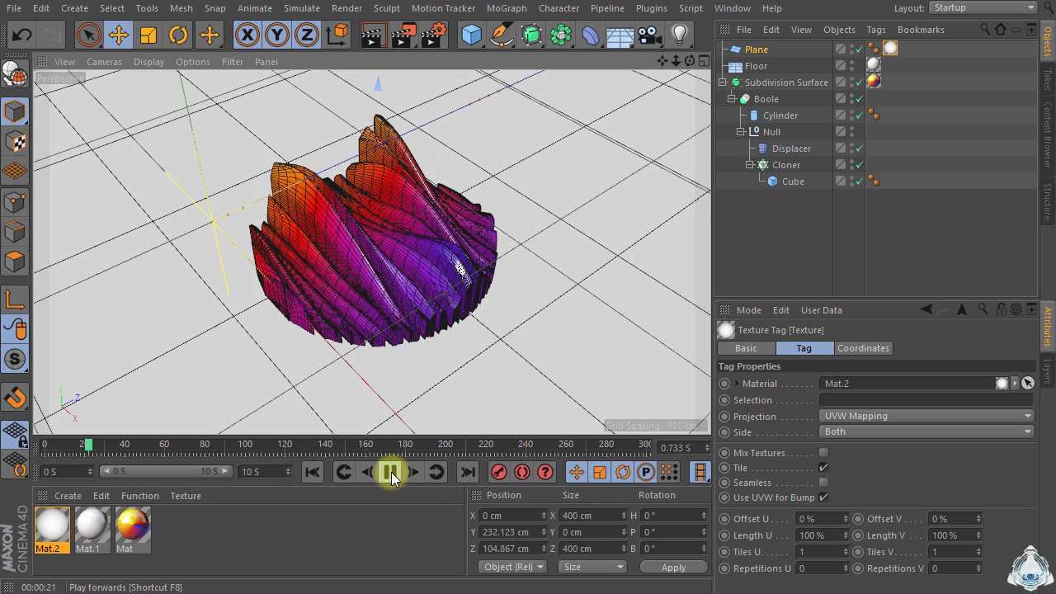
pyautogui.click(390, 471)
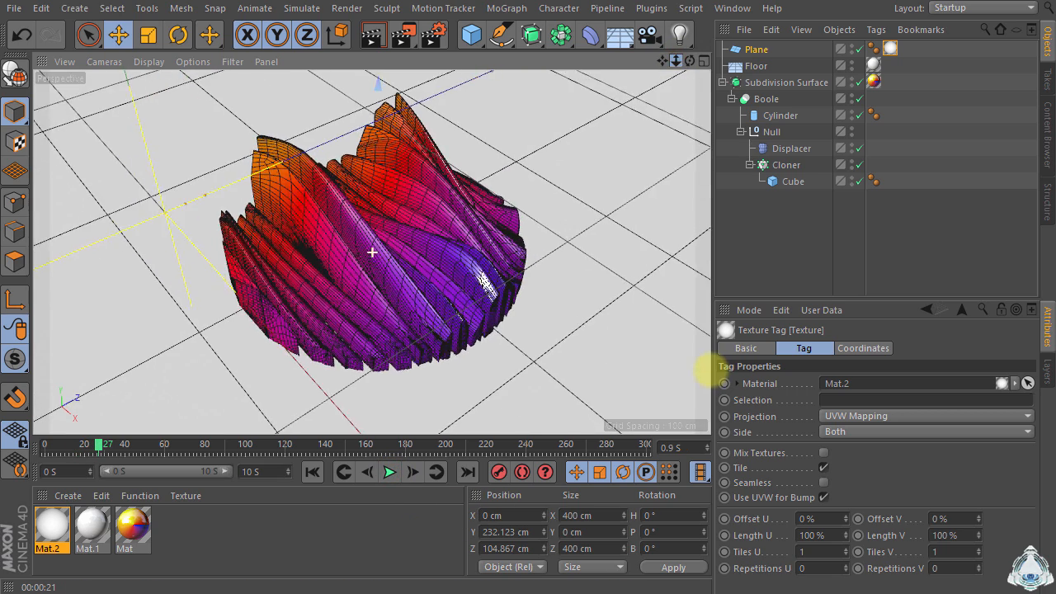
pyautogui.click(389, 472)
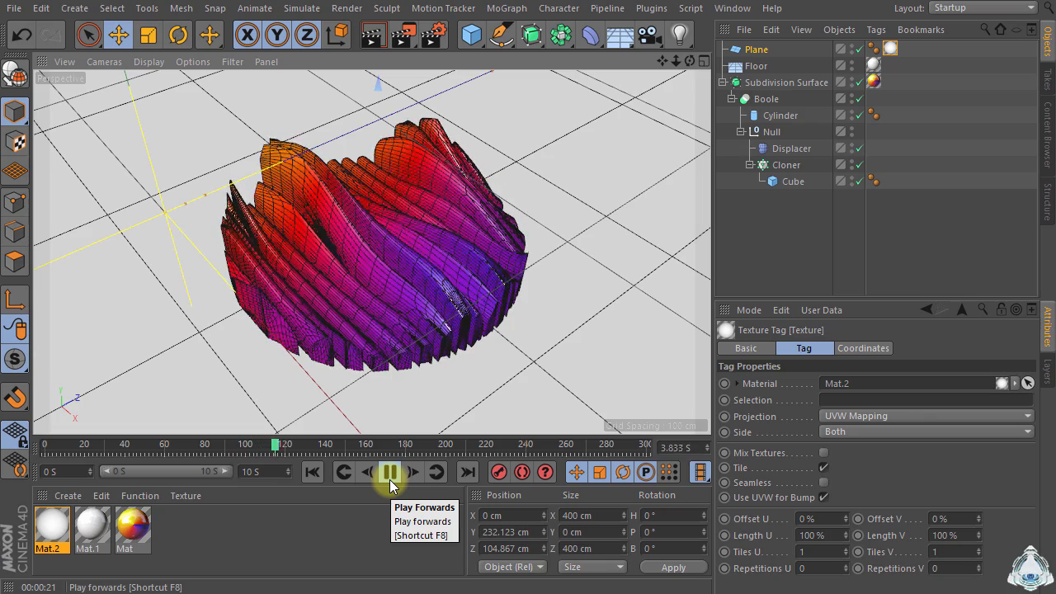
pyautogui.click(389, 472)
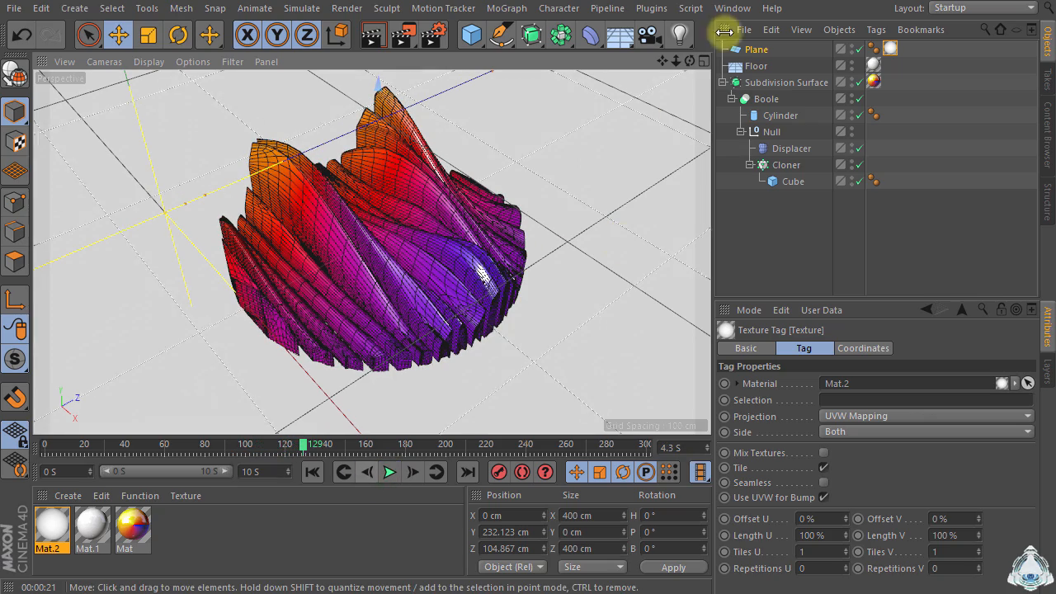